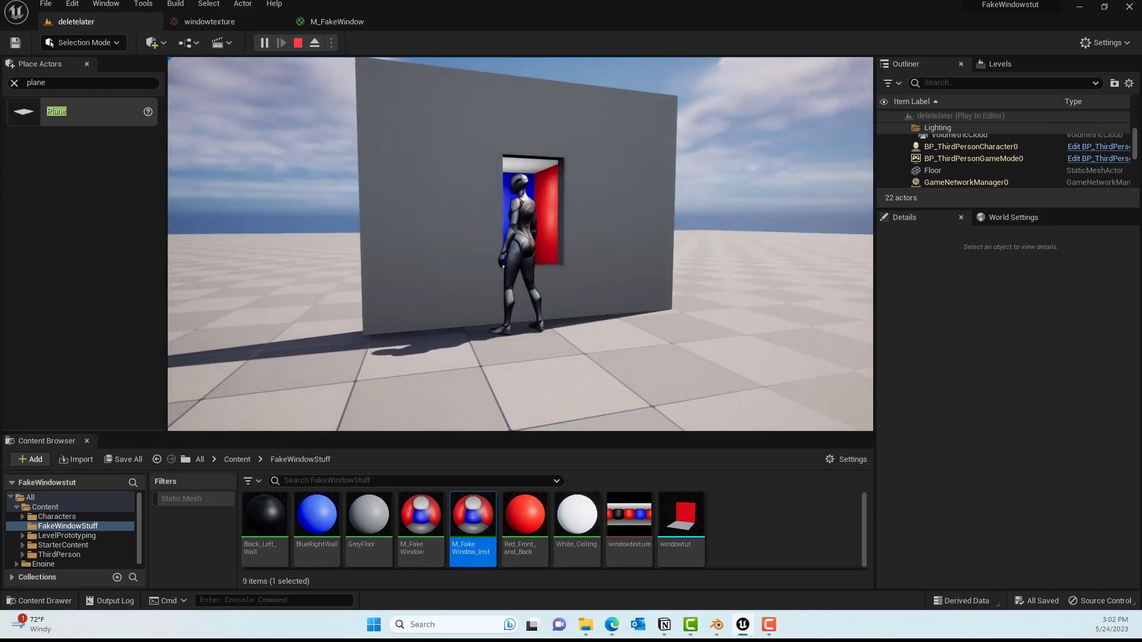
# - Open the windowtexture render target cube and scroll through its red, black and blue panorama
pyautogui.click(298, 42)
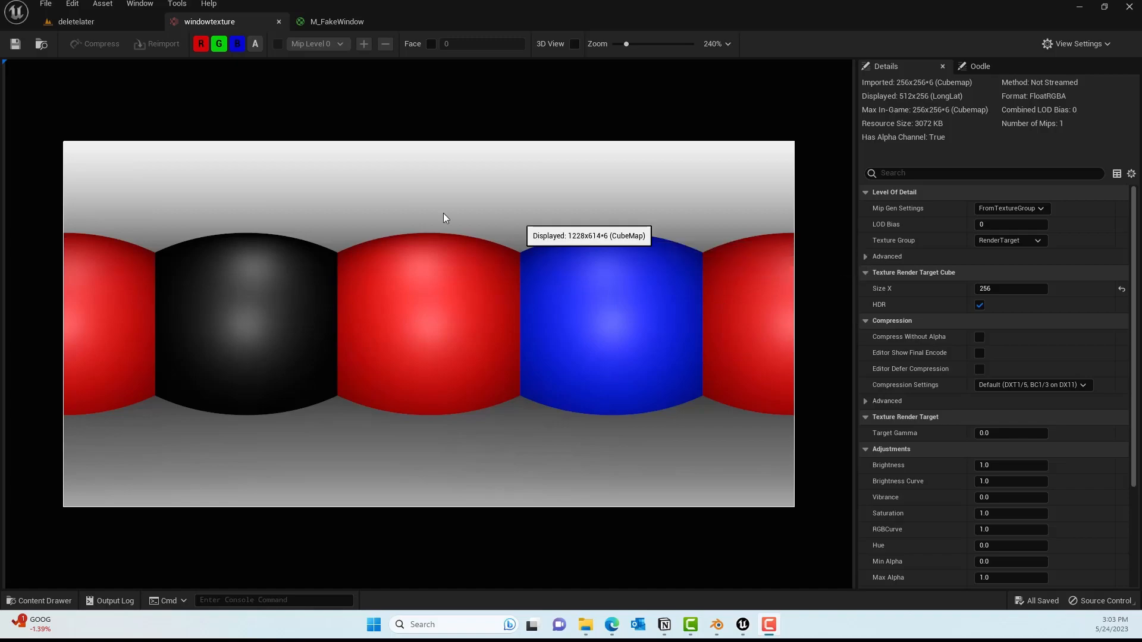
pyautogui.moveTo(476, 459)
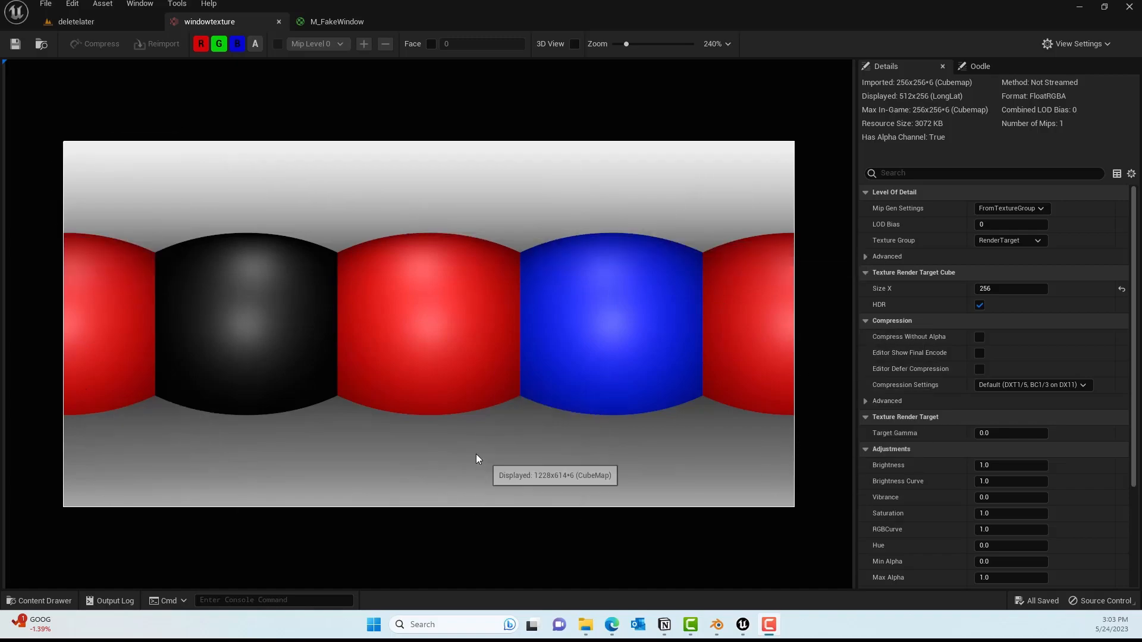
pyautogui.moveTo(535, 165)
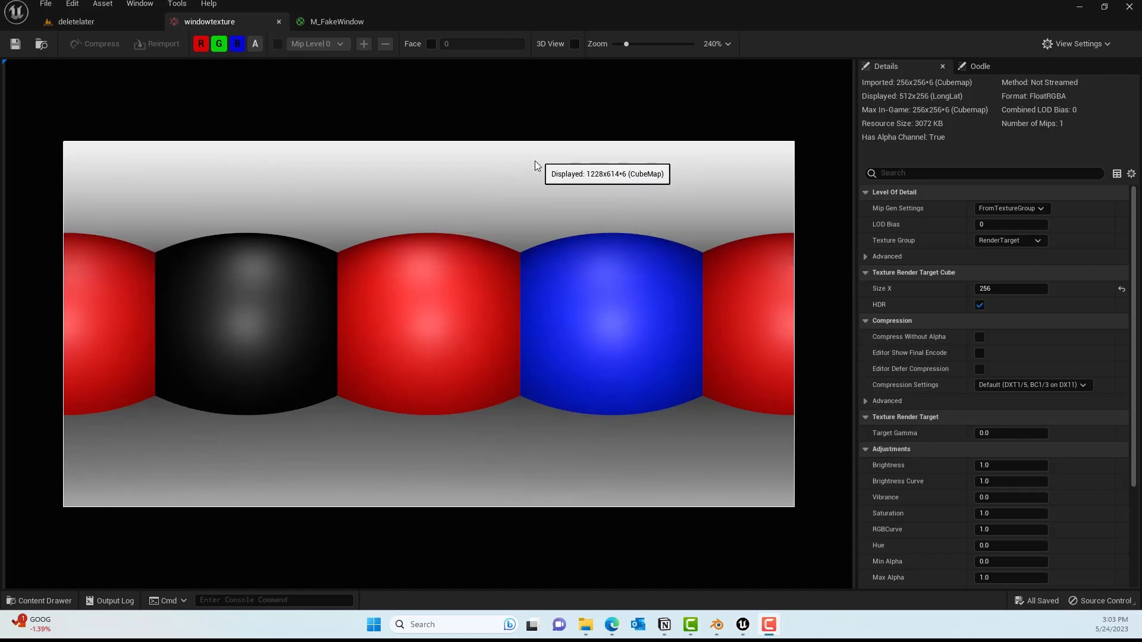
pyautogui.moveTo(736, 323)
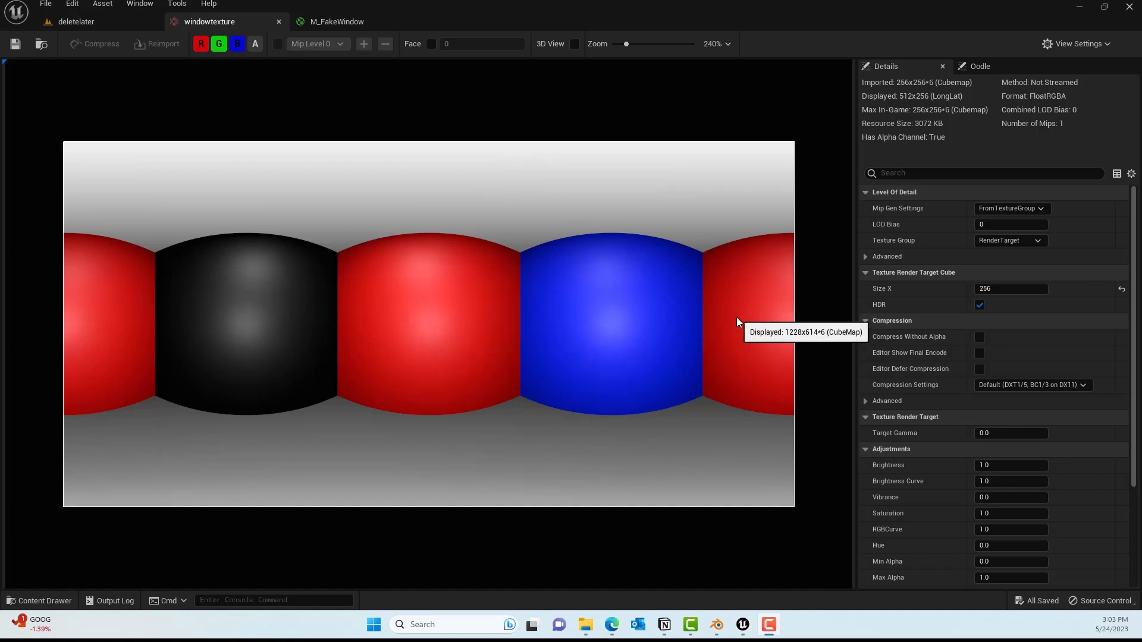
pyautogui.moveTo(205, 332)
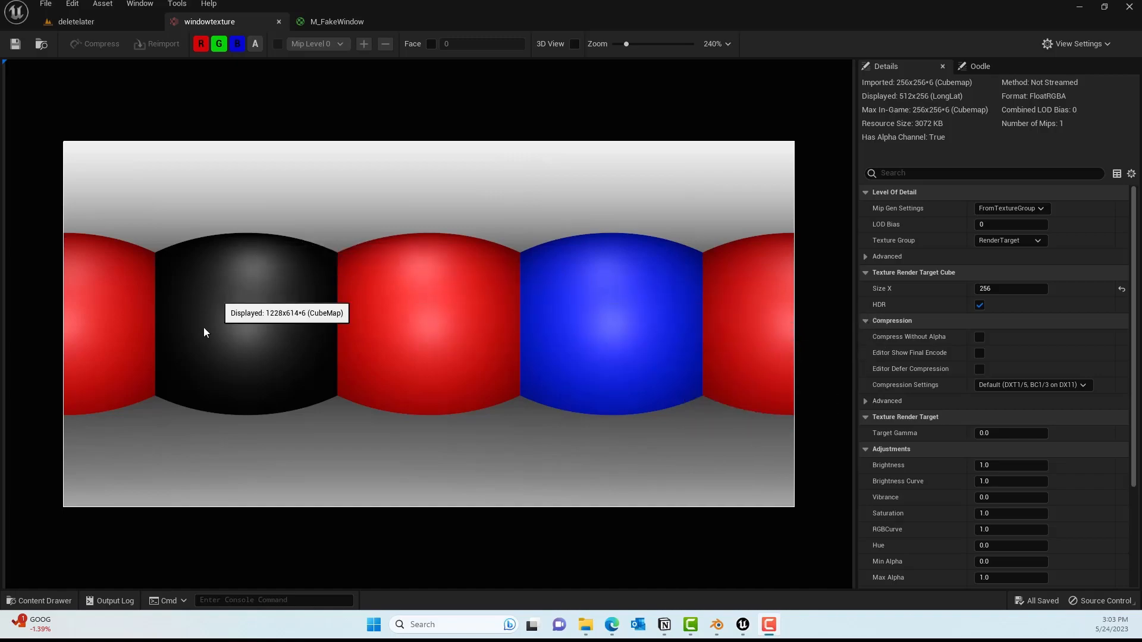
pyautogui.scroll(-3)
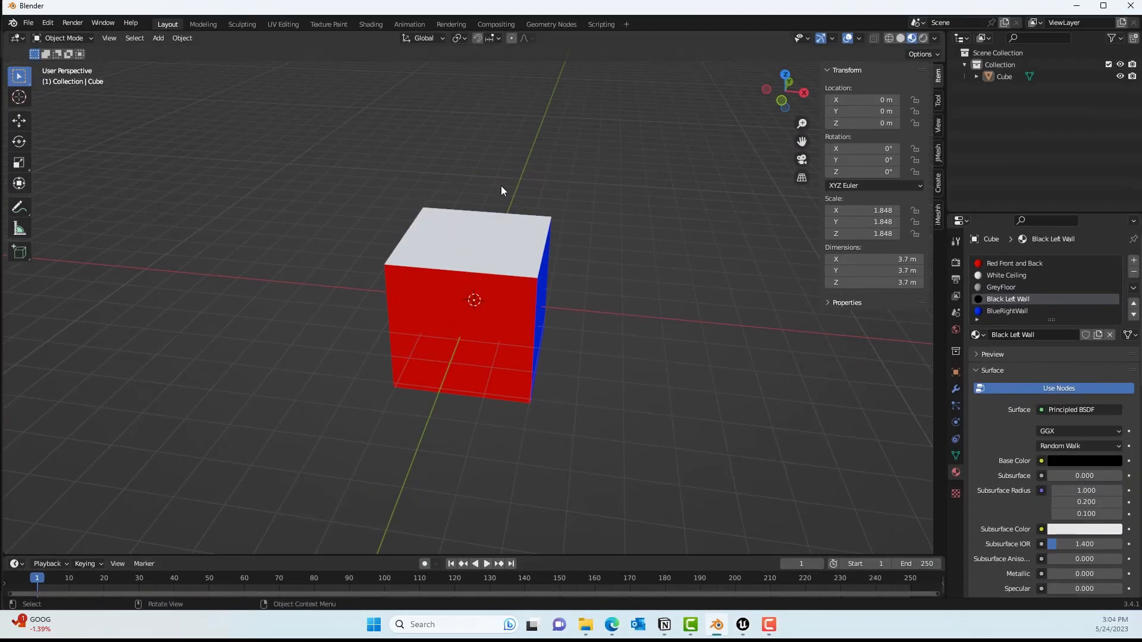
# - Orbit the view, select the default cube and press S to scale it
pyautogui.moveTo(501, 191); pyautogui.dragTo(658, 254)
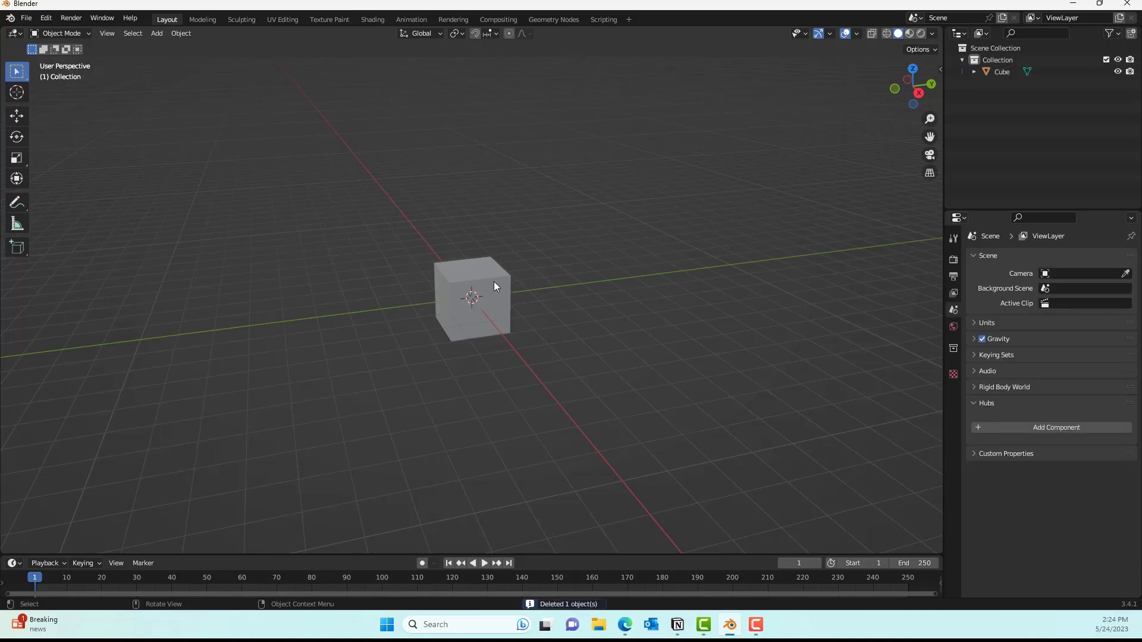
pyautogui.click(472, 298)
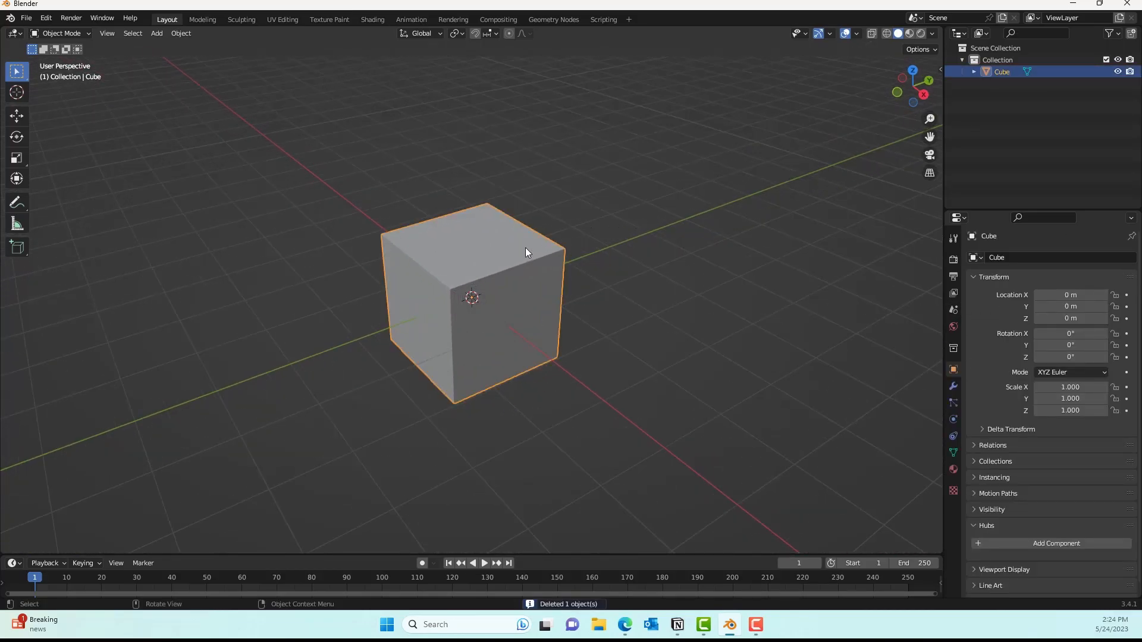
pyautogui.press('s')
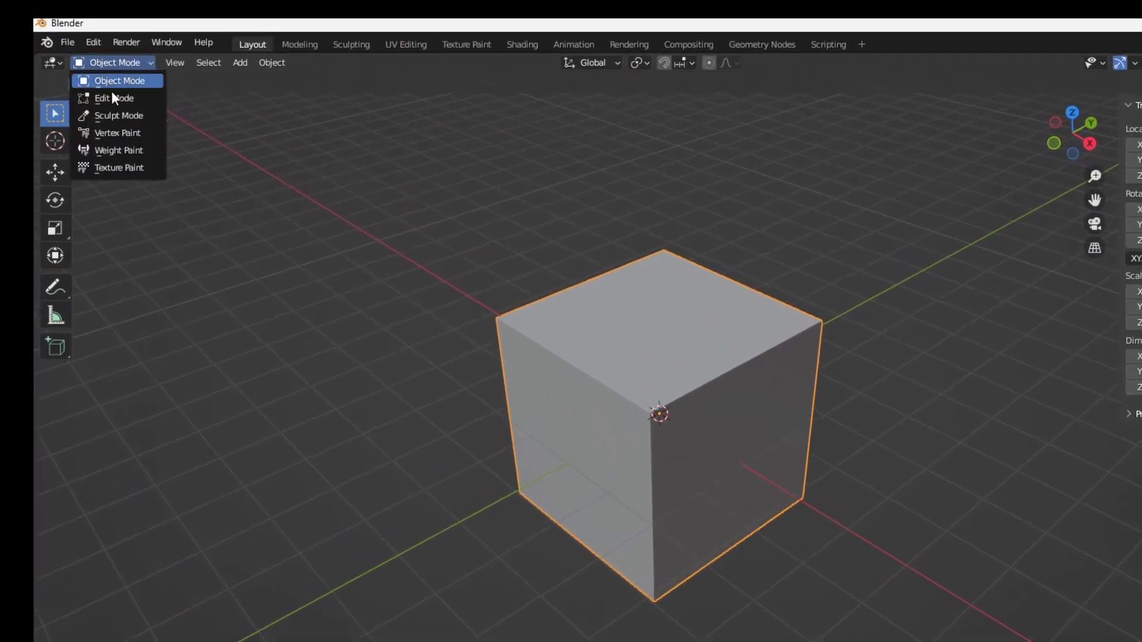
# - In Edit Mode, create the Red Front and Back and White Ceiling material slots
pyautogui.click(108, 98)
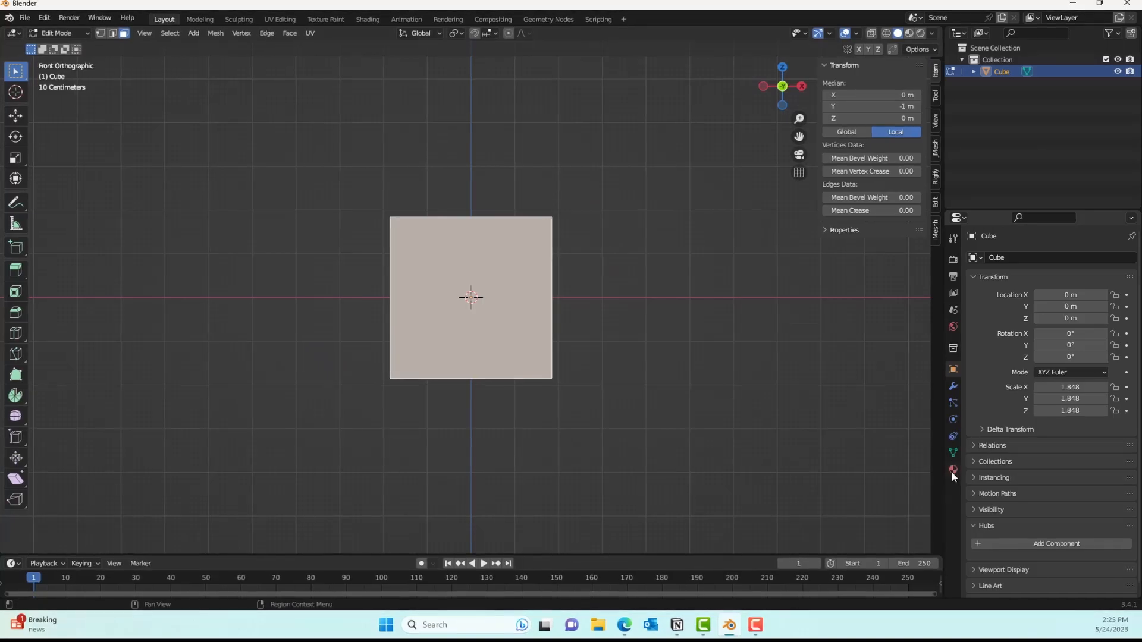
pyautogui.click(949, 471)
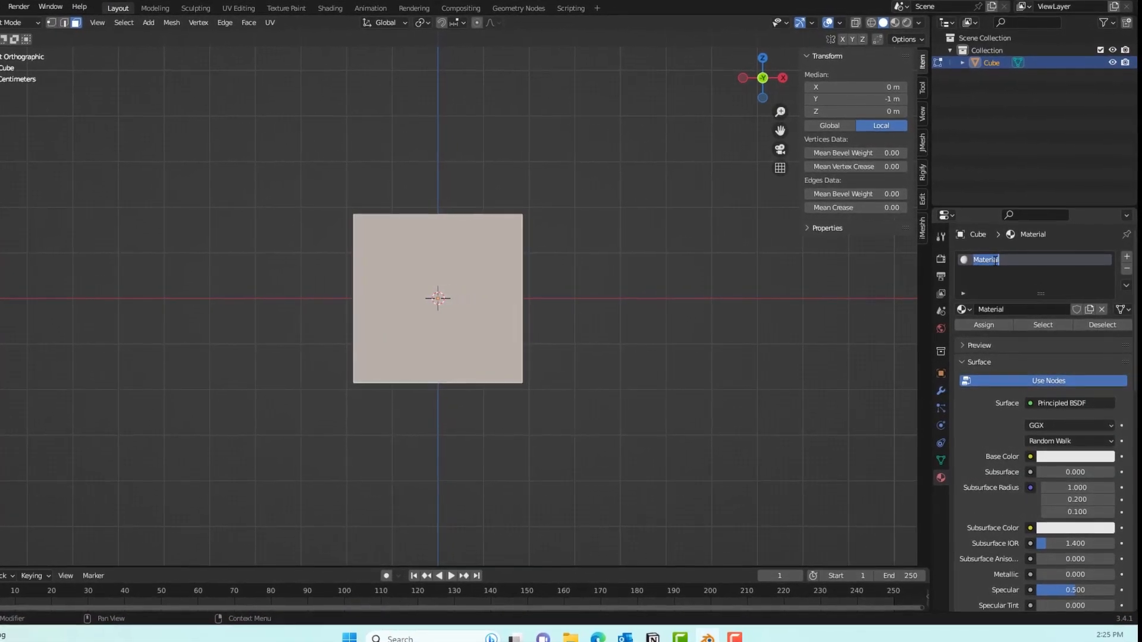
pyautogui.write('Red Front and Back')
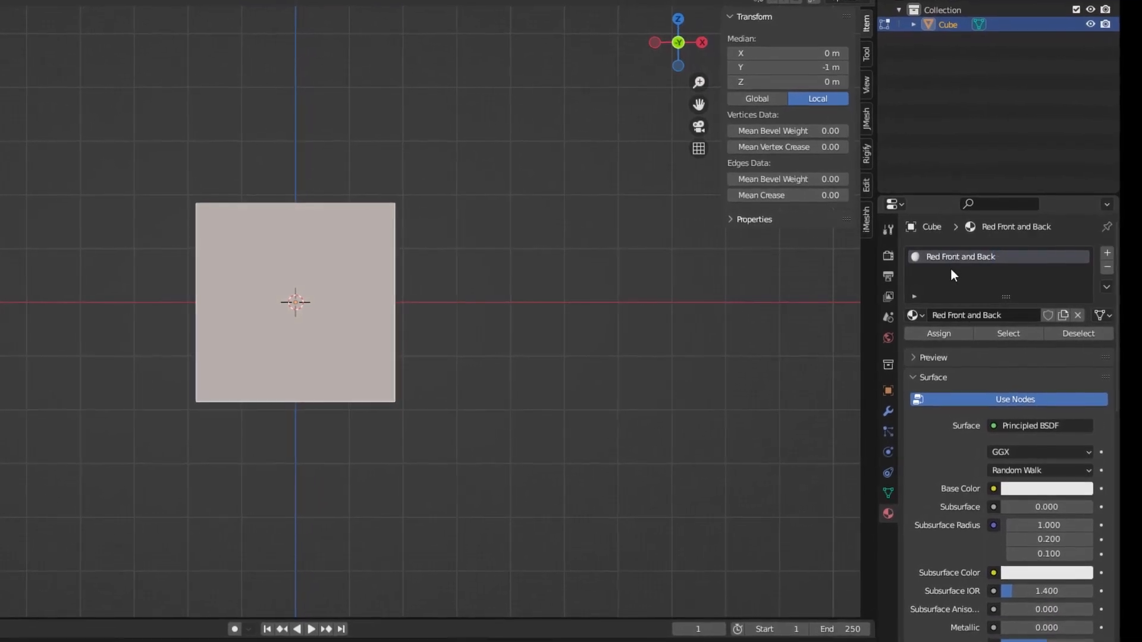
pyautogui.click(1106, 253)
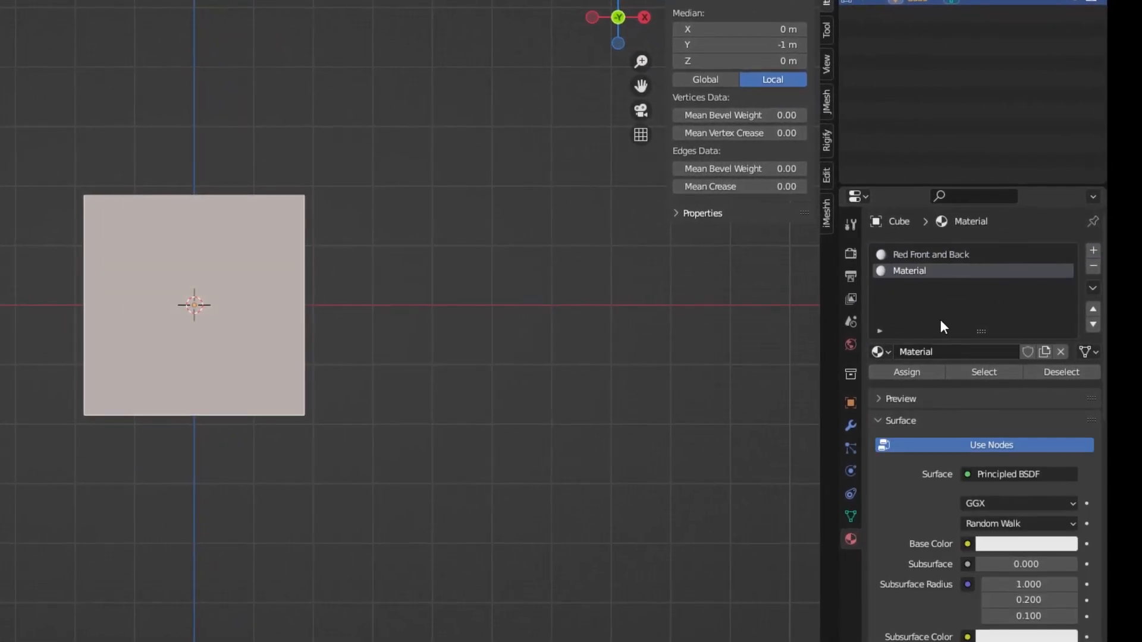
pyautogui.doubleClick(909, 270)
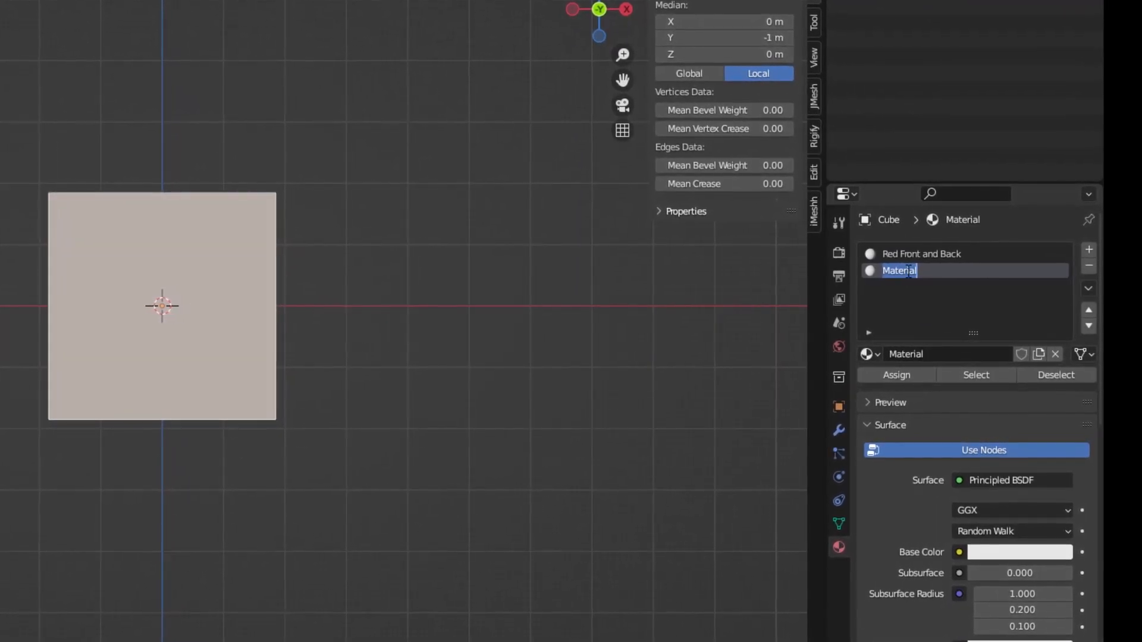
pyautogui.write('White Ceiling')
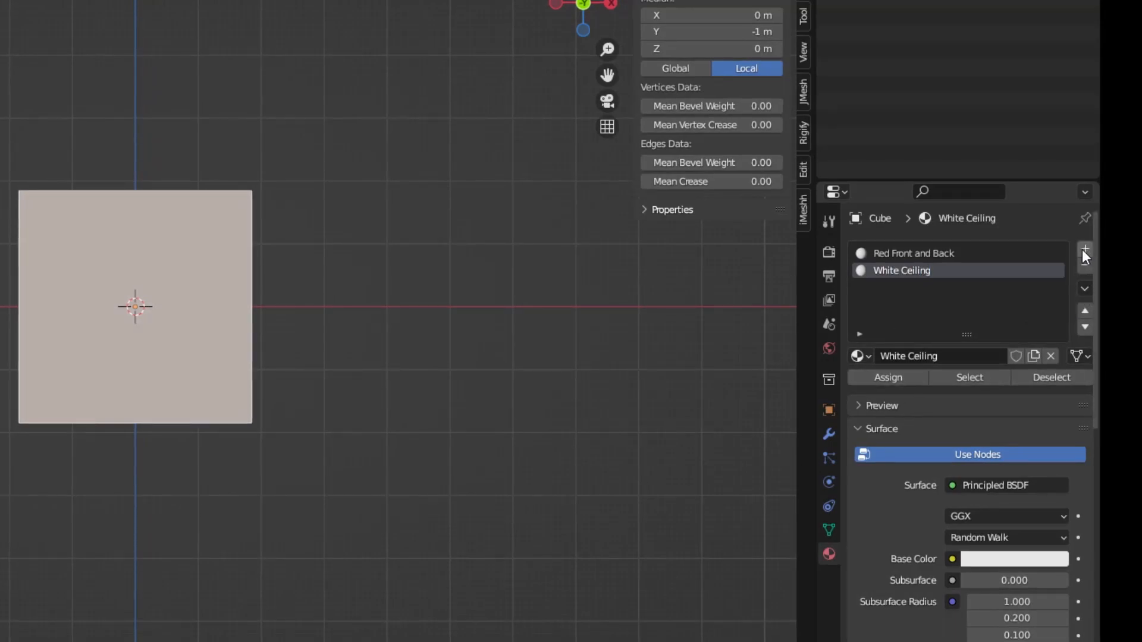
# - Add the GreyFloor, Black Left Wall and BlueRightWall material slots
pyautogui.click(1084, 249)
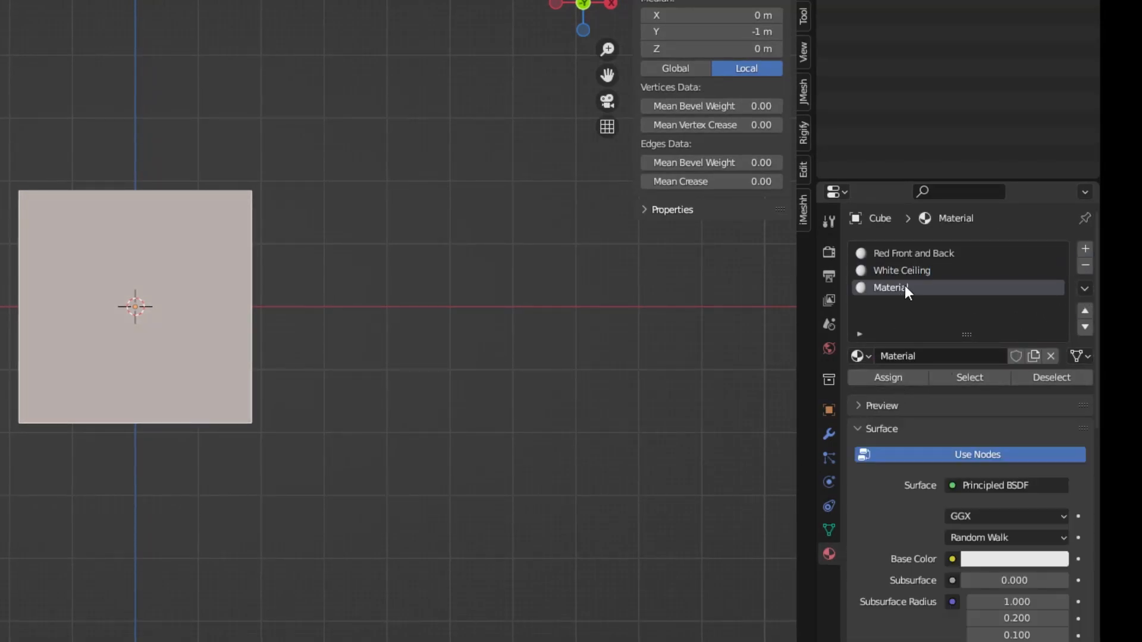
pyautogui.doubleClick(891, 286)
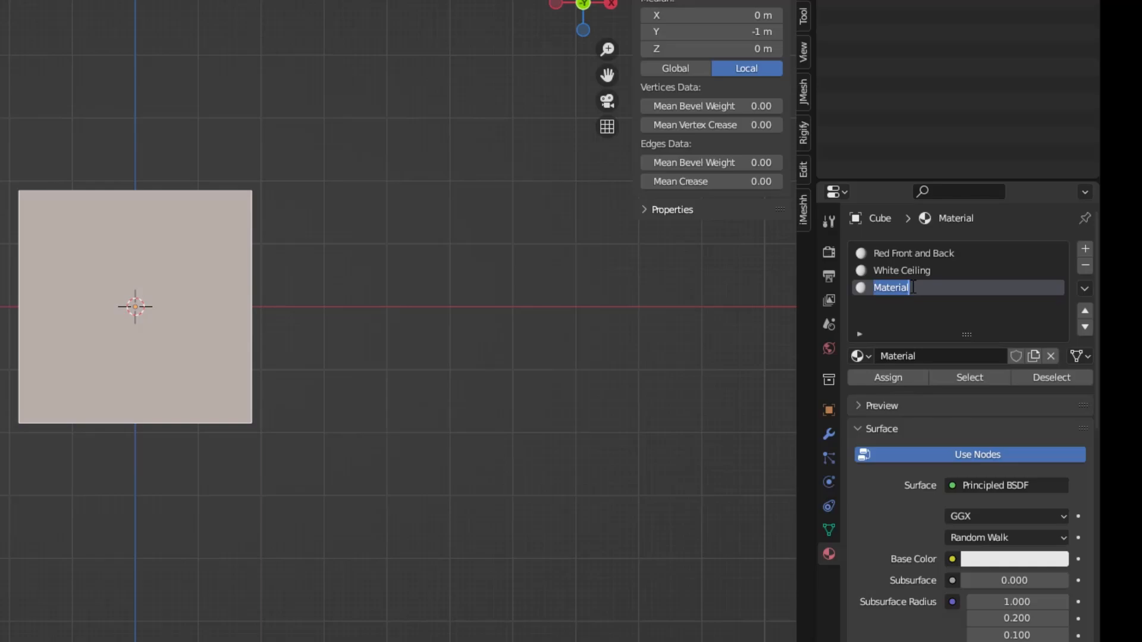
pyautogui.write('GreyFloor')
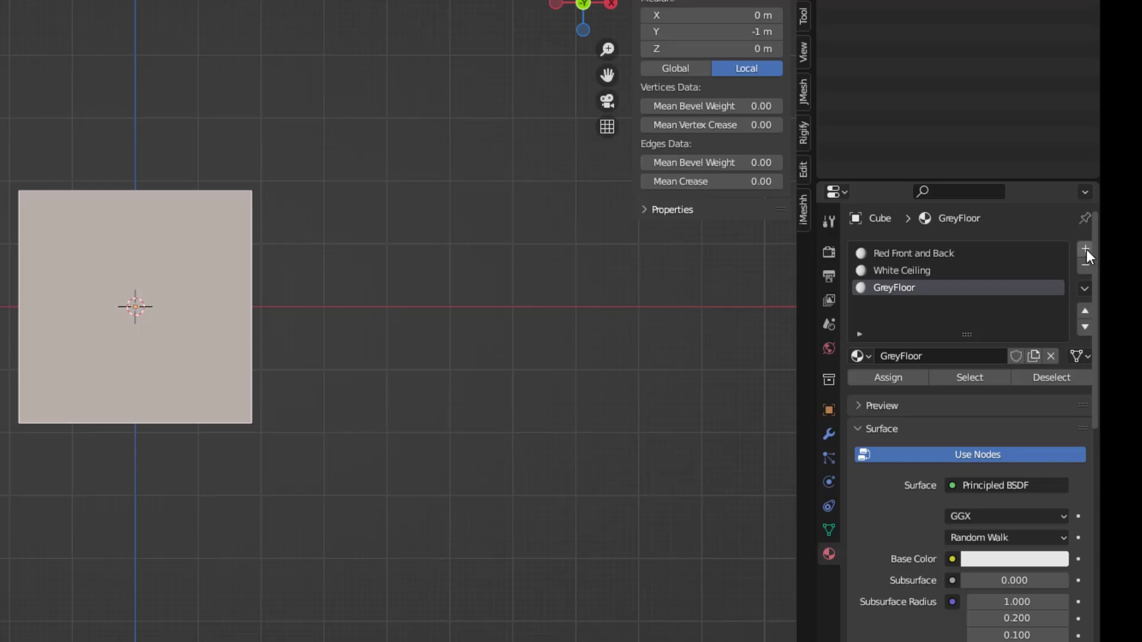
pyautogui.click(1084, 249)
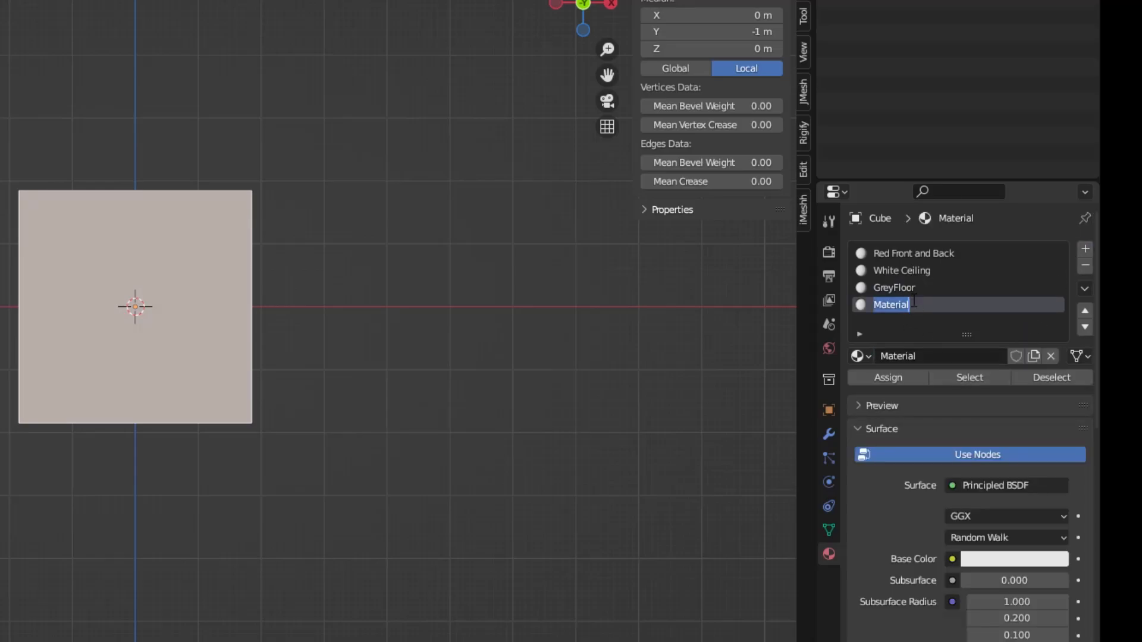
pyautogui.write('Black Left and')
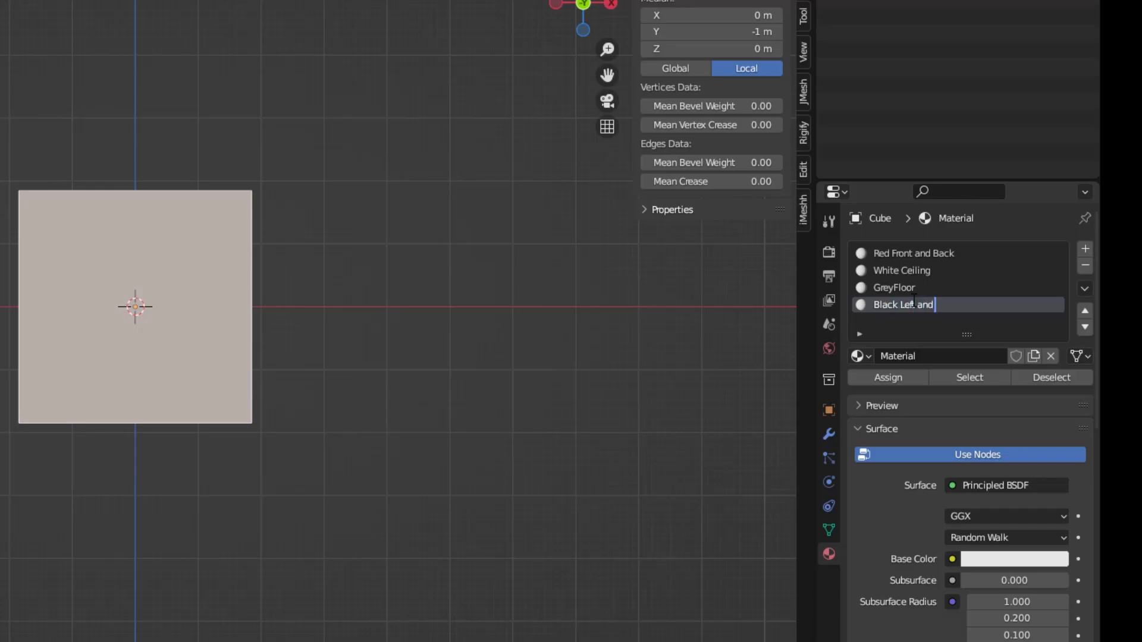
pyautogui.press('BackSpace')
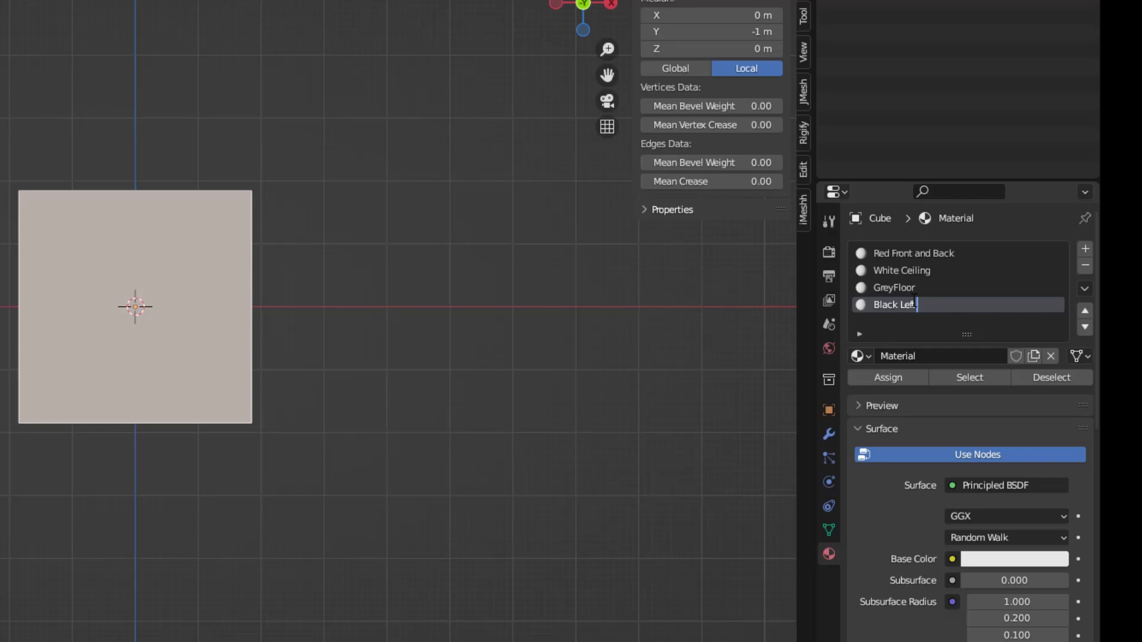
pyautogui.write('t Wall')
pyautogui.press('Return')
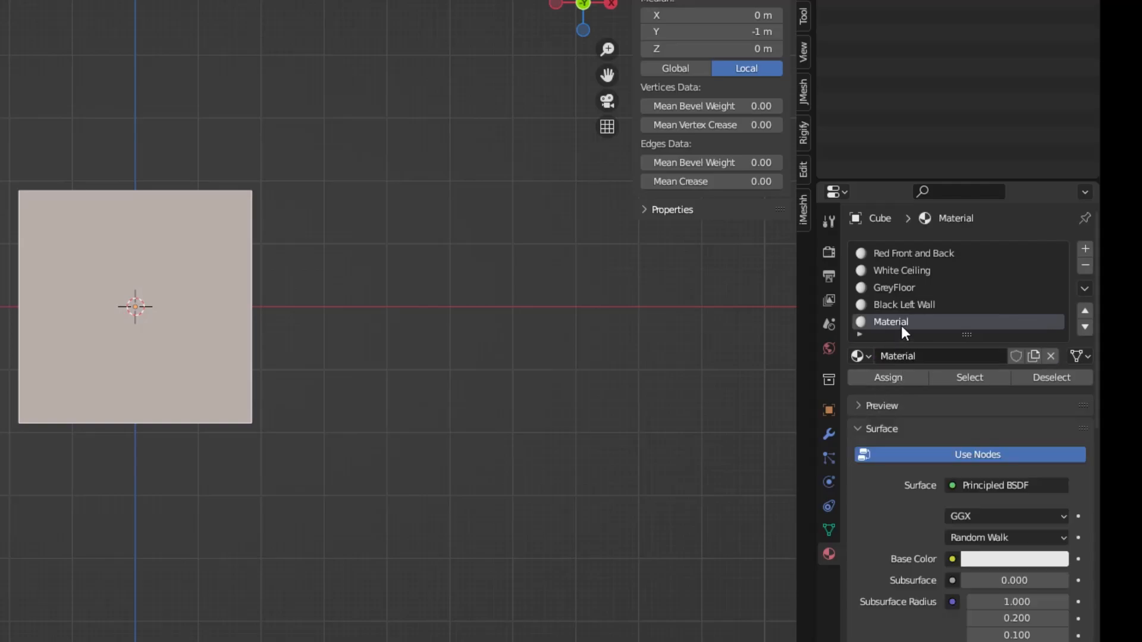
pyautogui.doubleClick(890, 321)
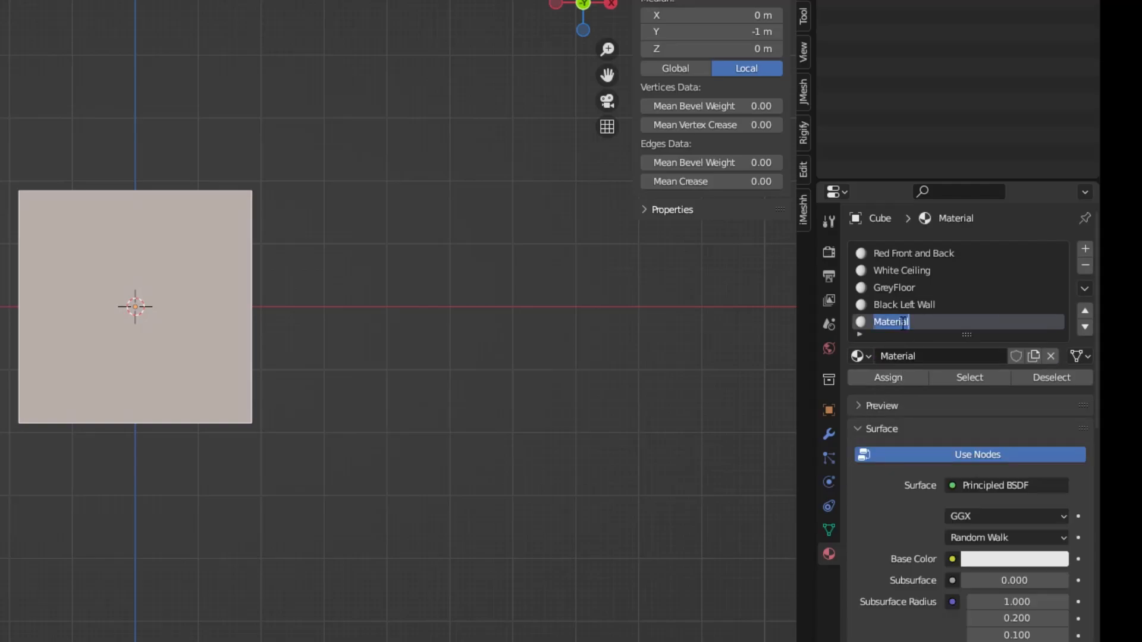
pyautogui.write('BlueRightWall')
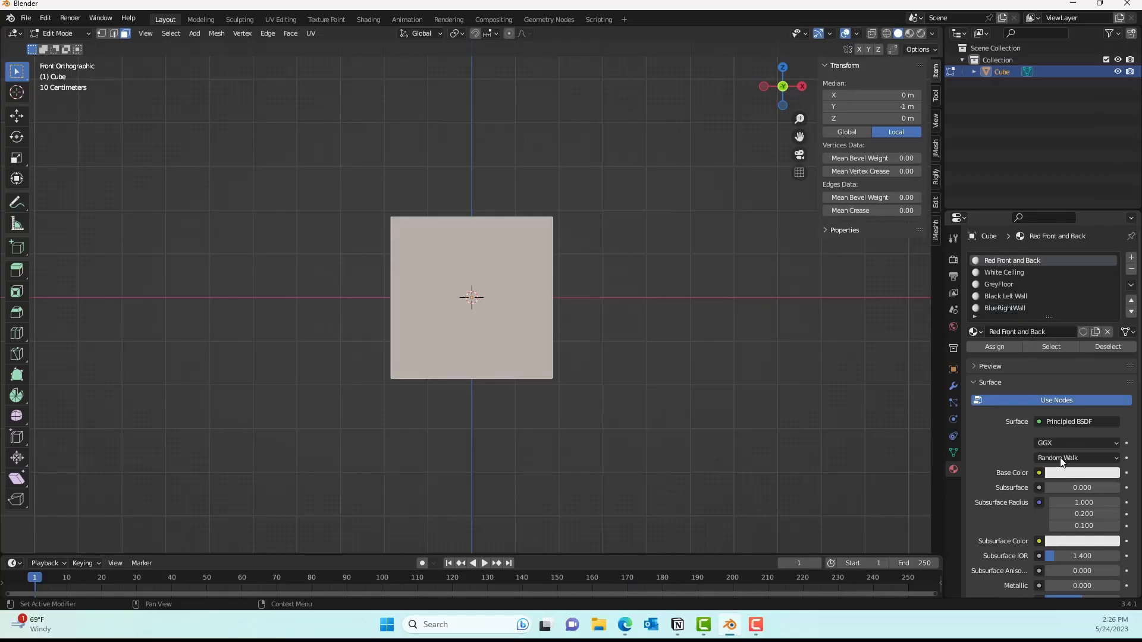
# - Give Red Front and Back a red base colour and scroll through its surface settings
pyautogui.click(1082, 473)
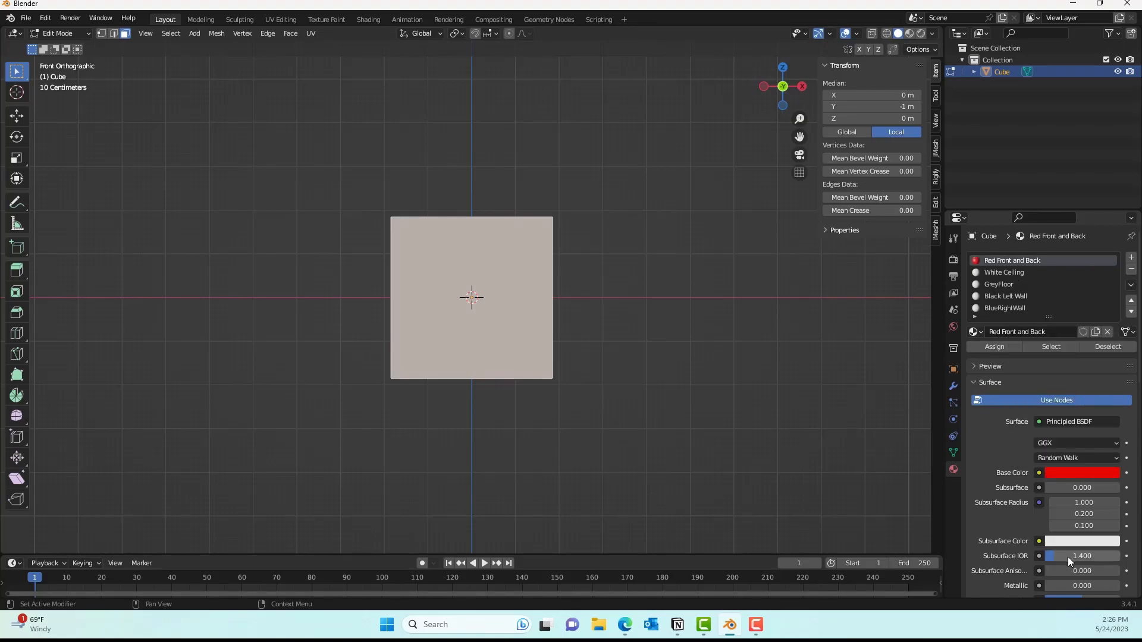
pyautogui.scroll(-3)
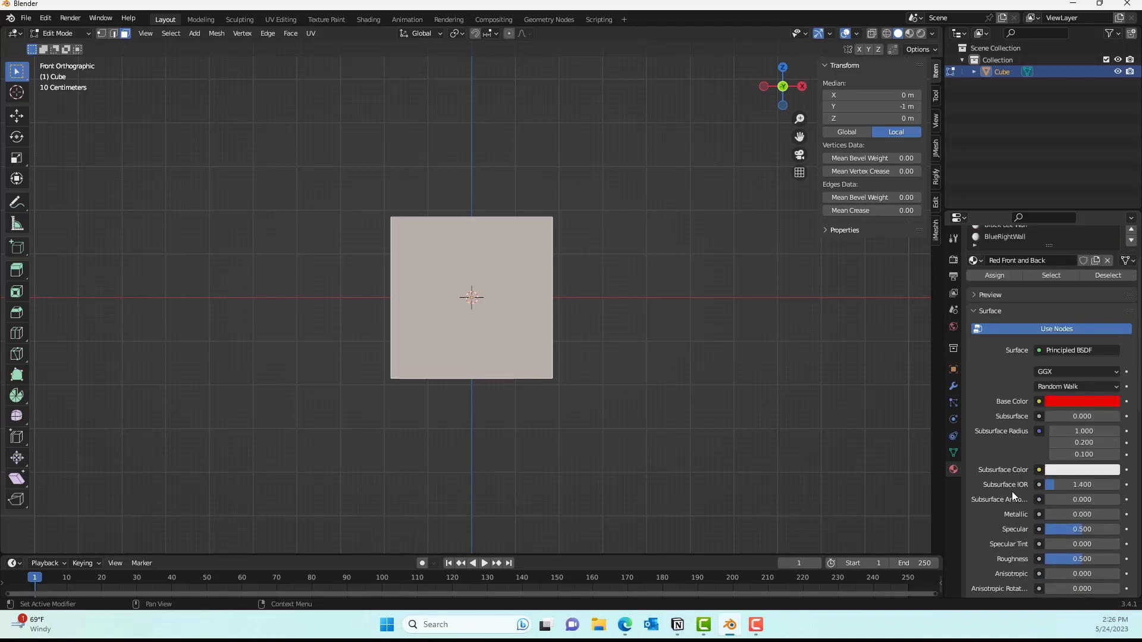
pyautogui.scroll(-3)
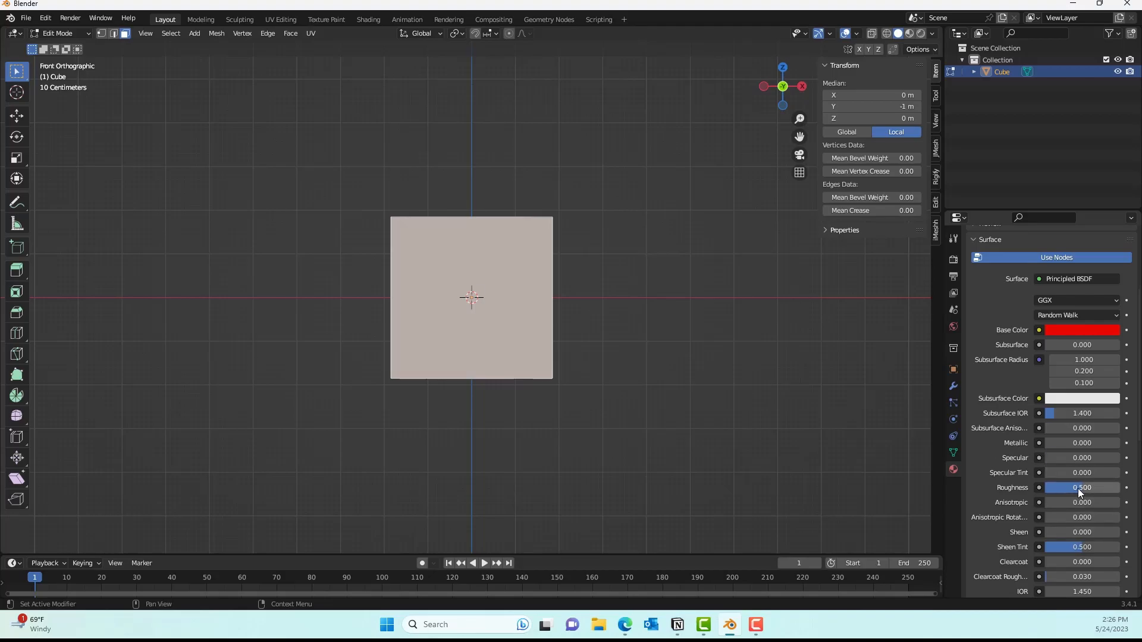
pyautogui.moveTo(1082, 487)
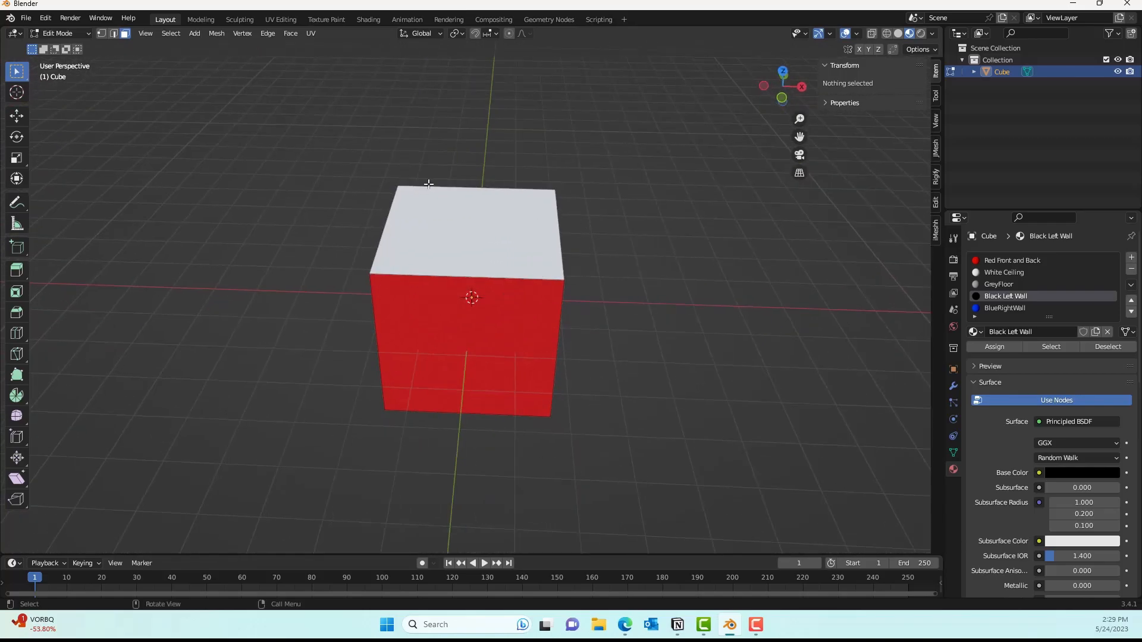
# - Flip the cube's face normals inward with Mesh > Normals > Flip
pyautogui.click(60, 33)
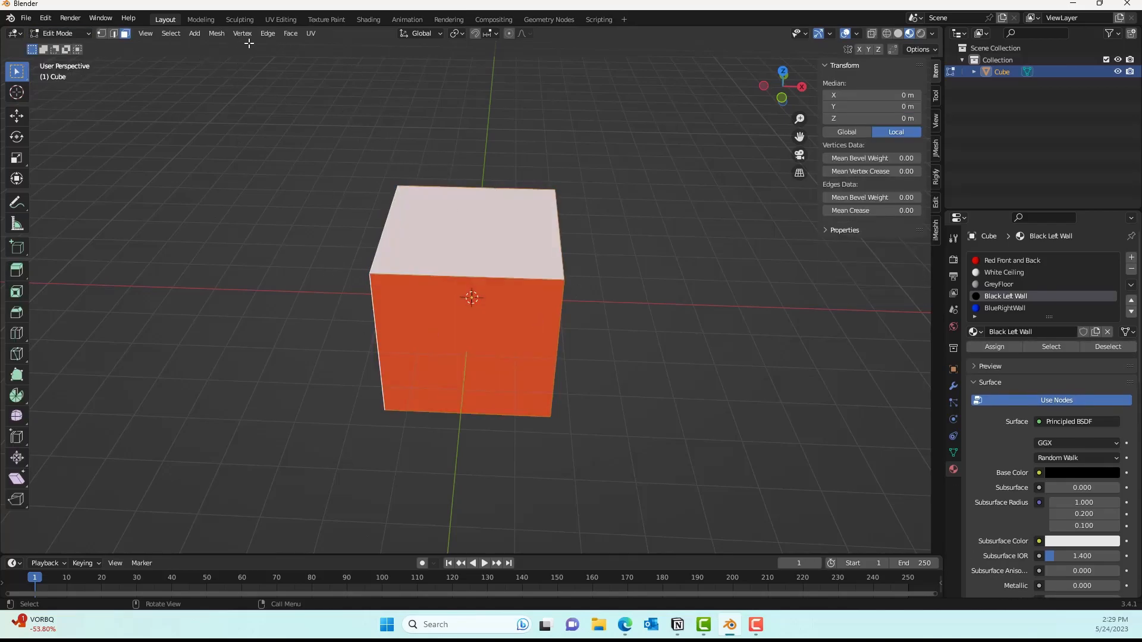
pyautogui.click(215, 33)
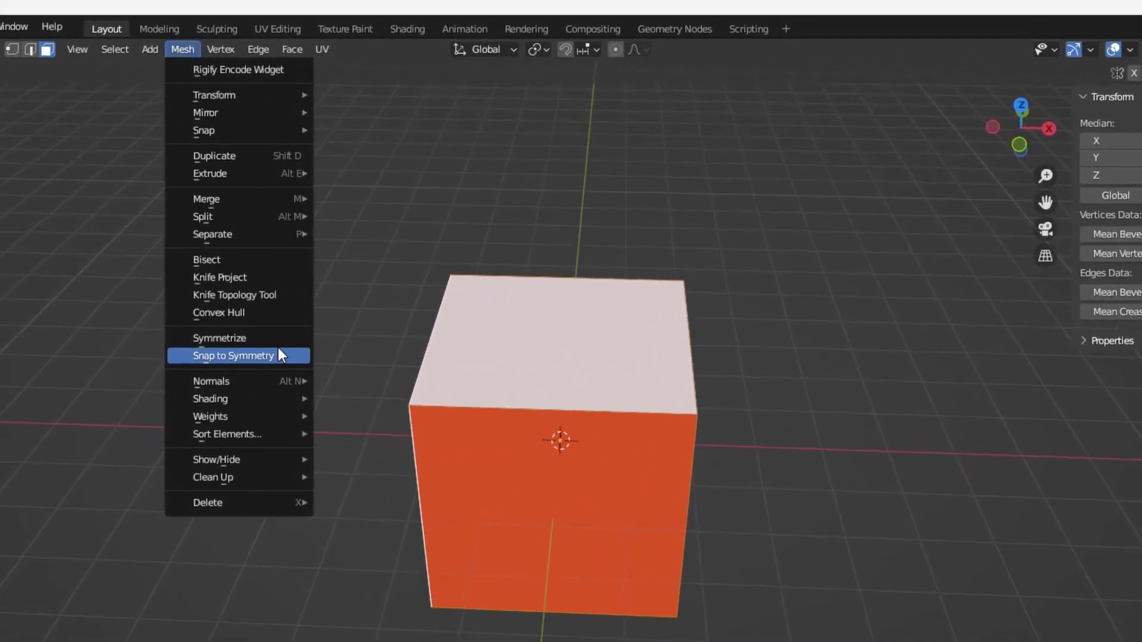
pyautogui.moveTo(211, 380)
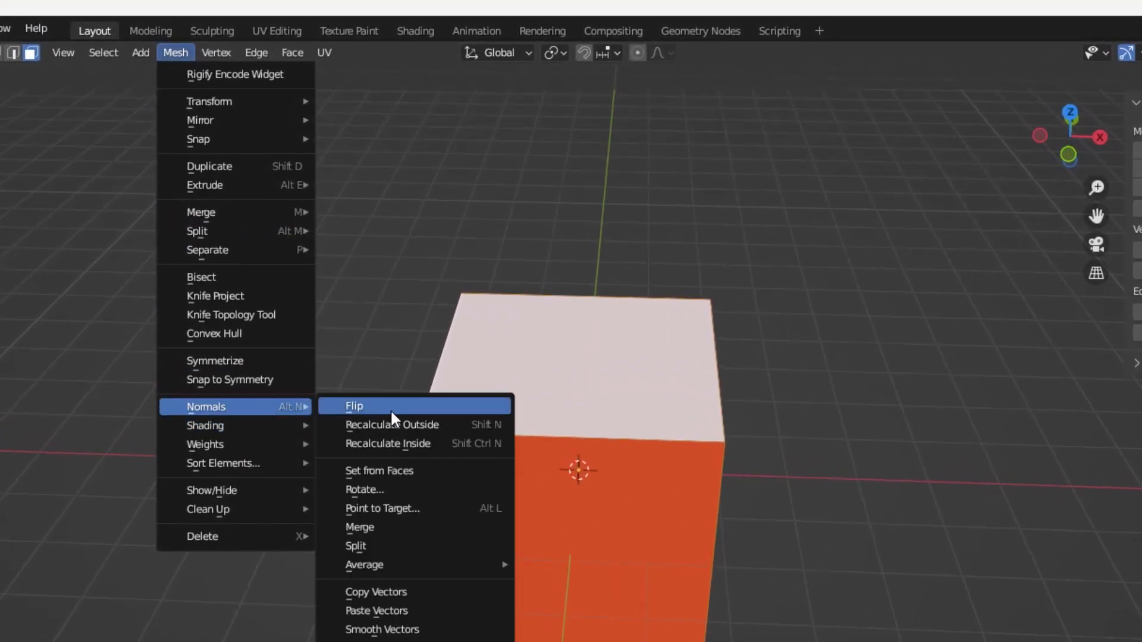
pyautogui.click(353, 406)
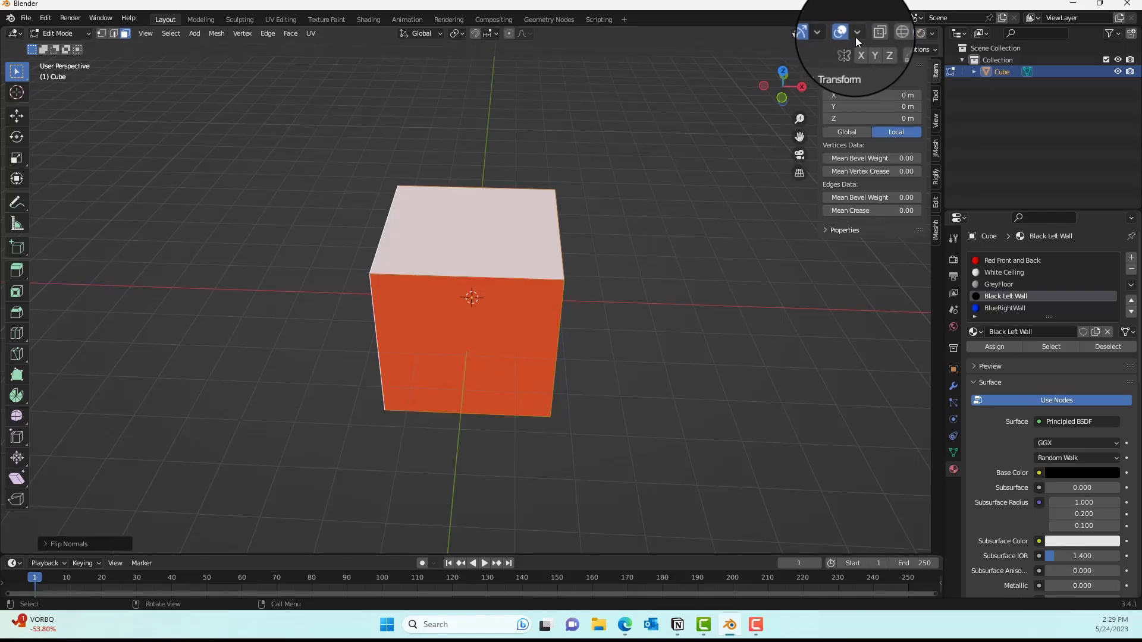
# - Enable the Face Orientation overlay and view the cube from inside to check it
pyautogui.click(858, 33)
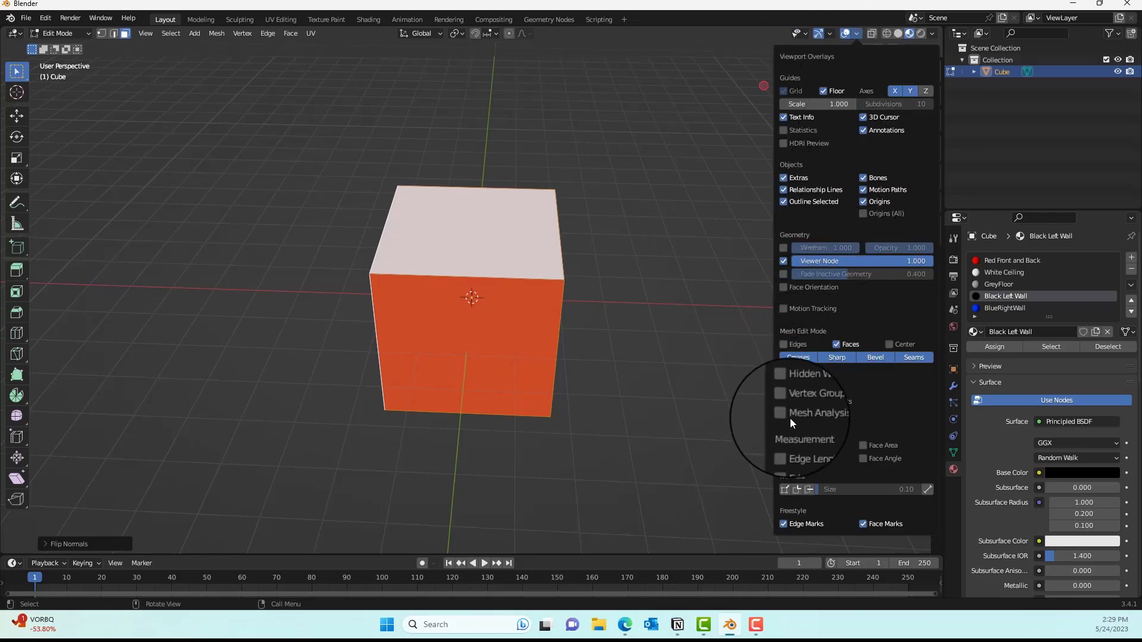
pyautogui.click(846, 33)
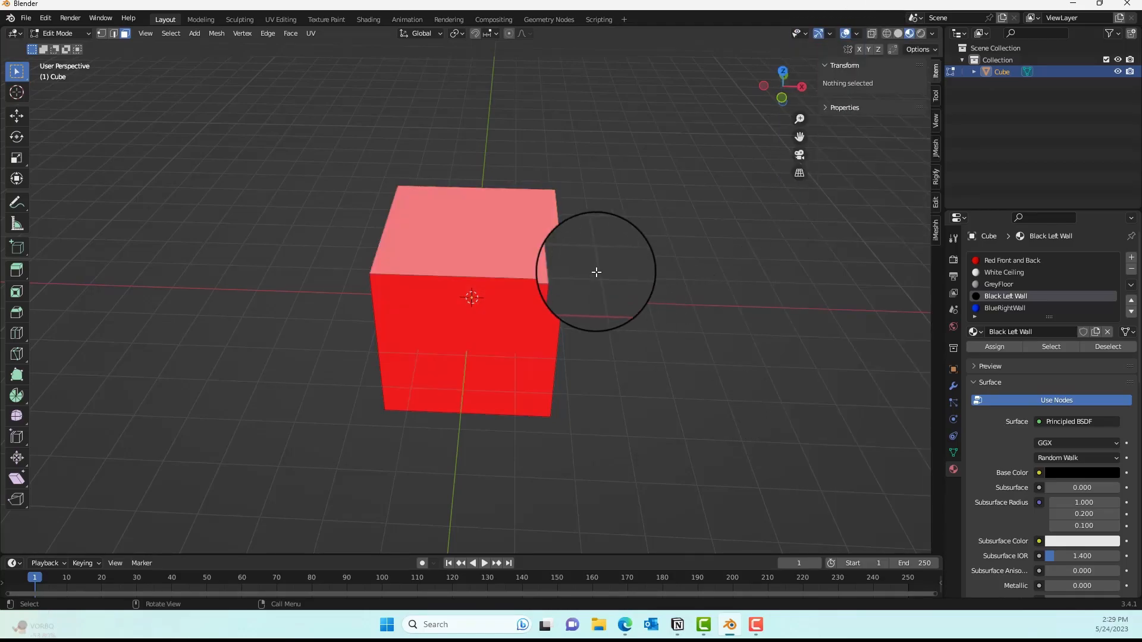
pyautogui.moveTo(596, 272); pyautogui.dragTo(437, 223)
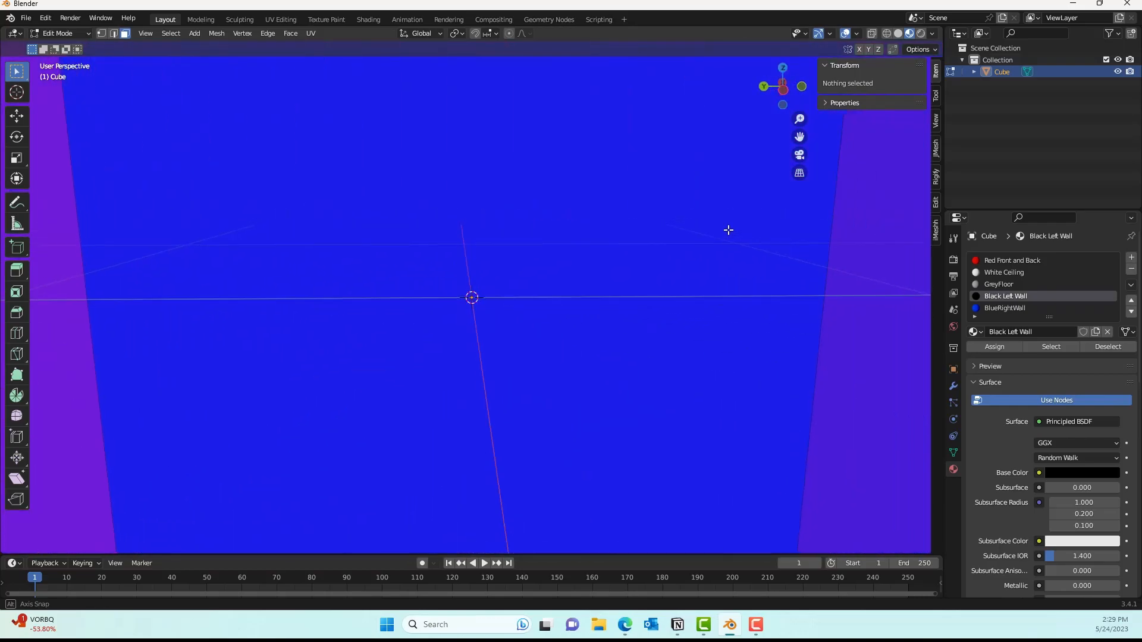
pyautogui.click(857, 33)
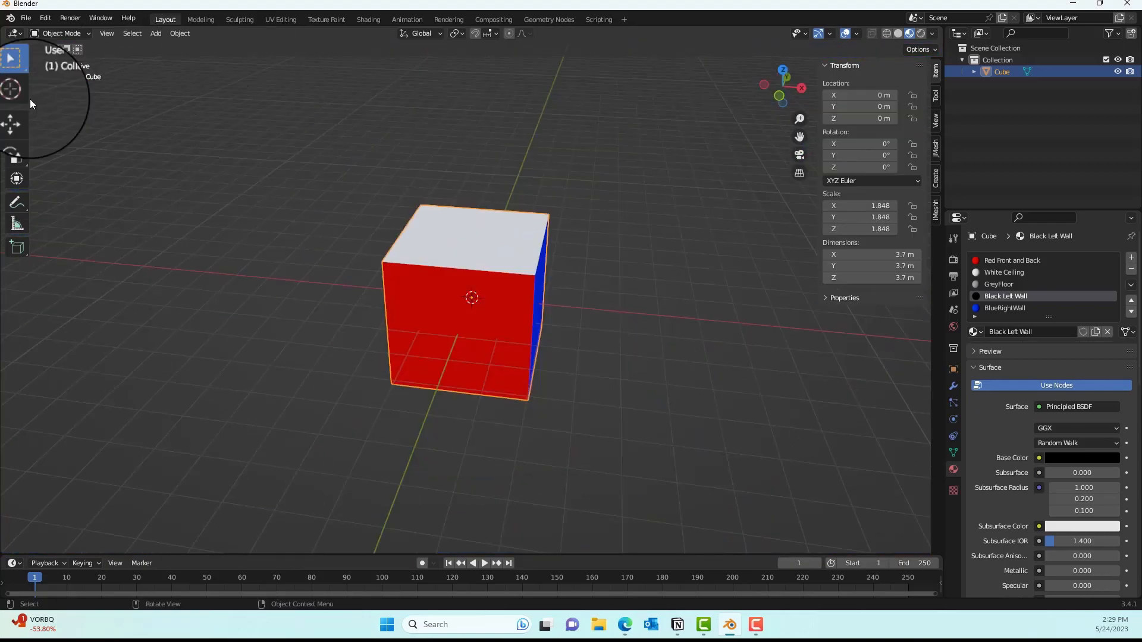
# - Export the room cube through File > Export > FBX with Path Mode set to Copy
pyautogui.click(25, 17)
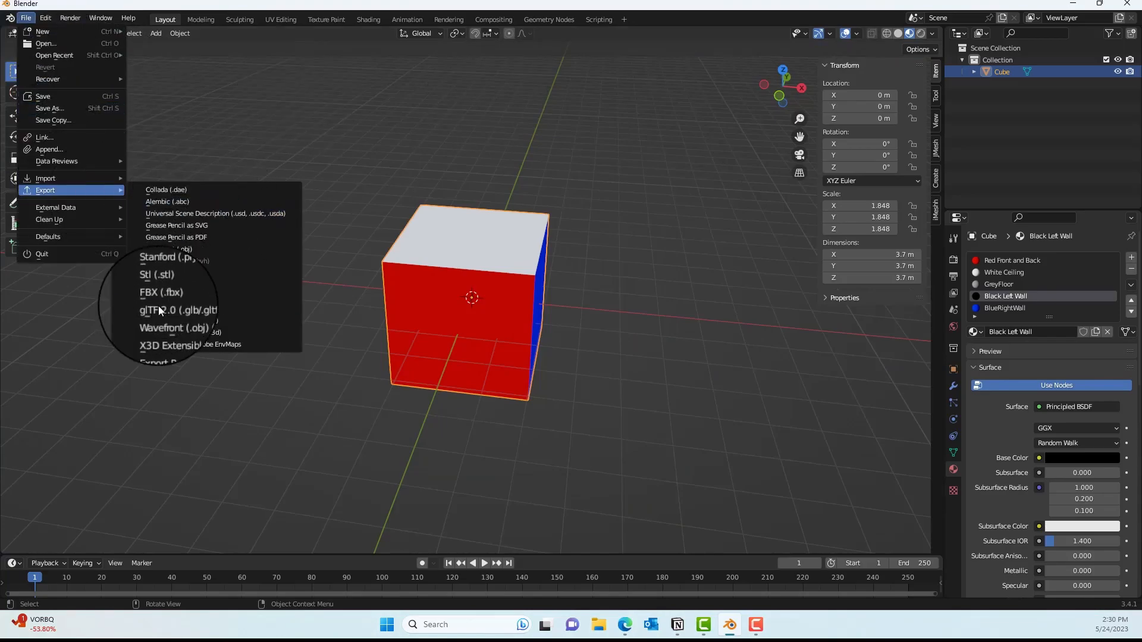
pyautogui.click(161, 292)
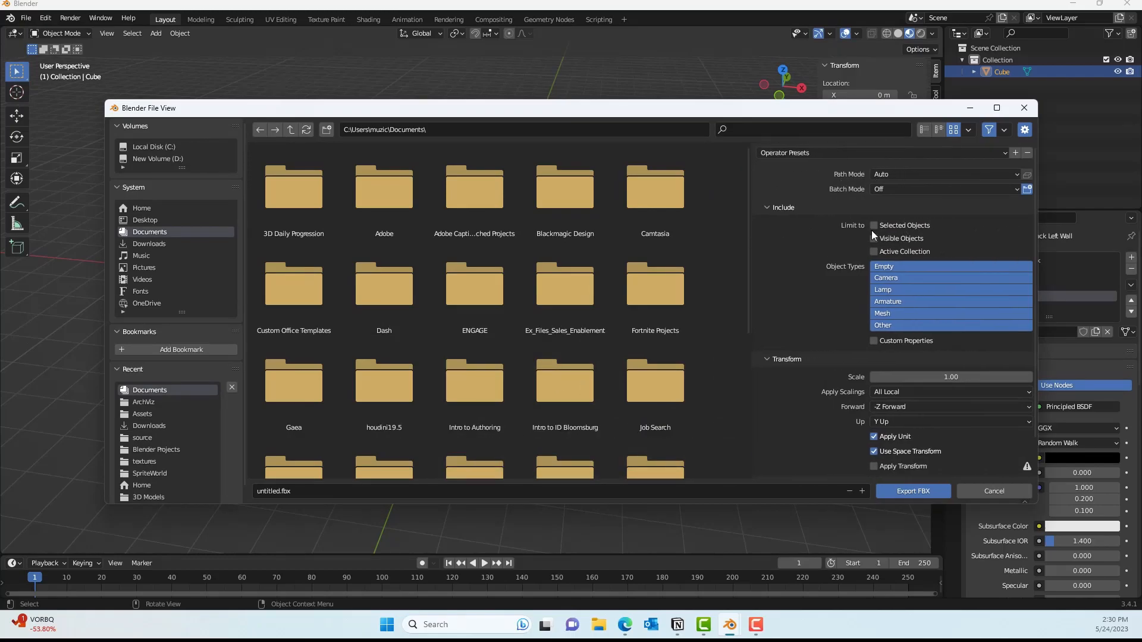
pyautogui.click(943, 174)
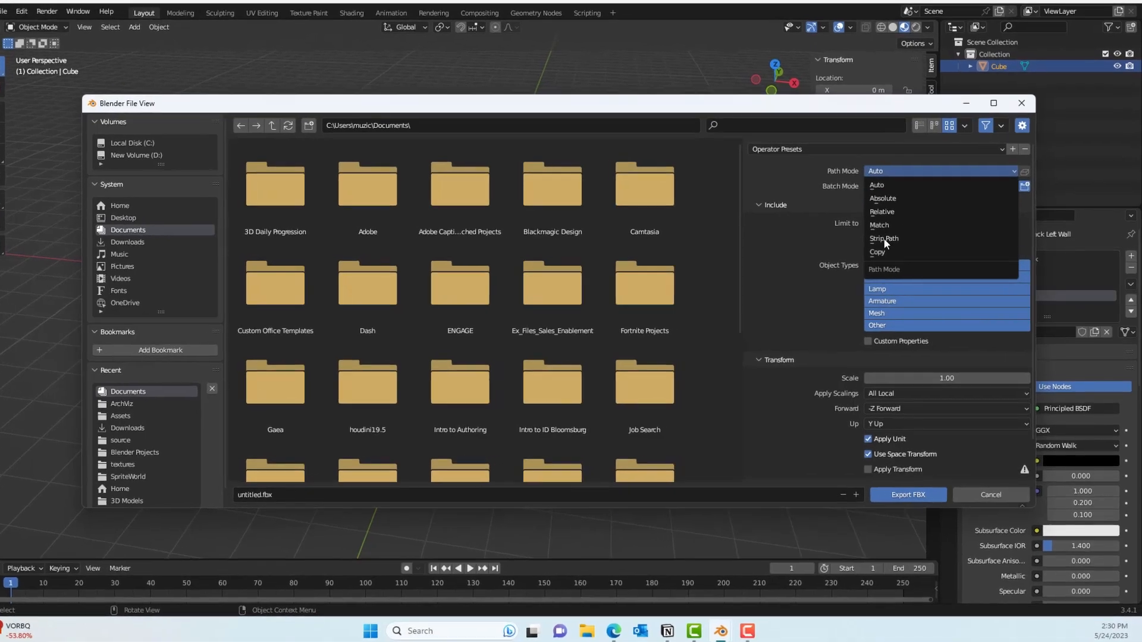
pyautogui.click(876, 252)
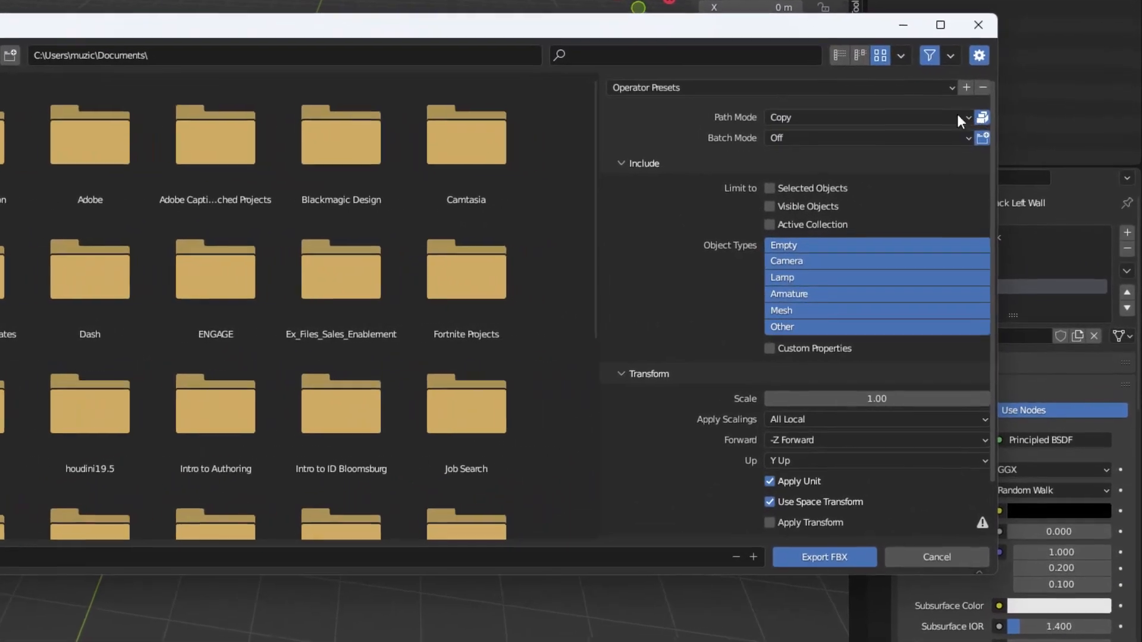
pyautogui.scroll(-3)
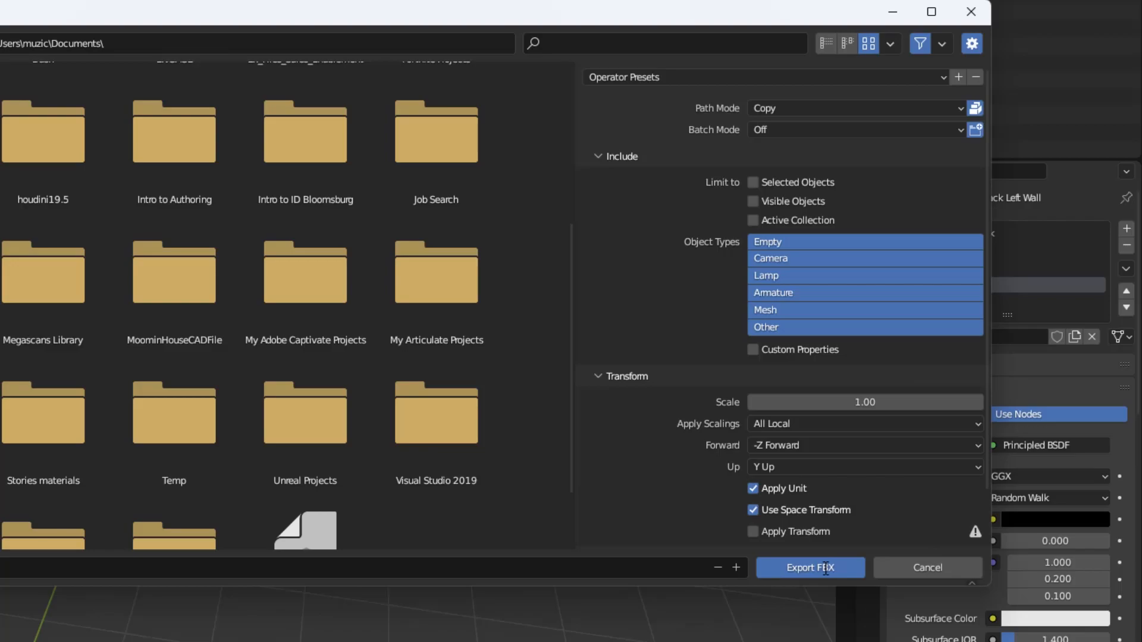
pyautogui.click(752, 182)
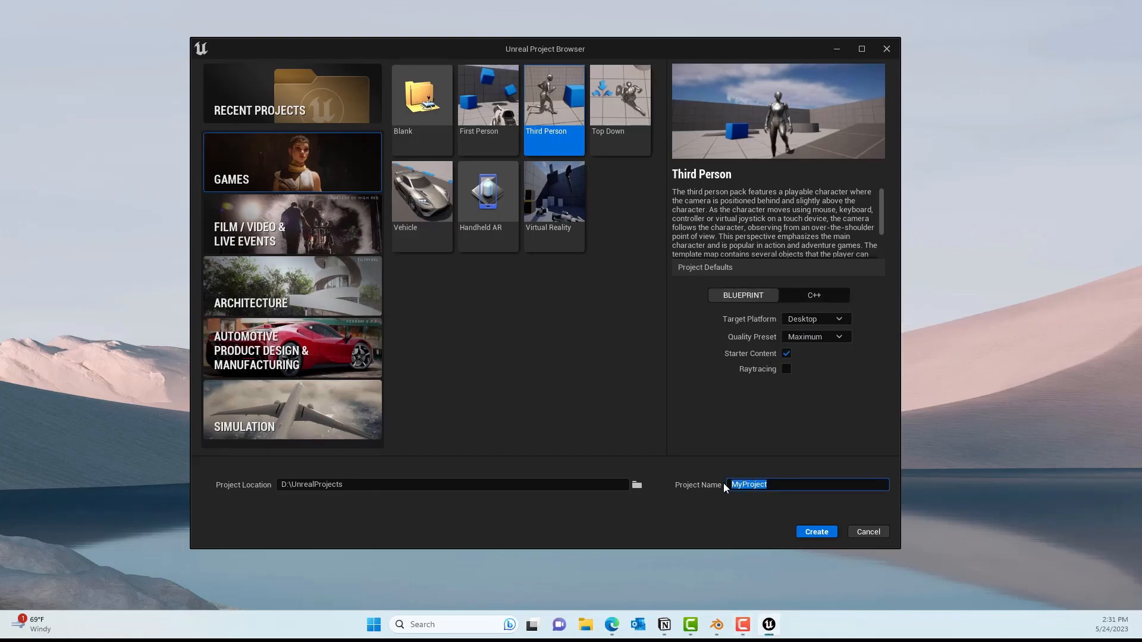
# - Name the Third Person project FakeWindowstut and create it
pyautogui.write('FakeWindow')
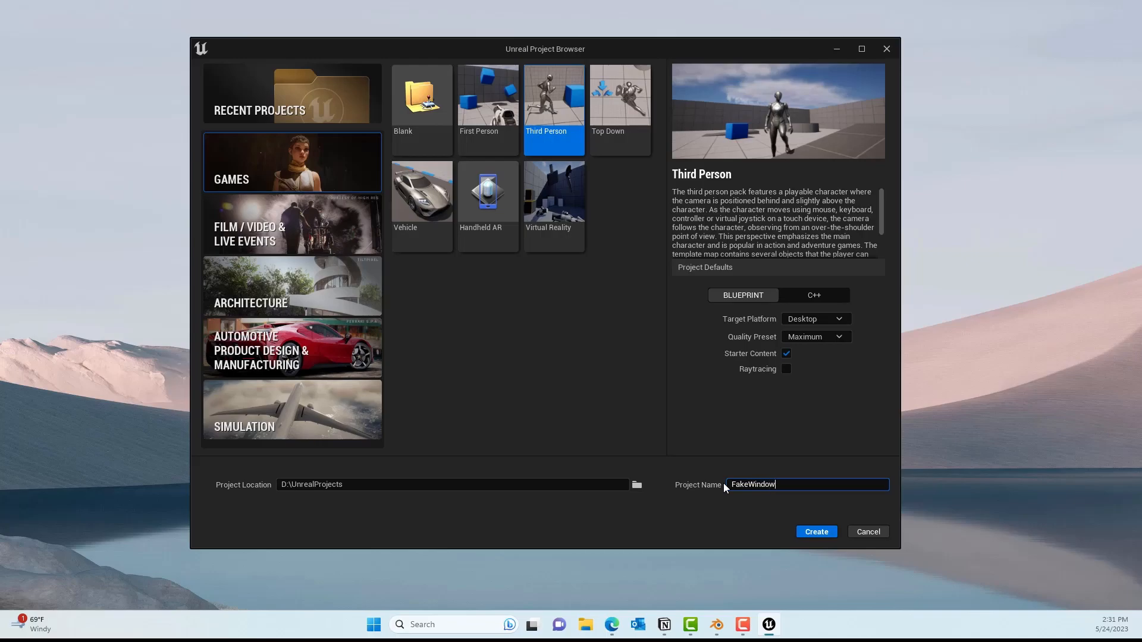
pyautogui.write('stut')
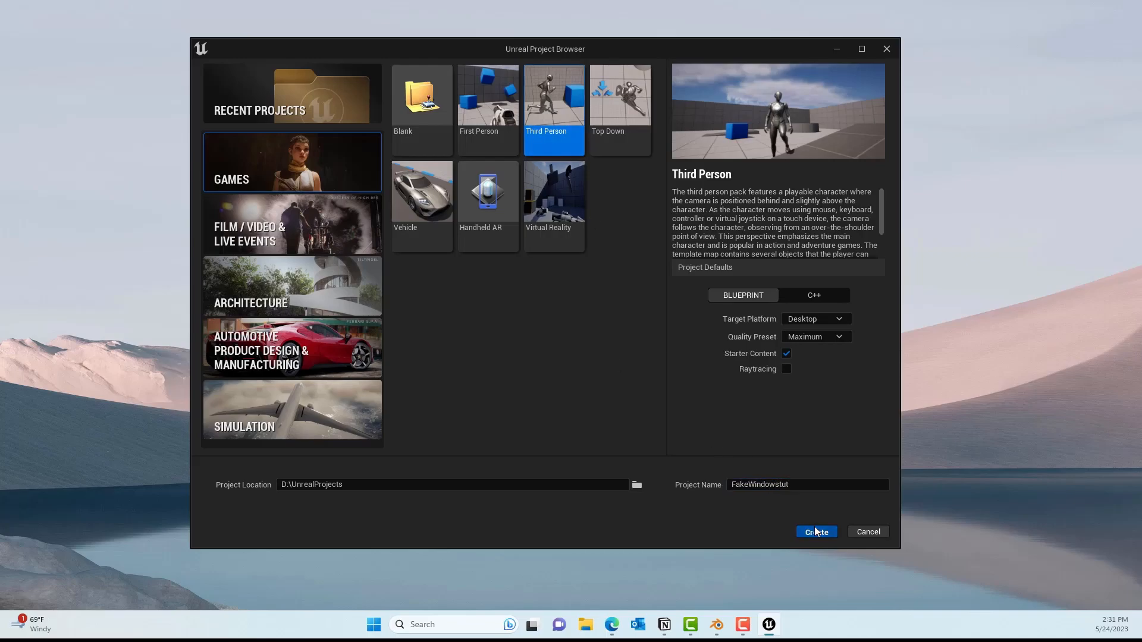
pyautogui.click(815, 531)
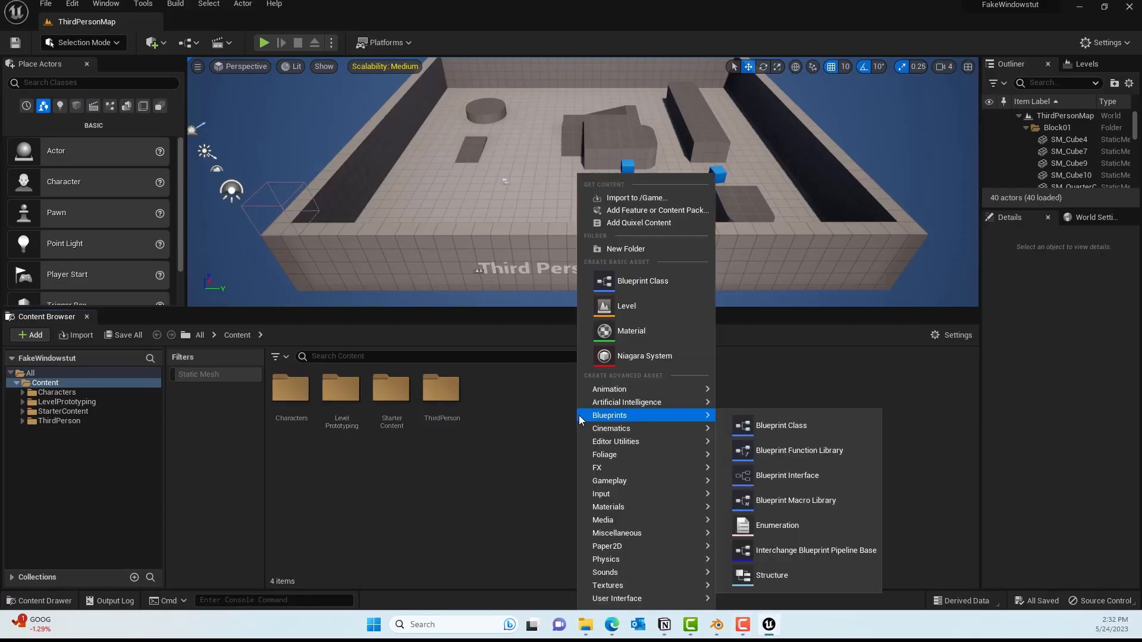
# - Create a new Content Browser folder named FakeWindowStuff
pyautogui.click(625, 248)
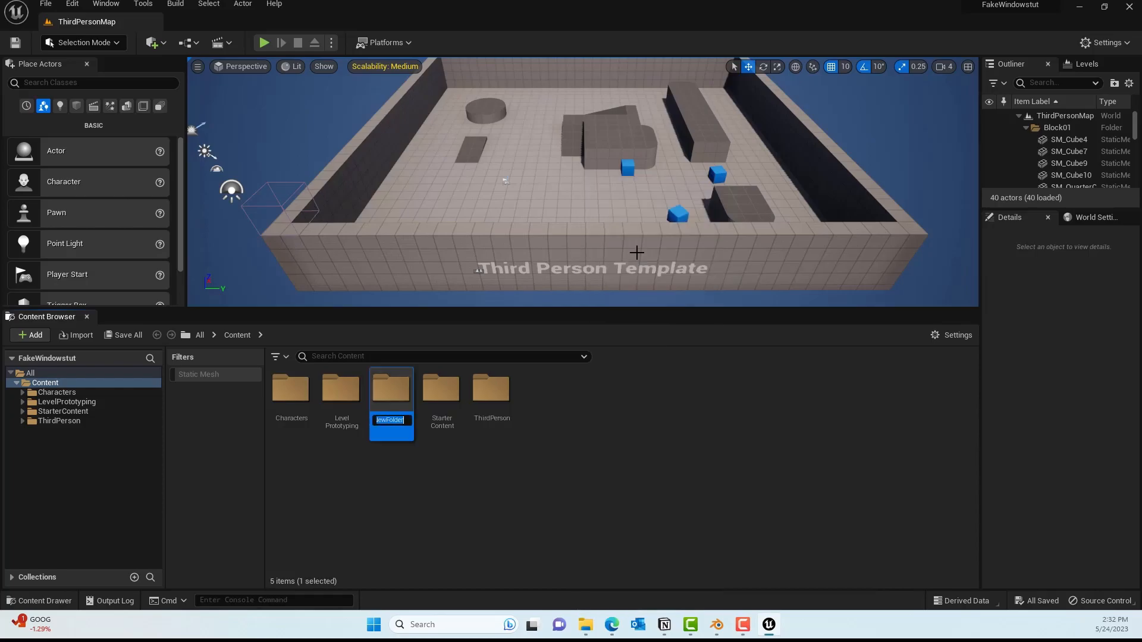
pyautogui.write('Fake')
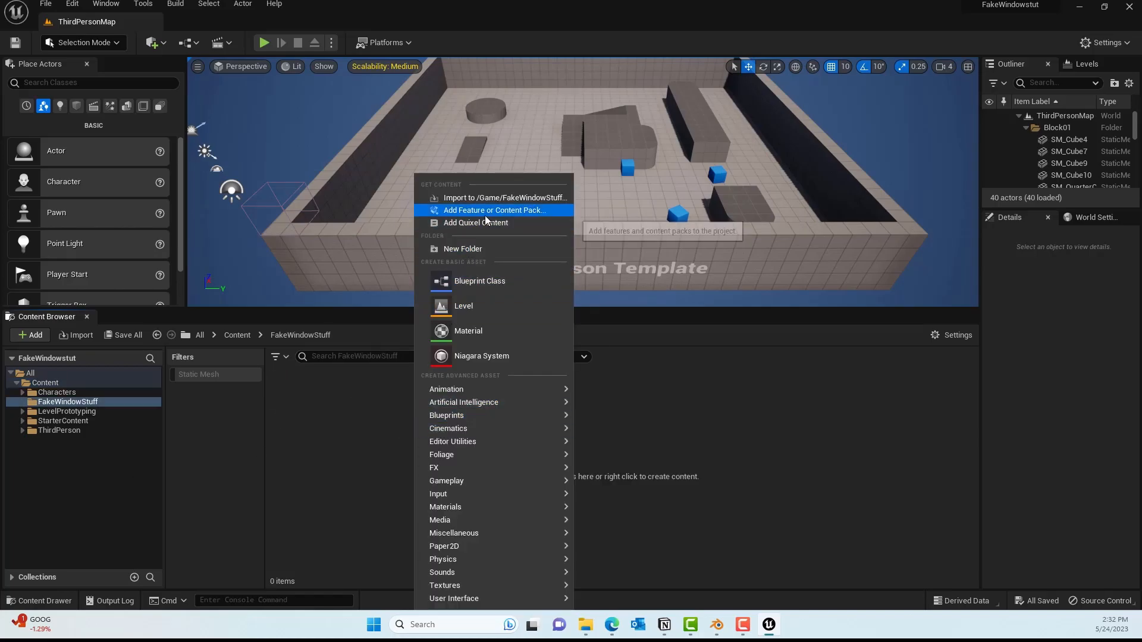
pyautogui.moveTo(474, 223)
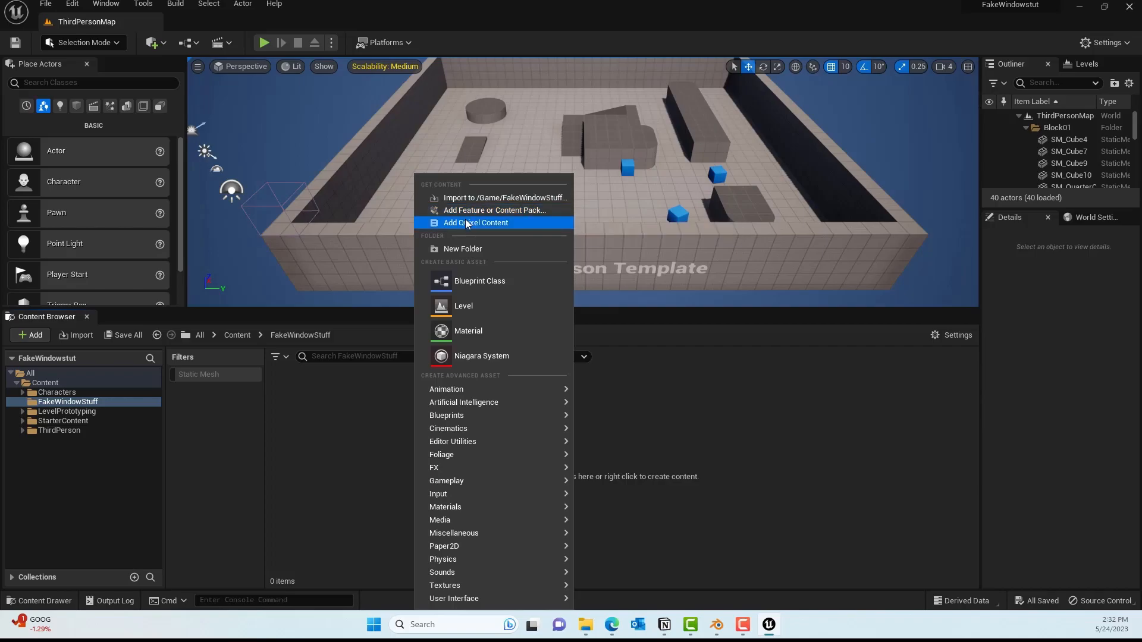
# - Import windowtut with Import All, then clear and close the Message Log
pyautogui.click(505, 197)
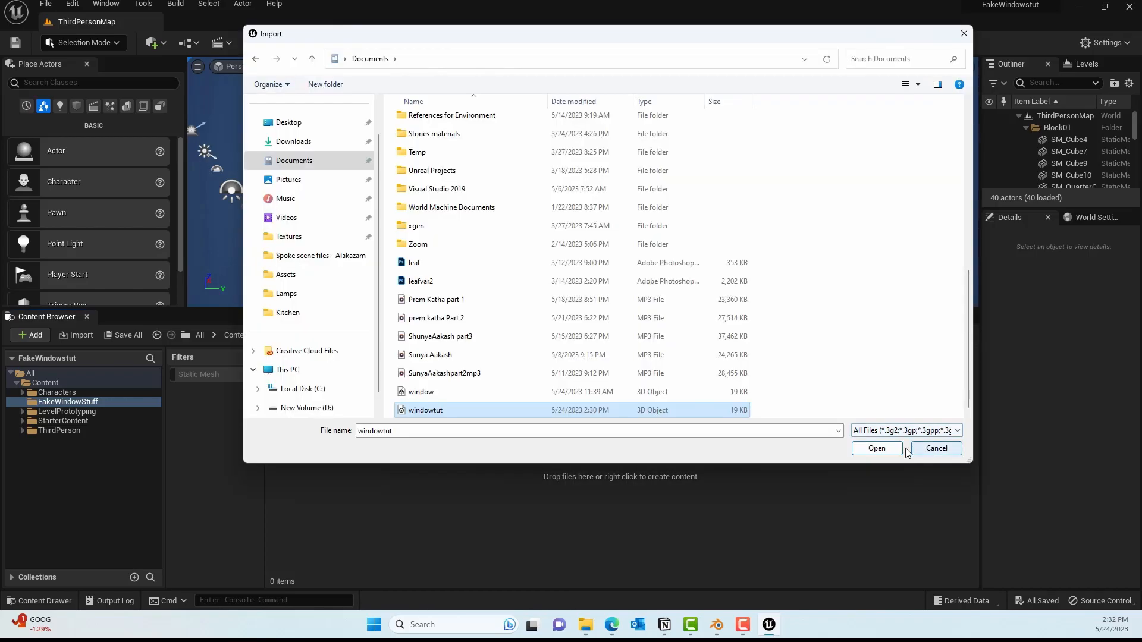
pyautogui.click(875, 447)
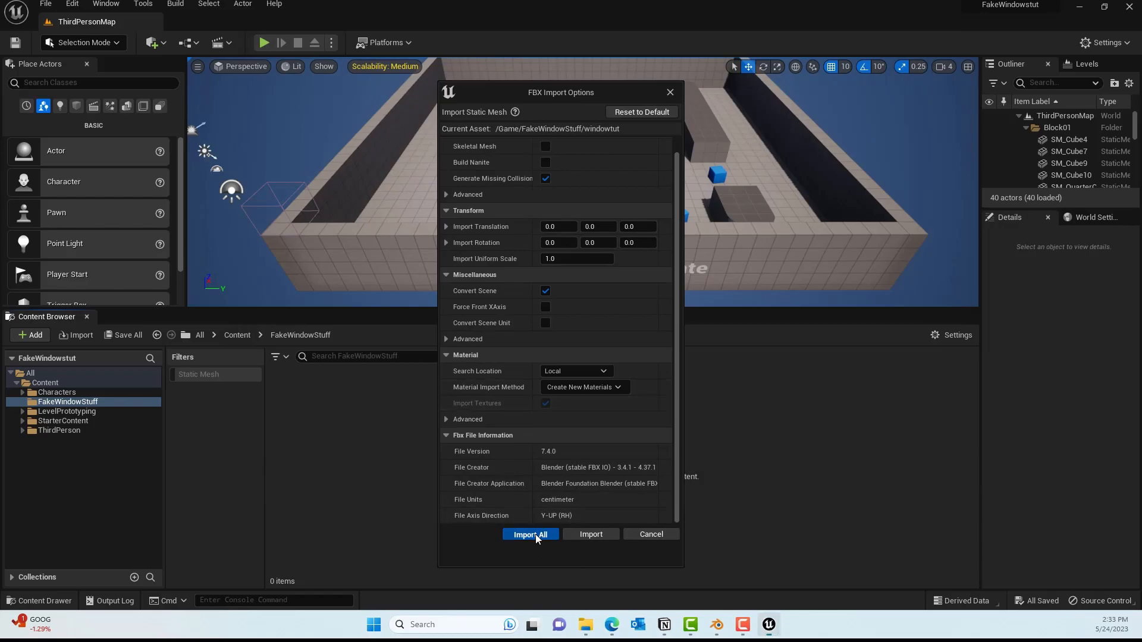
pyautogui.click(530, 534)
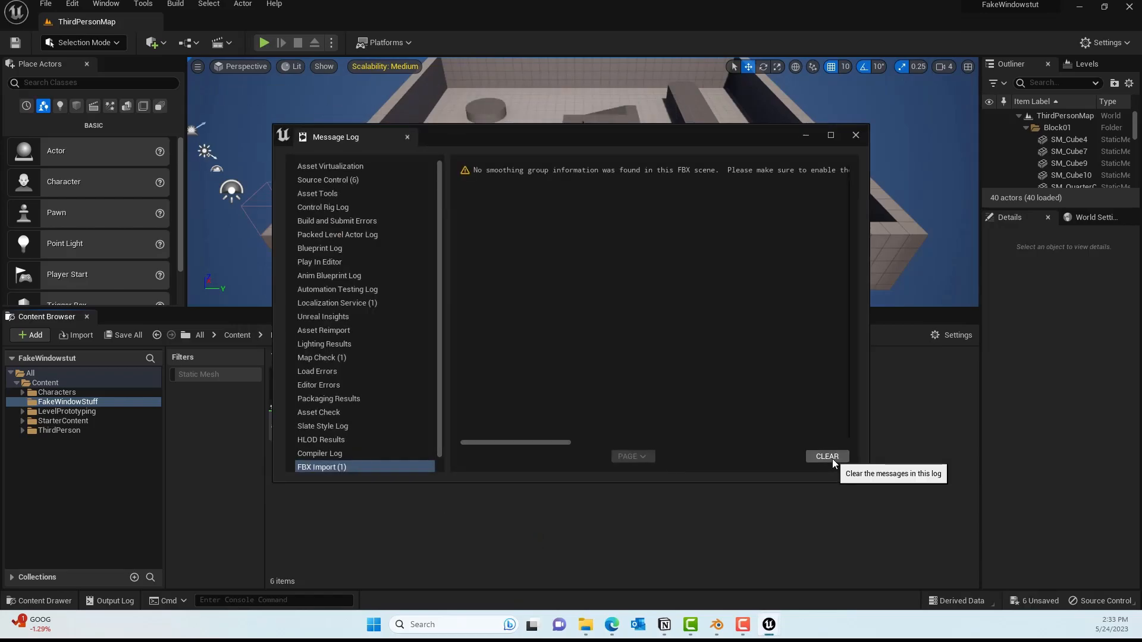
pyautogui.click(826, 457)
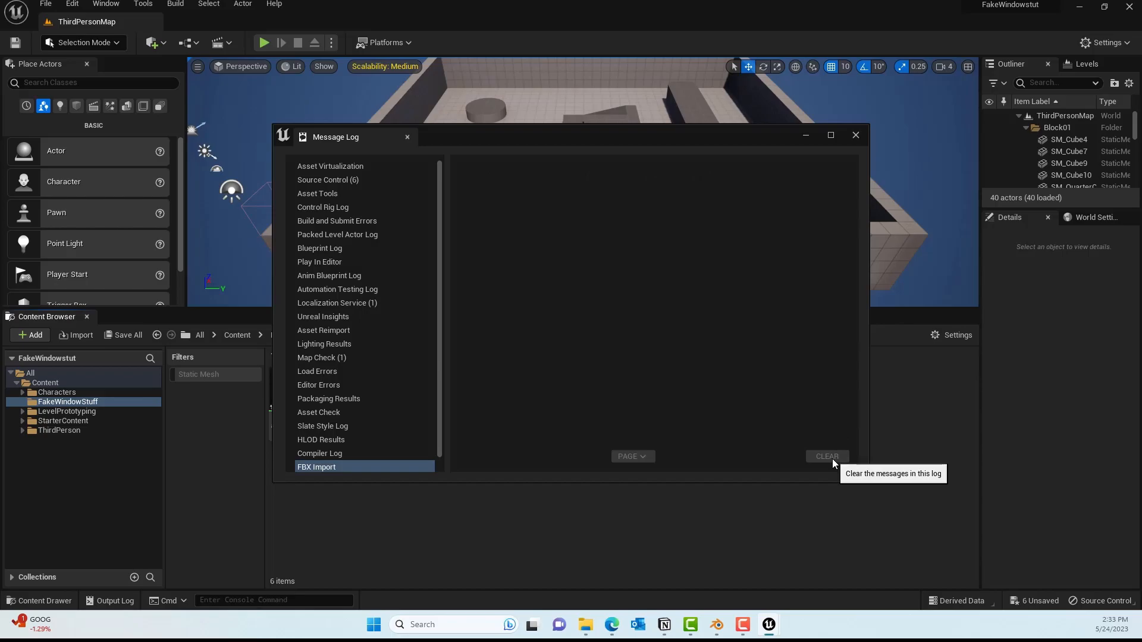
pyautogui.click(855, 136)
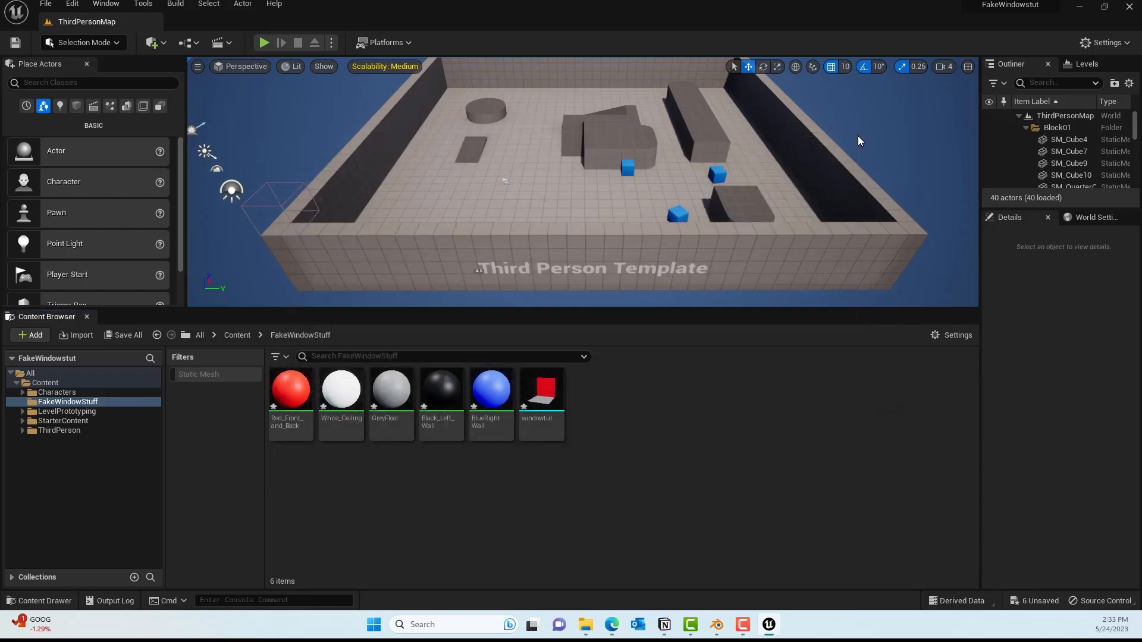
pyautogui.moveTo(490, 388)
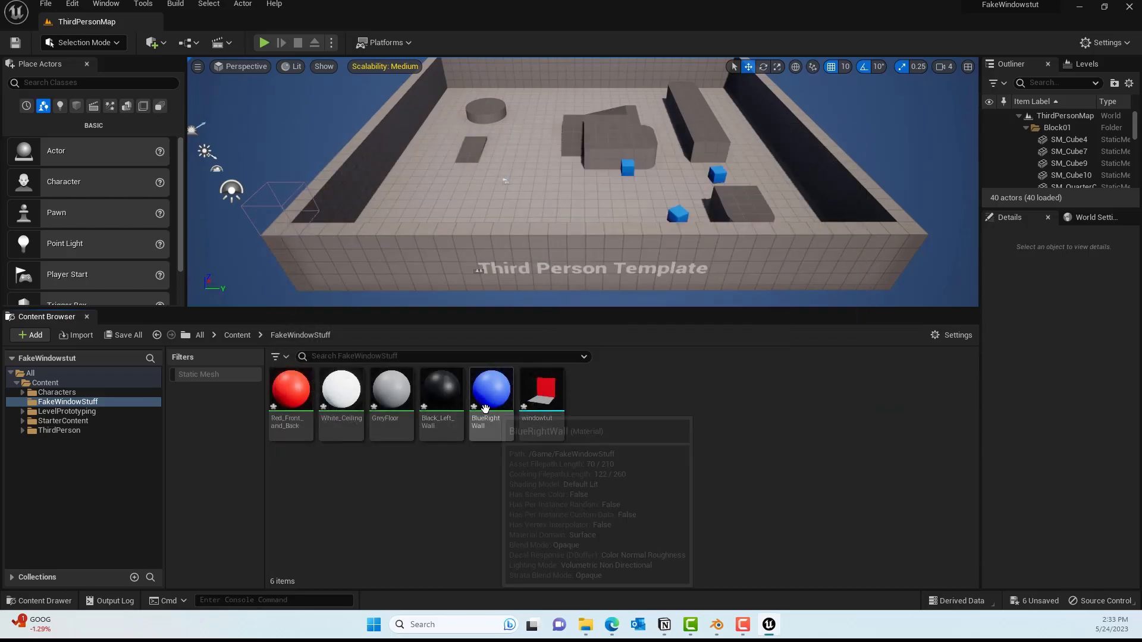
pyautogui.moveTo(490, 388)
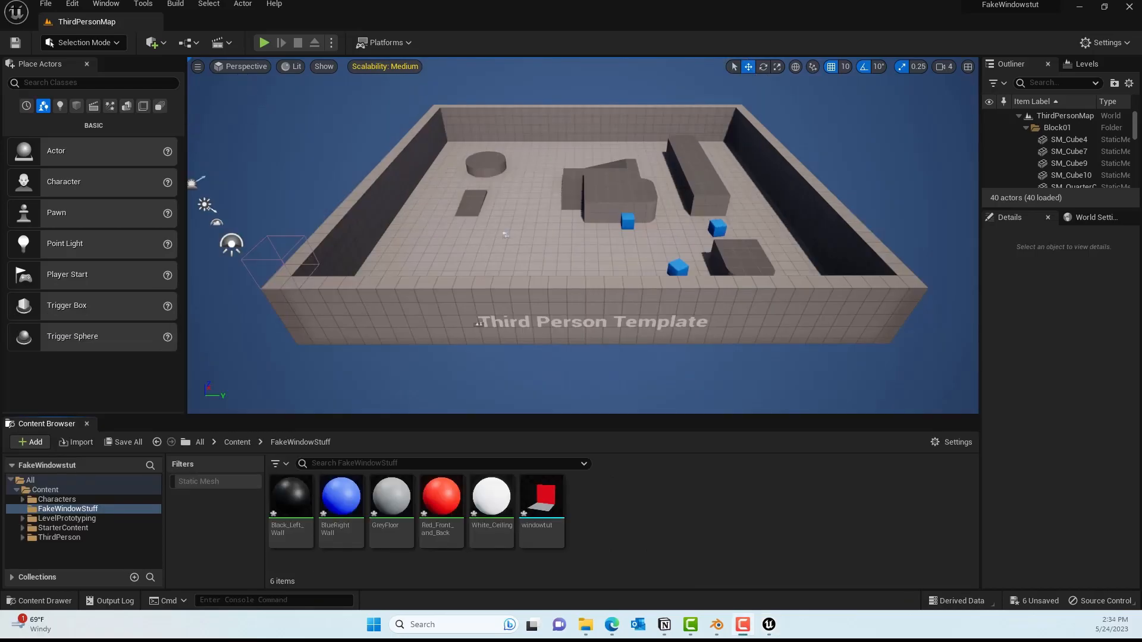
# - Create a new level from the Empty Open World template
pyautogui.click(46, 4)
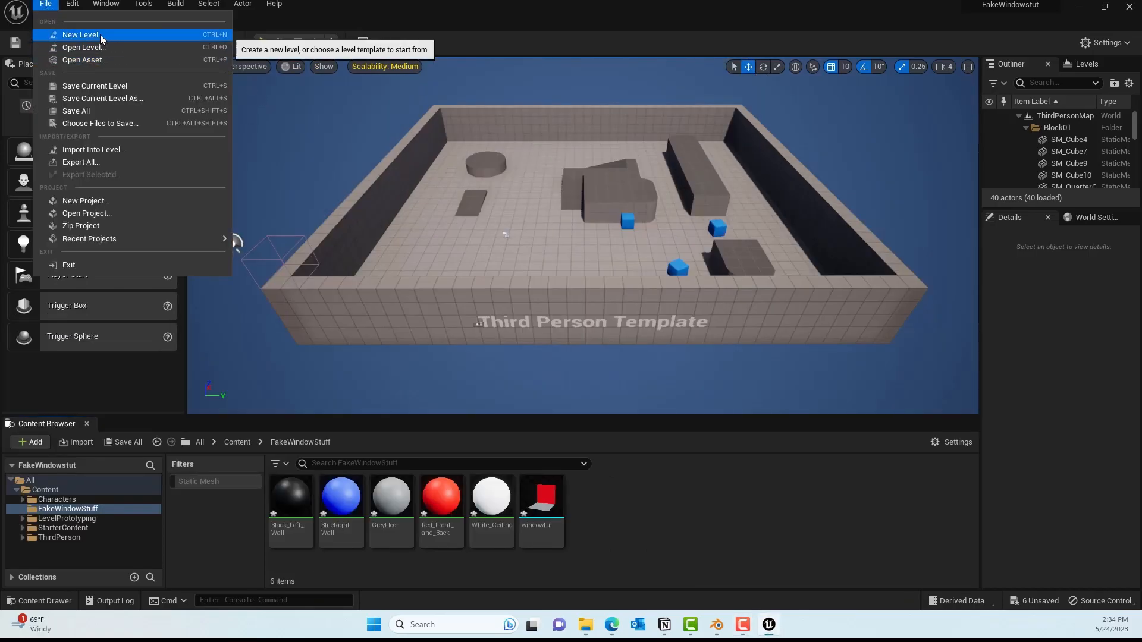
pyautogui.click(79, 34)
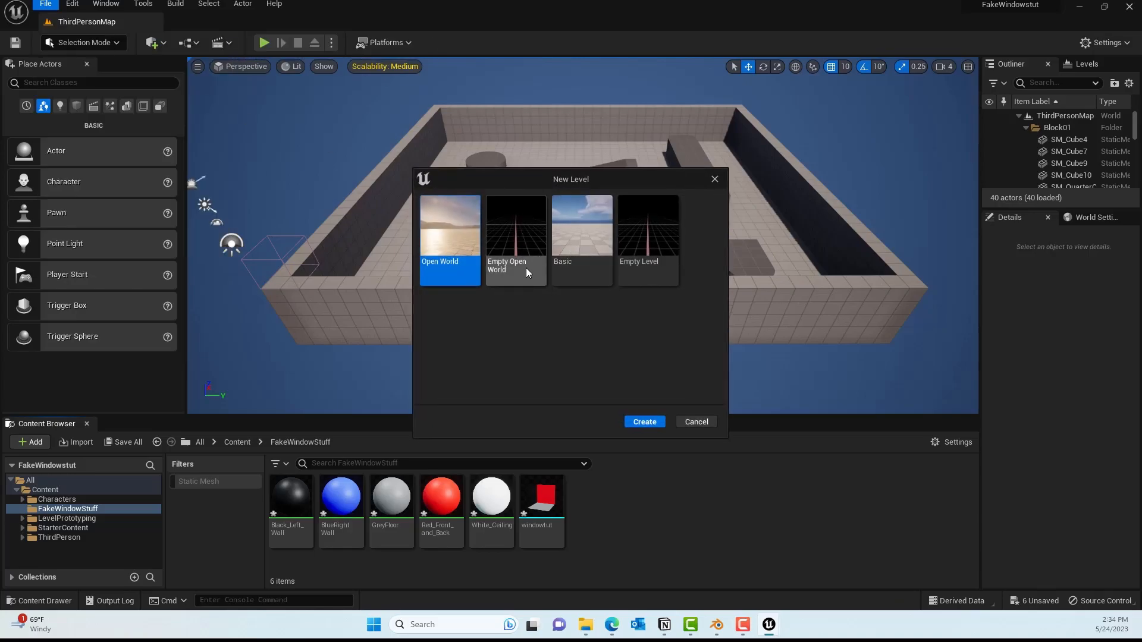
pyautogui.click(515, 240)
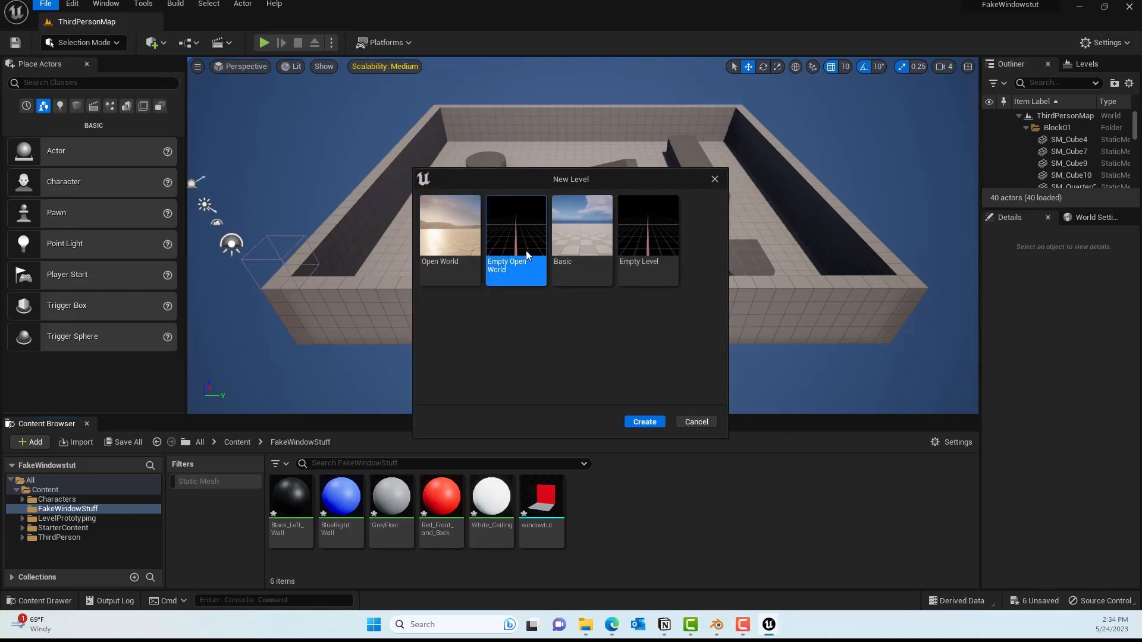
pyautogui.click(642, 422)
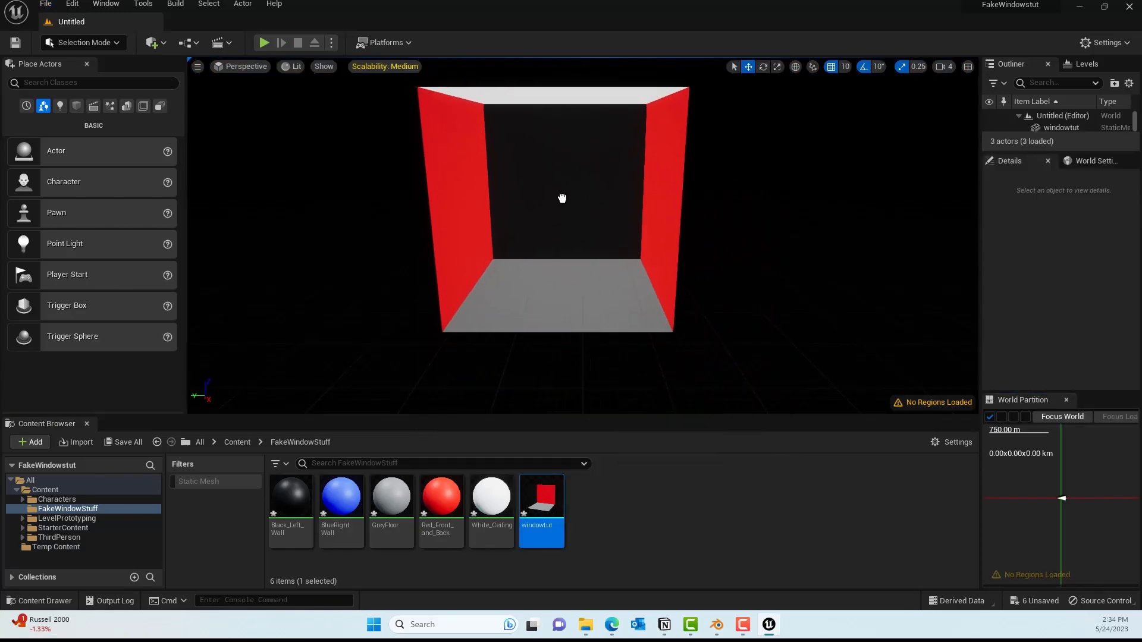
pyautogui.click(554, 204)
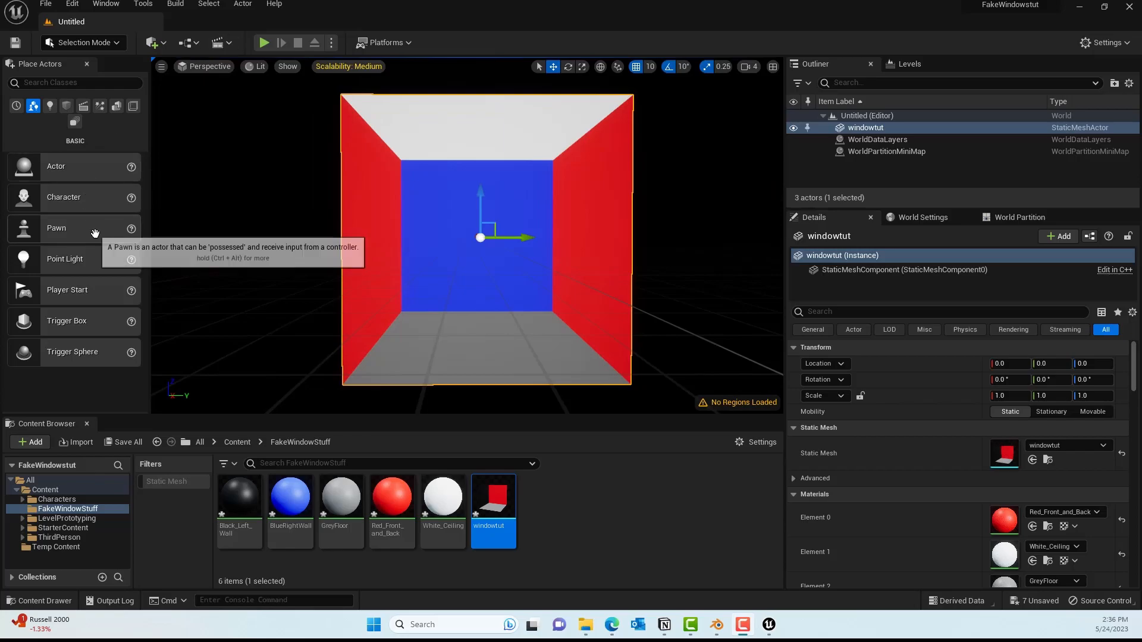
# - Place a Rect Light inside the room, rotated to face down and raised near the ceiling
pyautogui.click(189, 42)
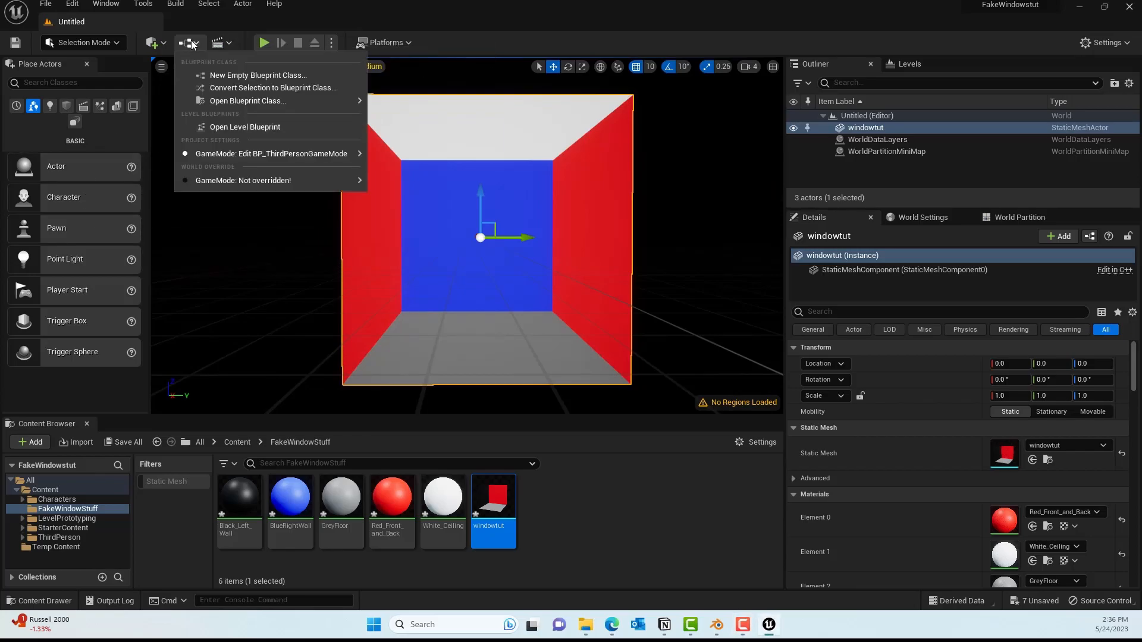
pyautogui.click(153, 42)
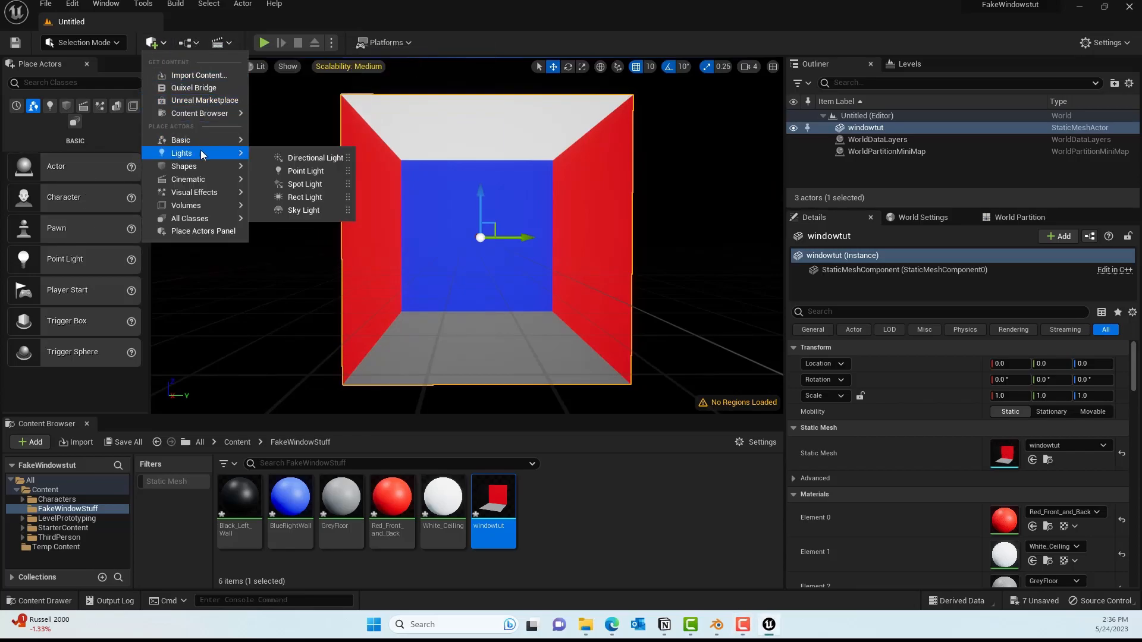
pyautogui.click(304, 197)
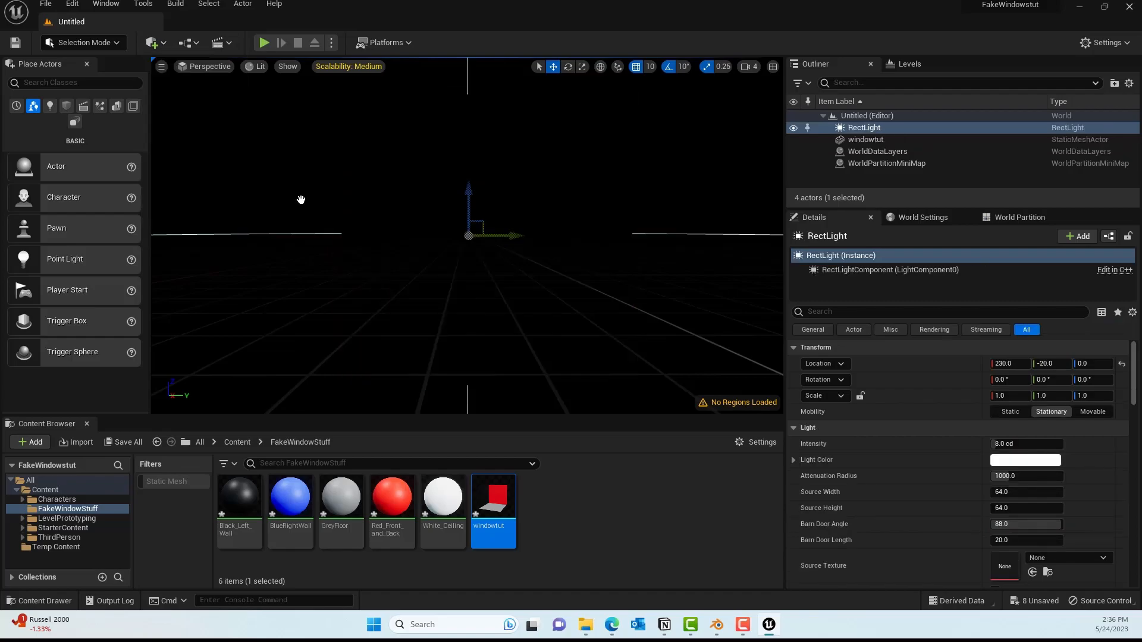
pyautogui.moveTo(472, 229); pyautogui.dragTo(469, 214)
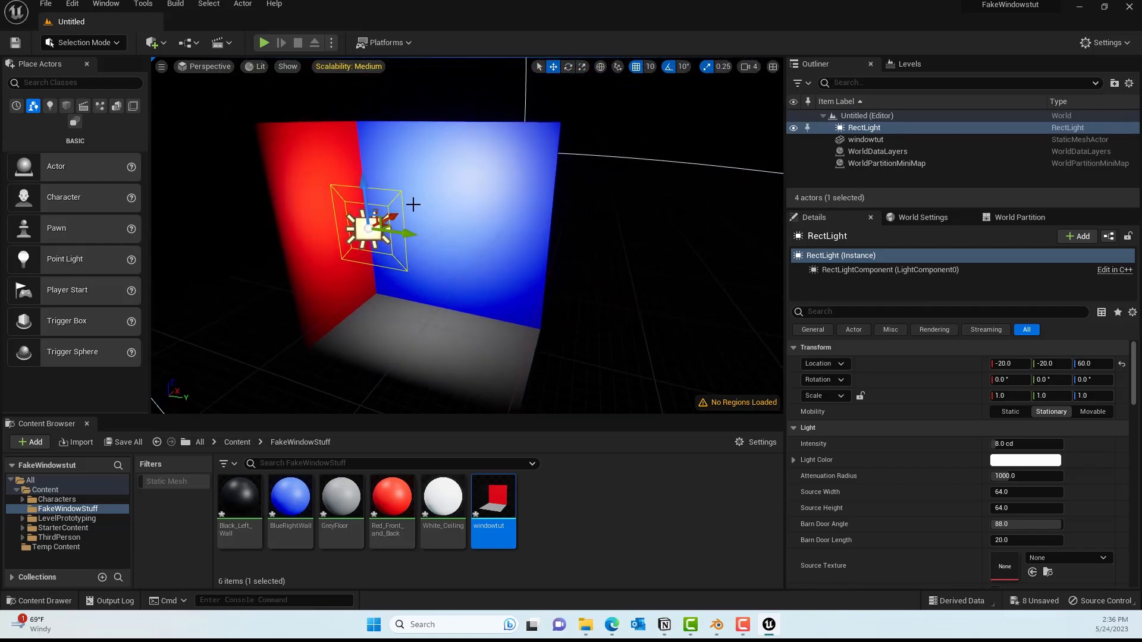
pyautogui.moveTo(393, 211); pyautogui.dragTo(405, 233)
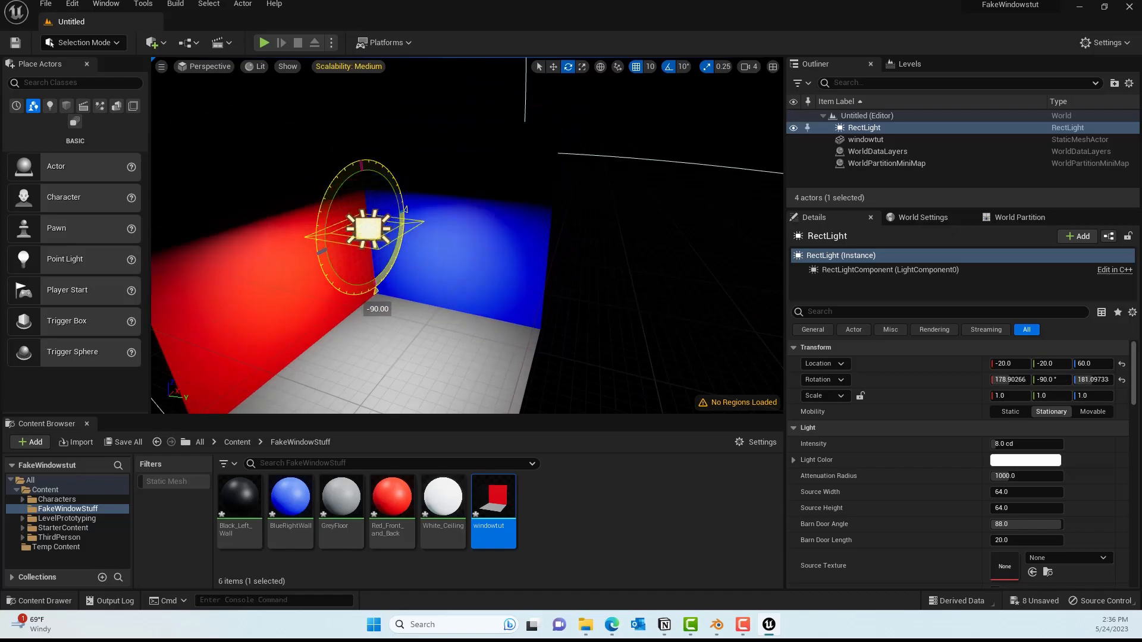
pyautogui.click(539, 66)
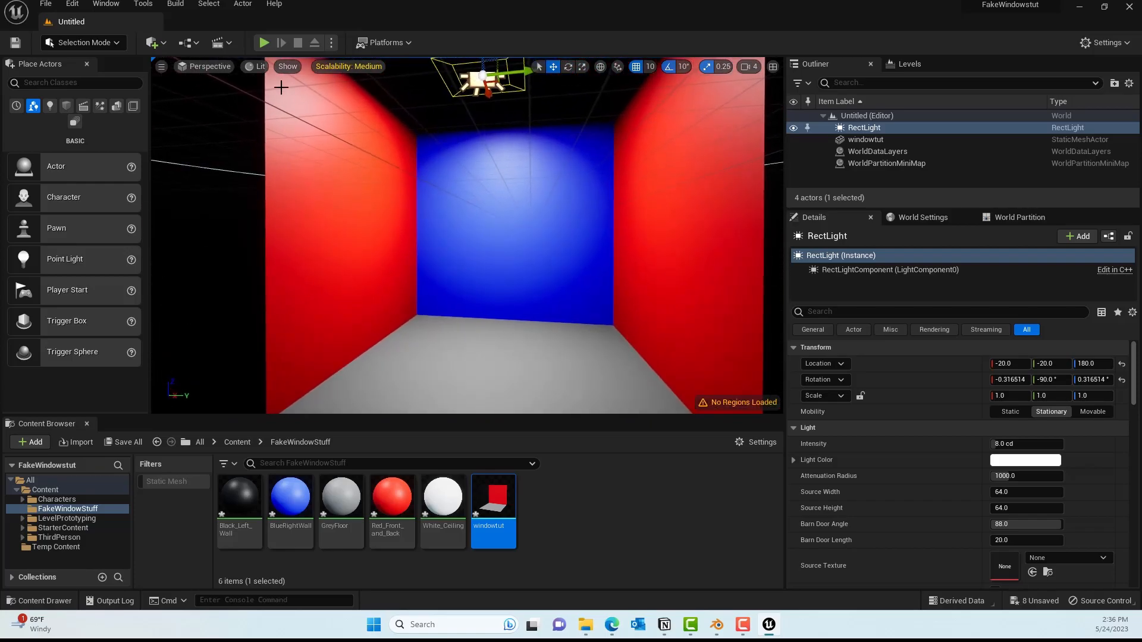
pyautogui.moveTo(186, 42)
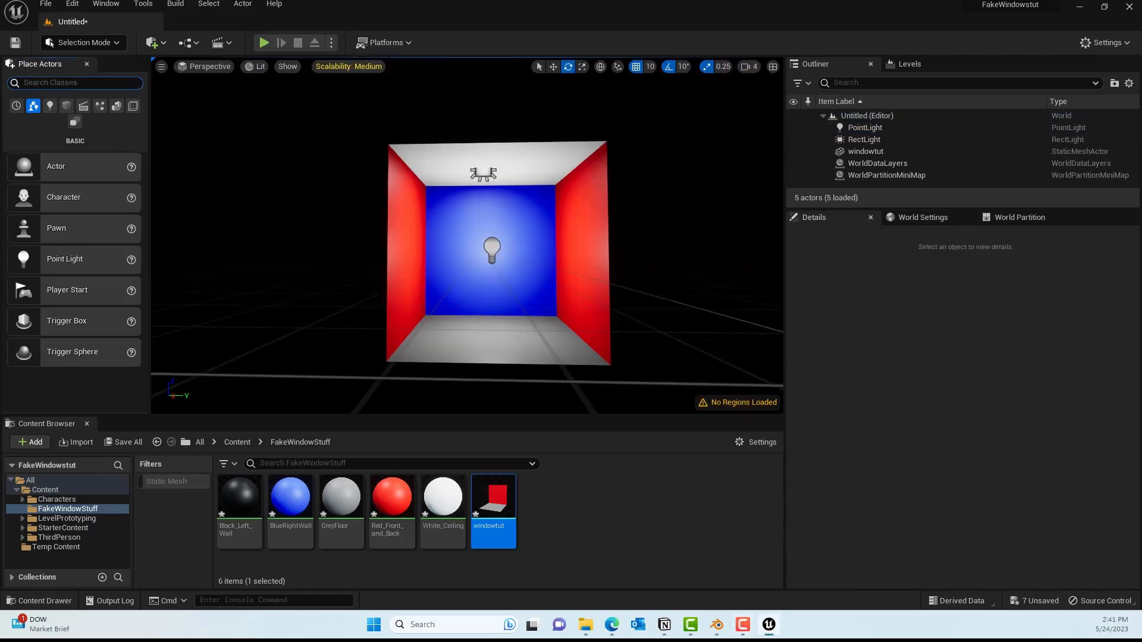
# - Search the placeable actors for 'scene' to find the Scene Capture Cube
pyautogui.write('scene')
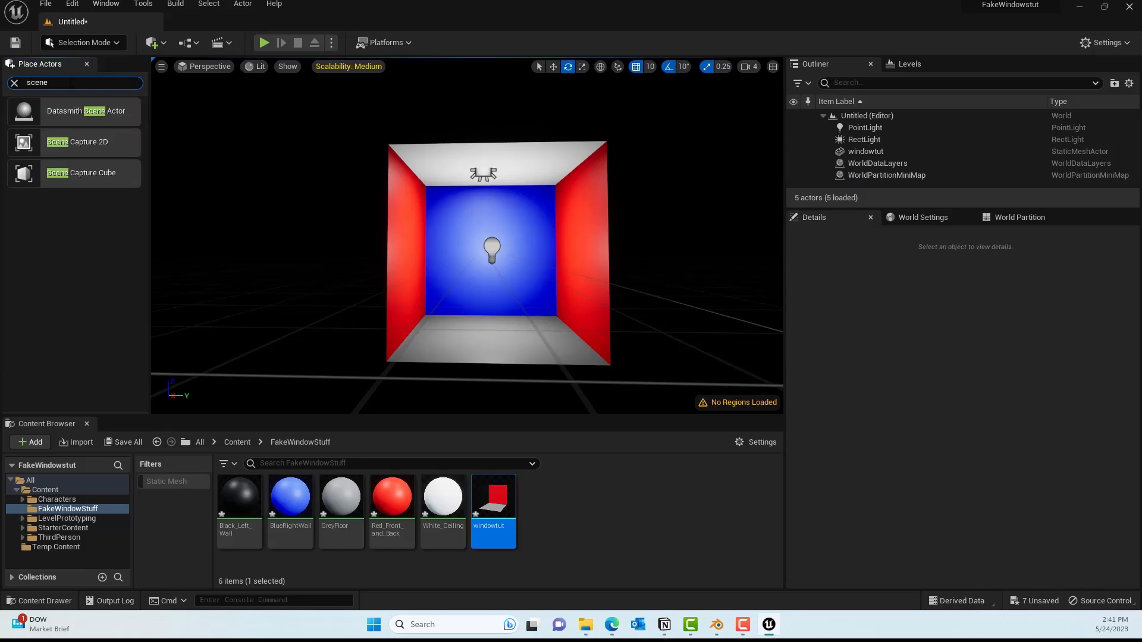
pyautogui.moveTo(110, 171)
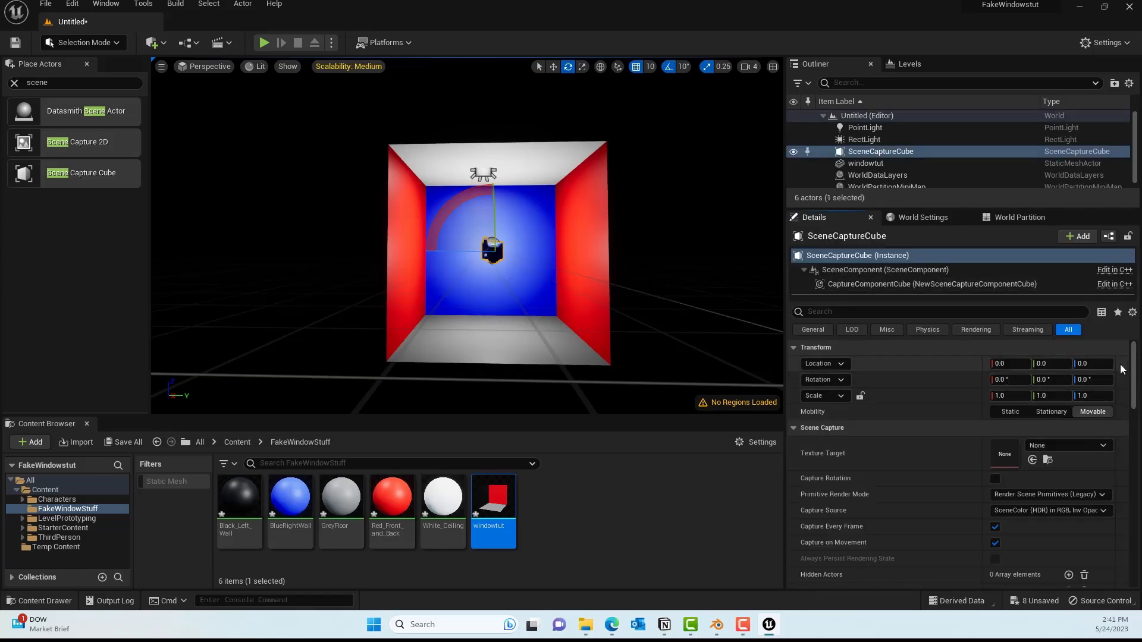
pyautogui.moveTo(572, 253)
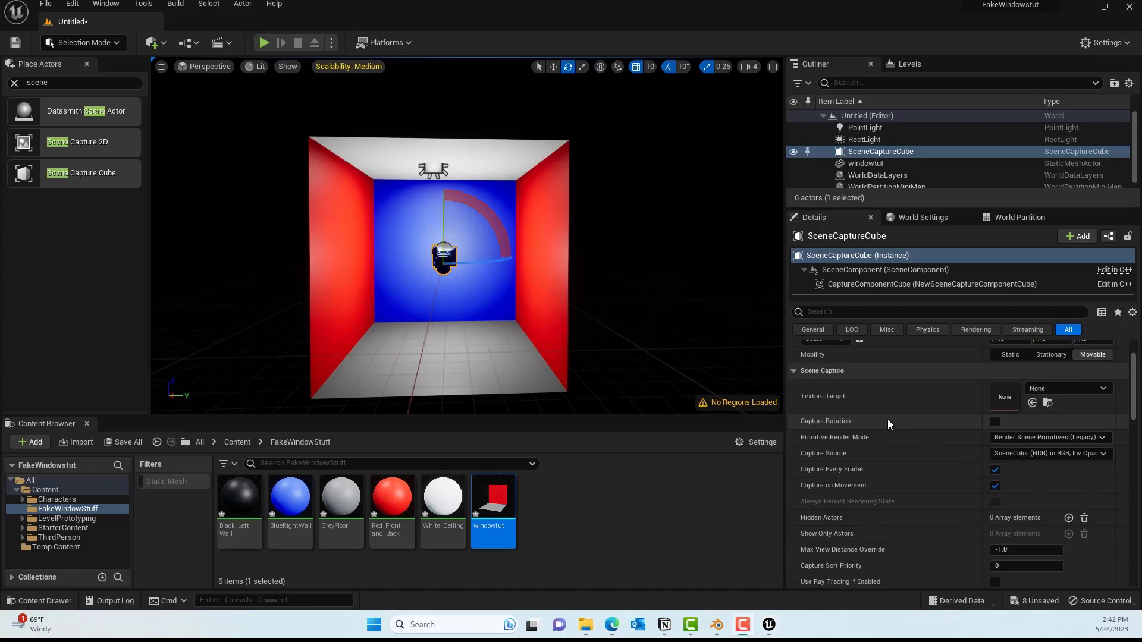
# - Create a Cube Render Target asset named windowtexture in the Content Browser
pyautogui.scroll(-3)
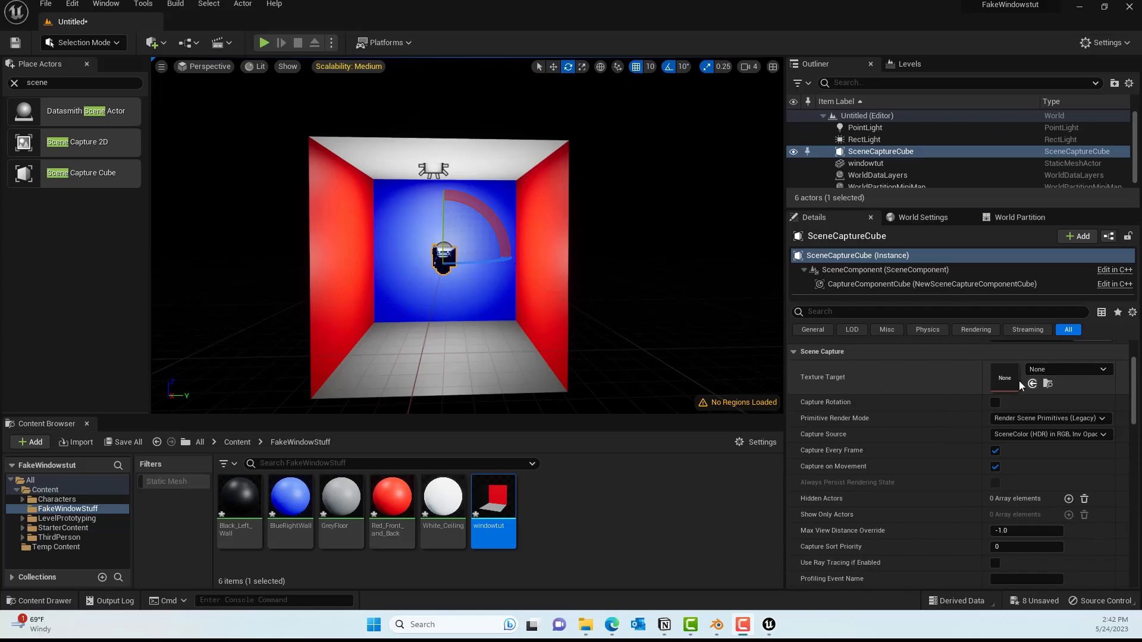
pyautogui.click(30, 442)
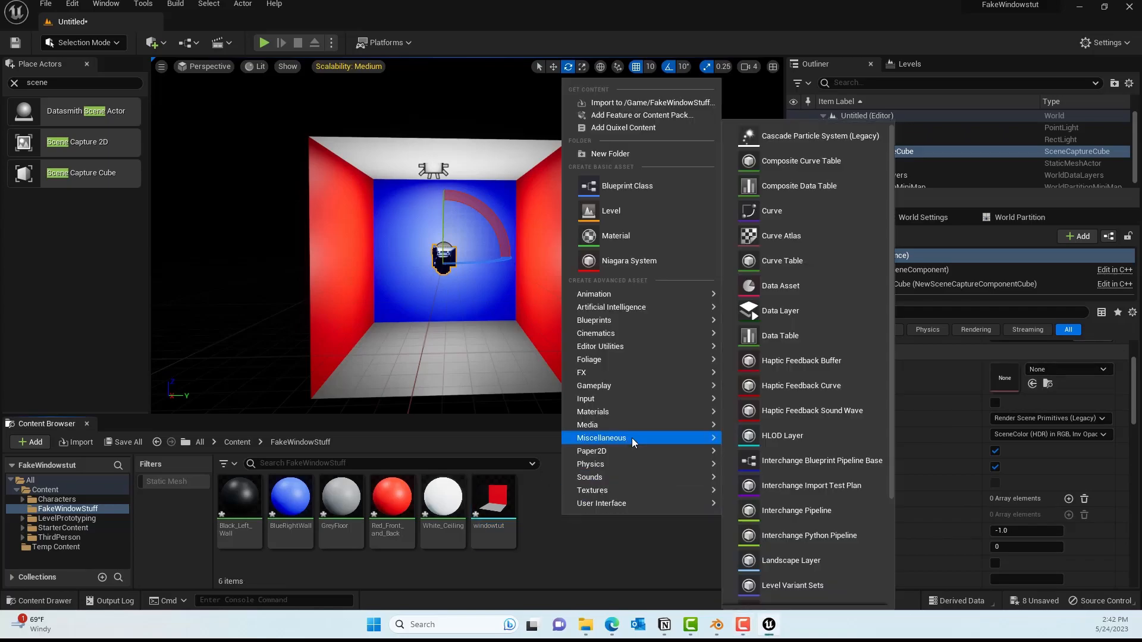
pyautogui.moveTo(600, 464)
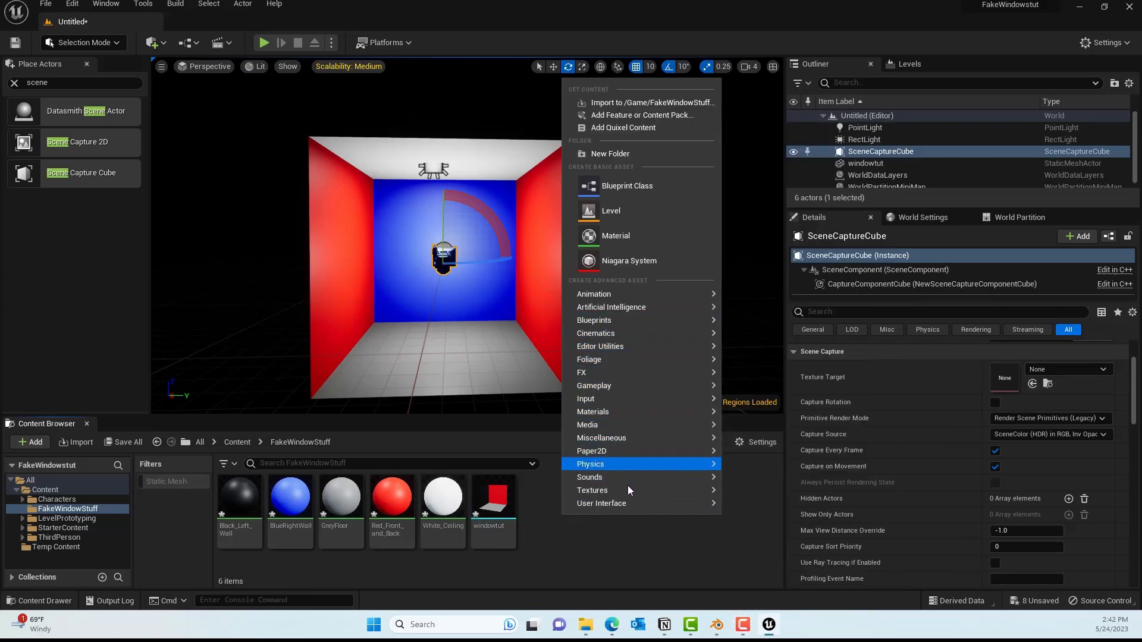
pyautogui.moveTo(593, 490)
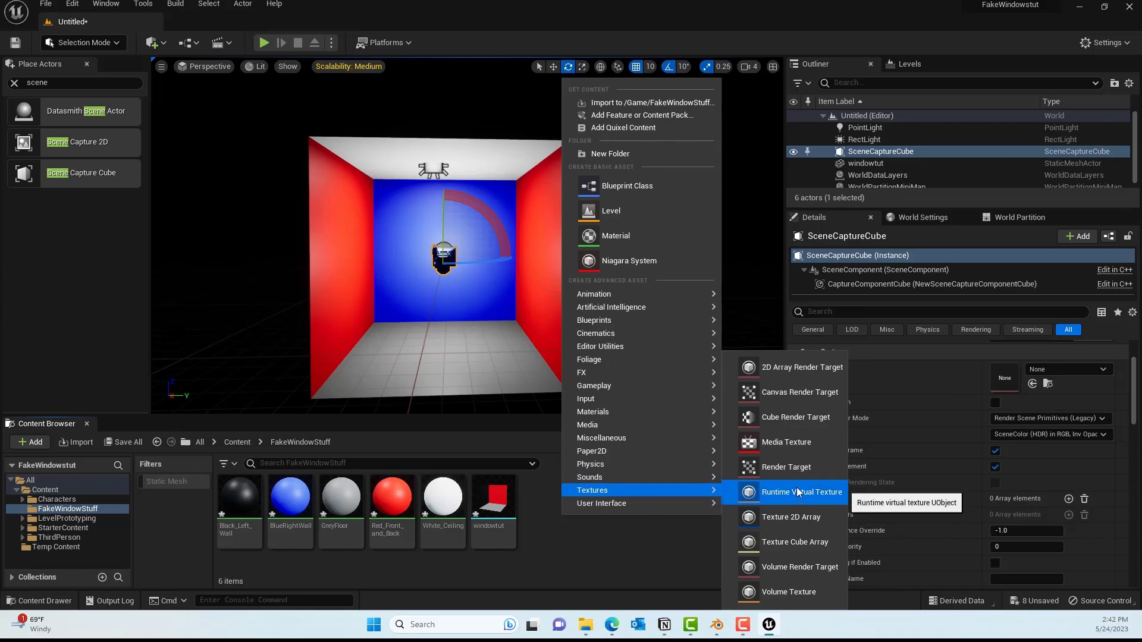
pyautogui.moveTo(795, 416)
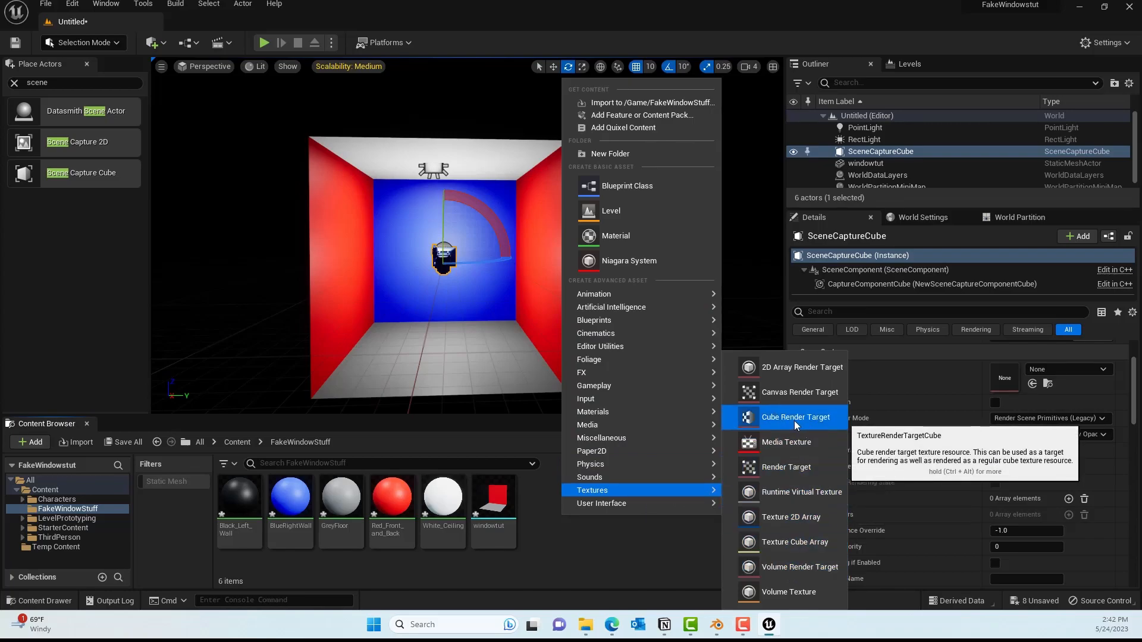
pyautogui.click(794, 417)
pyautogui.write('windowtexture')
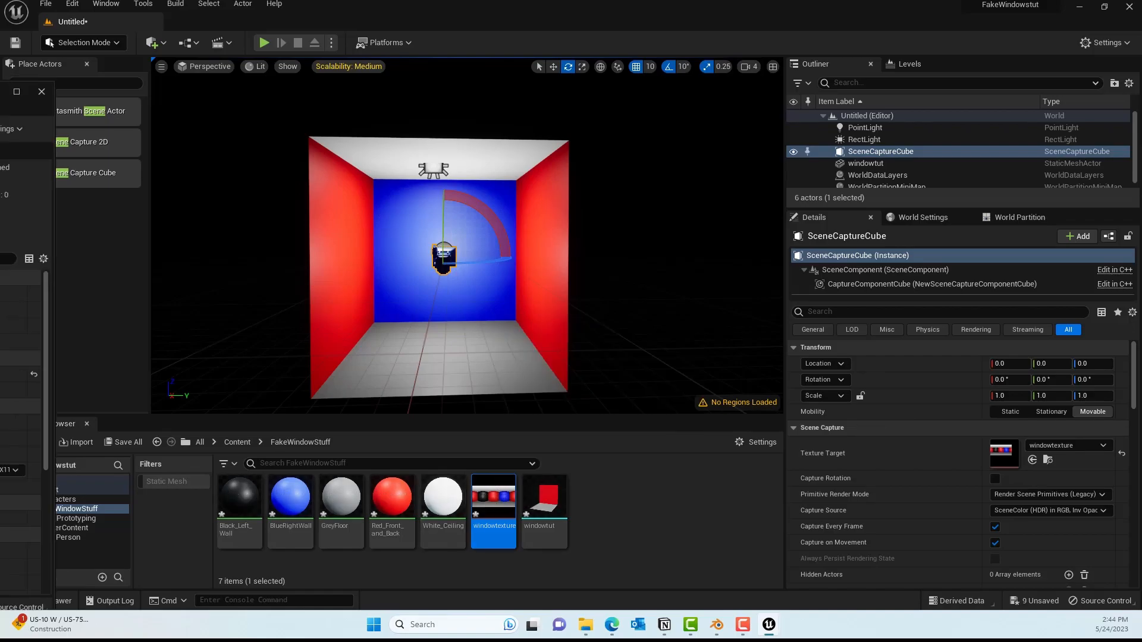
# - Preview the windowtexture render target, then save the current level under the name capture
pyautogui.doubleClick(493, 495)
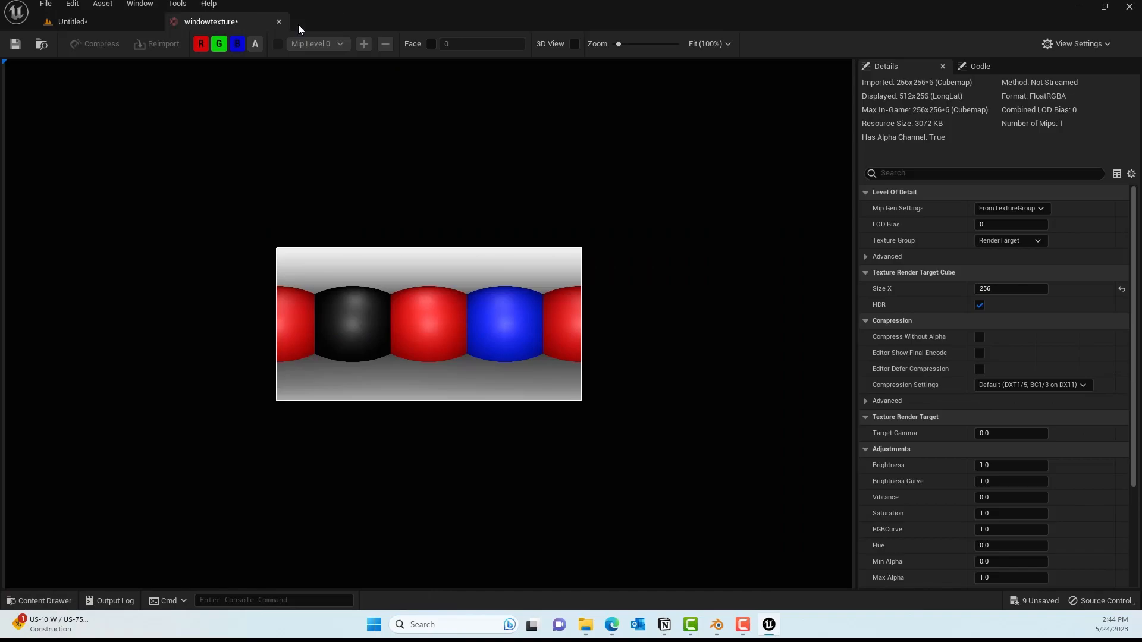
pyautogui.moveTo(422, 380)
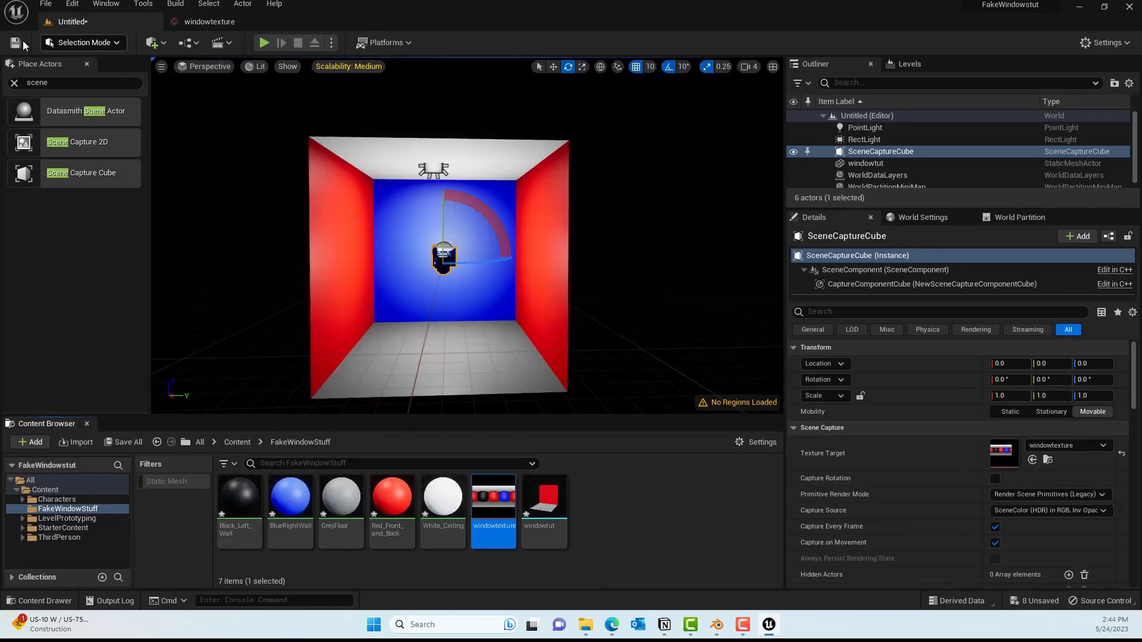
pyautogui.click(16, 43)
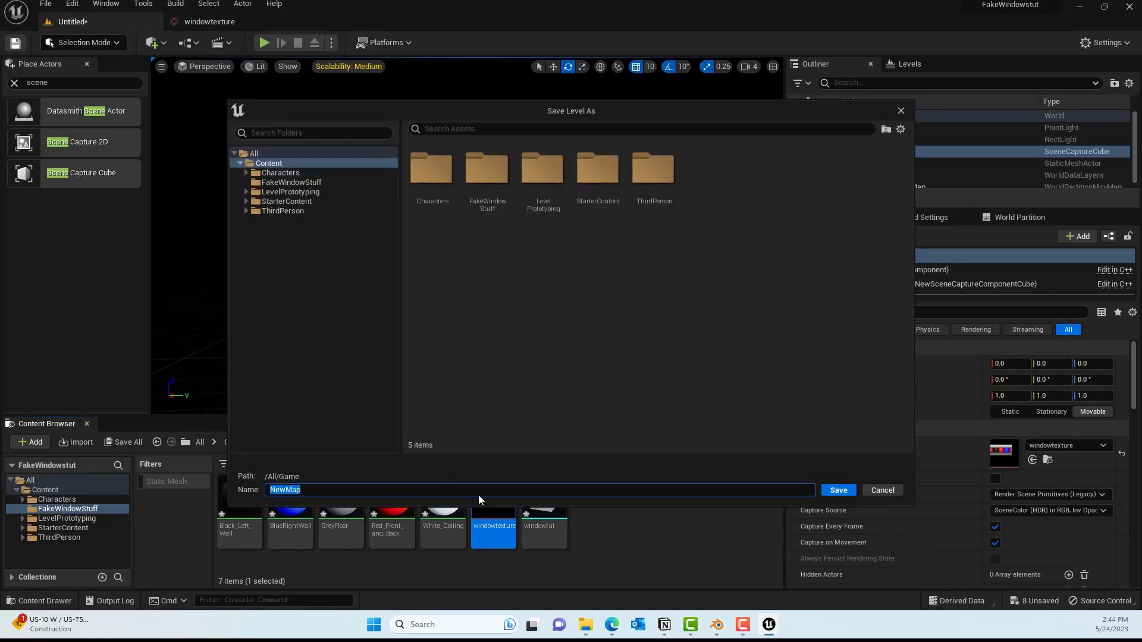
pyautogui.click(541, 489)
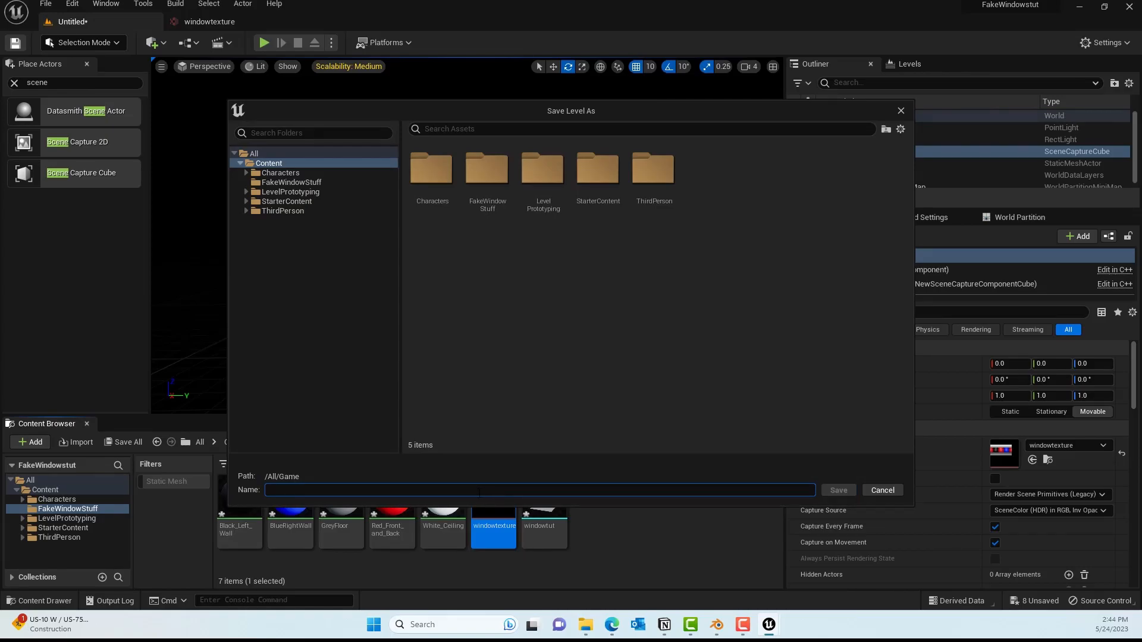
pyautogui.write('scrfee')
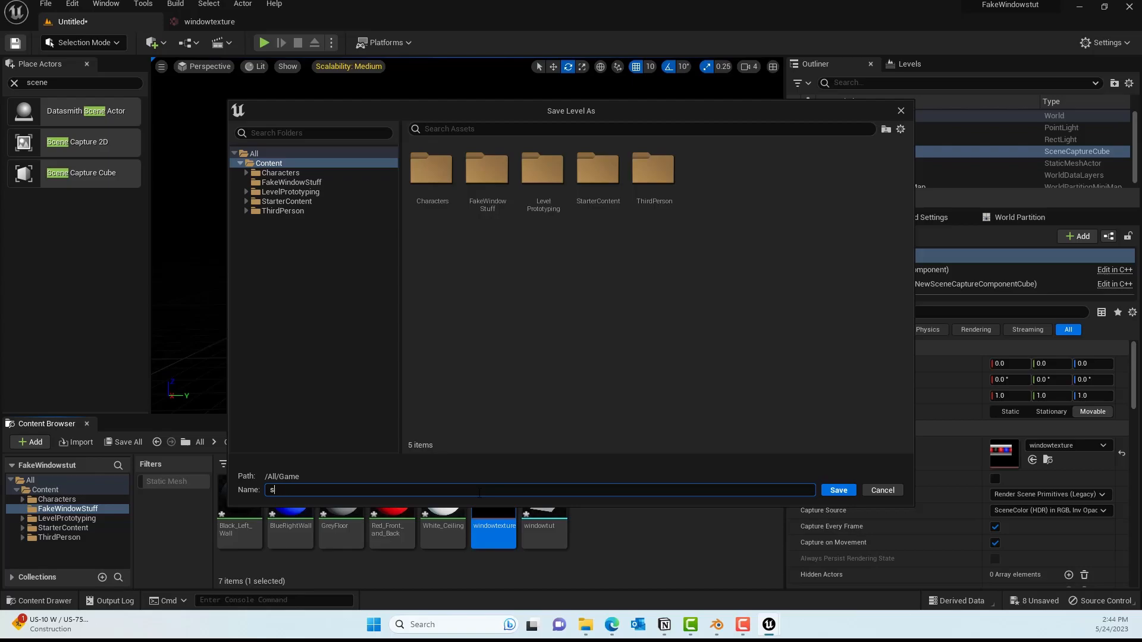
pyautogui.click(838, 490)
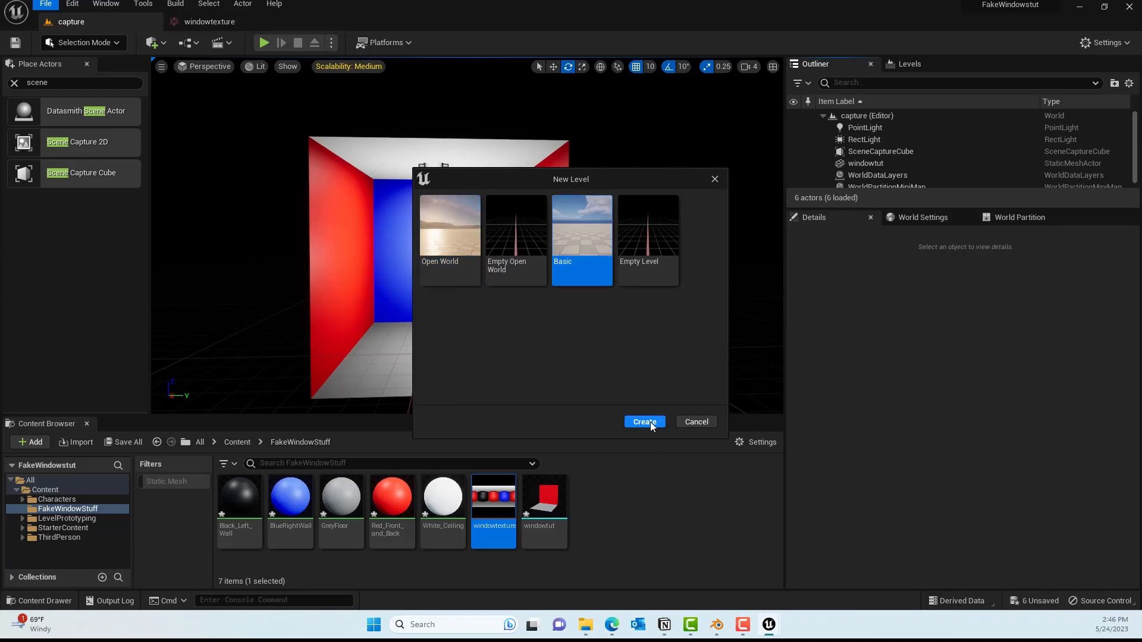
# - In a new Basic level, move the plane into the wall's window opening and open Content
pyautogui.click(643, 422)
pyautogui.write('plane')
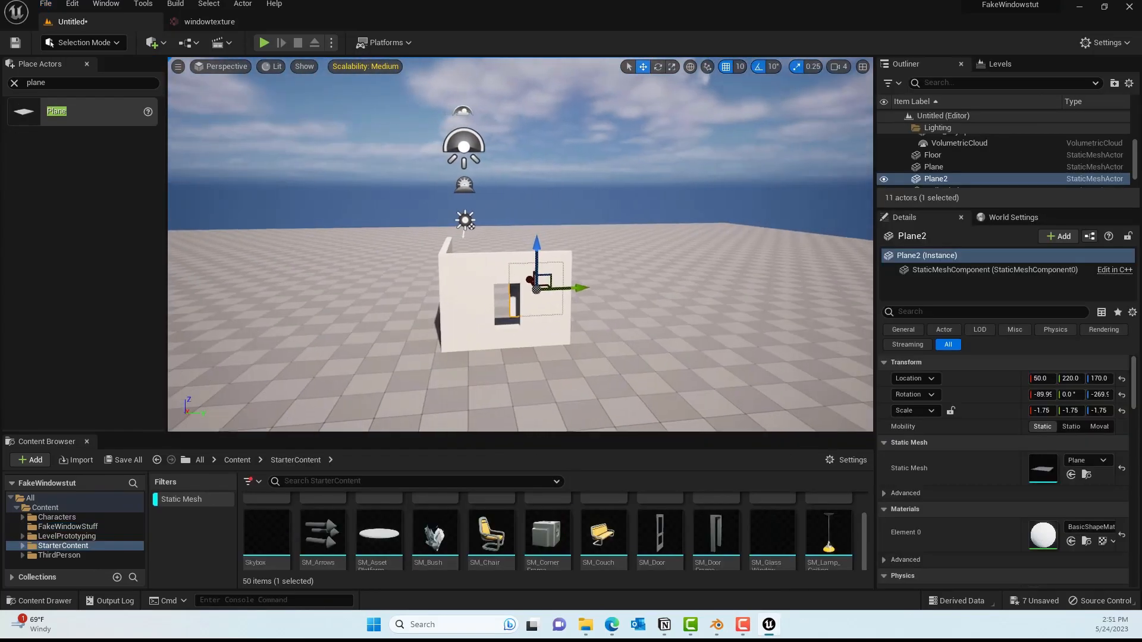
pyautogui.moveTo(578, 288); pyautogui.dragTo(532, 287)
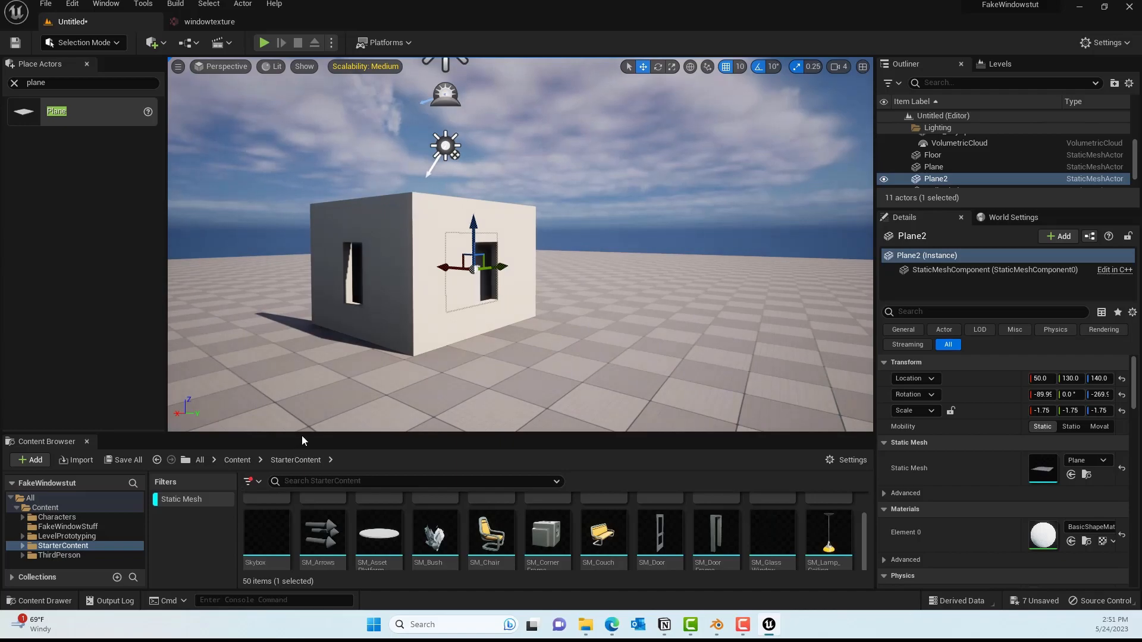
pyautogui.click(45, 393)
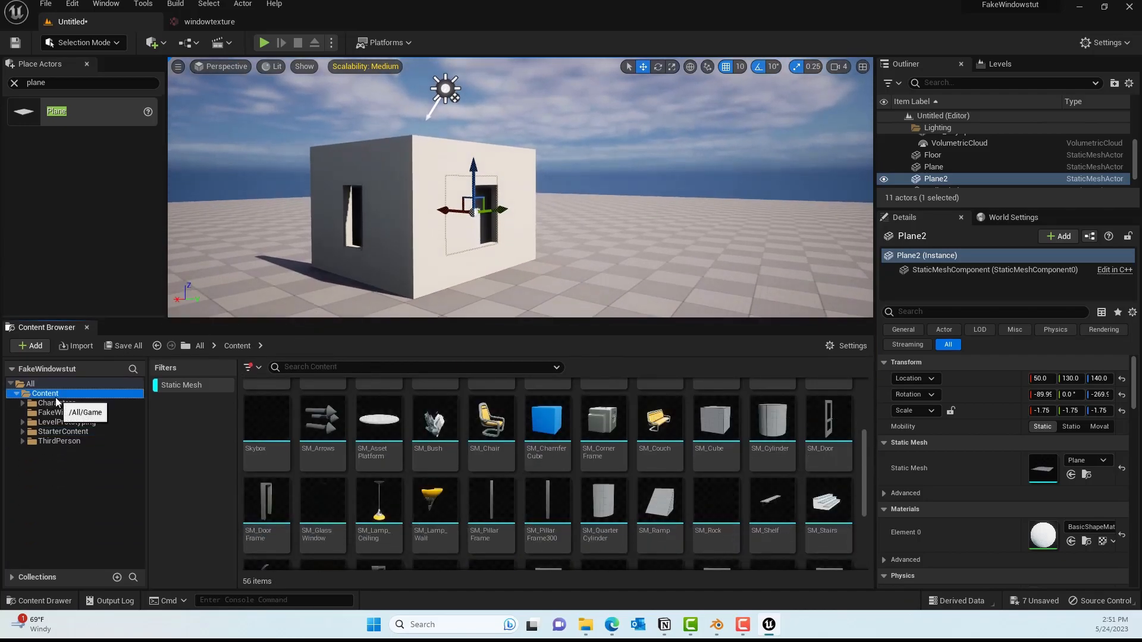
pyautogui.click(45, 393)
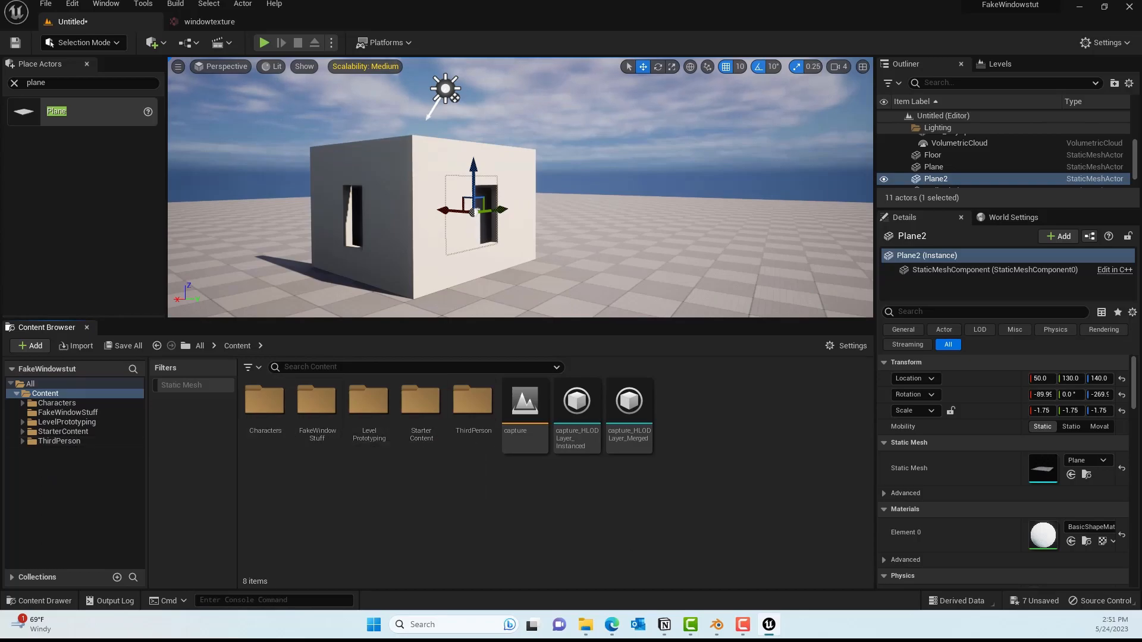
pyautogui.moveTo(315, 407)
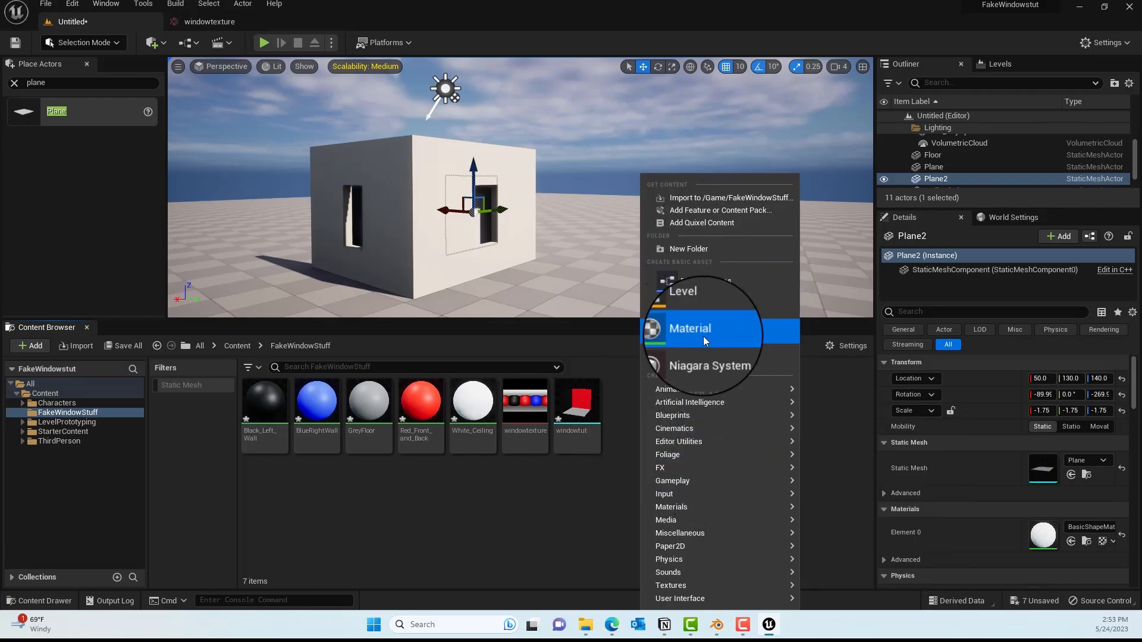
# - Add a material named M_FakeWindow and open it in the material editor
pyautogui.click(689, 328)
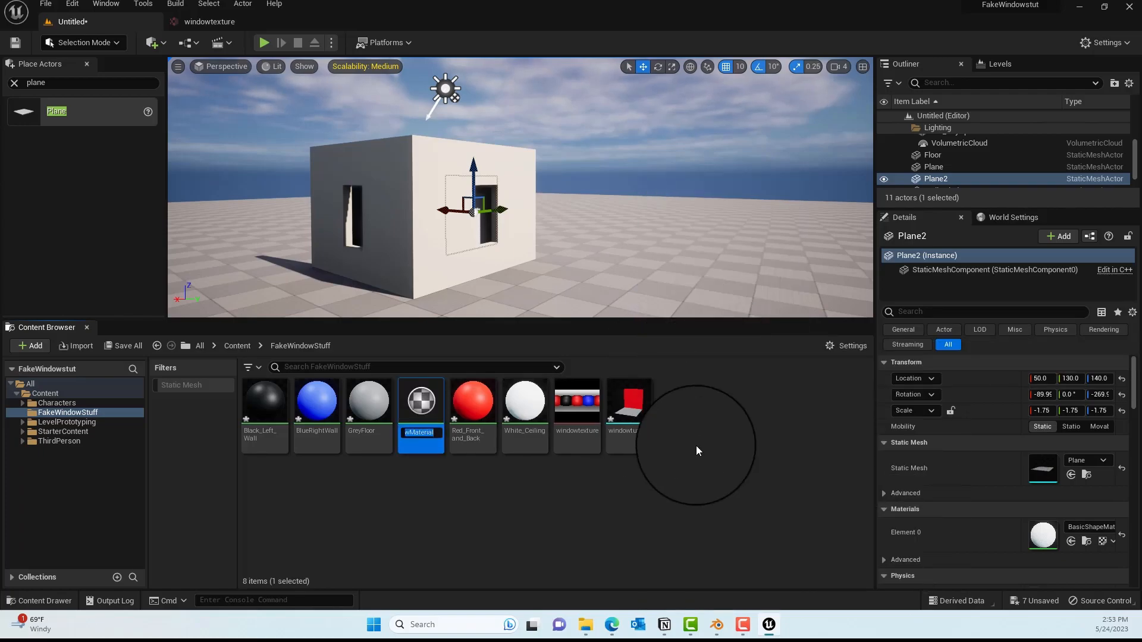
pyautogui.write('M_FakeWindow')
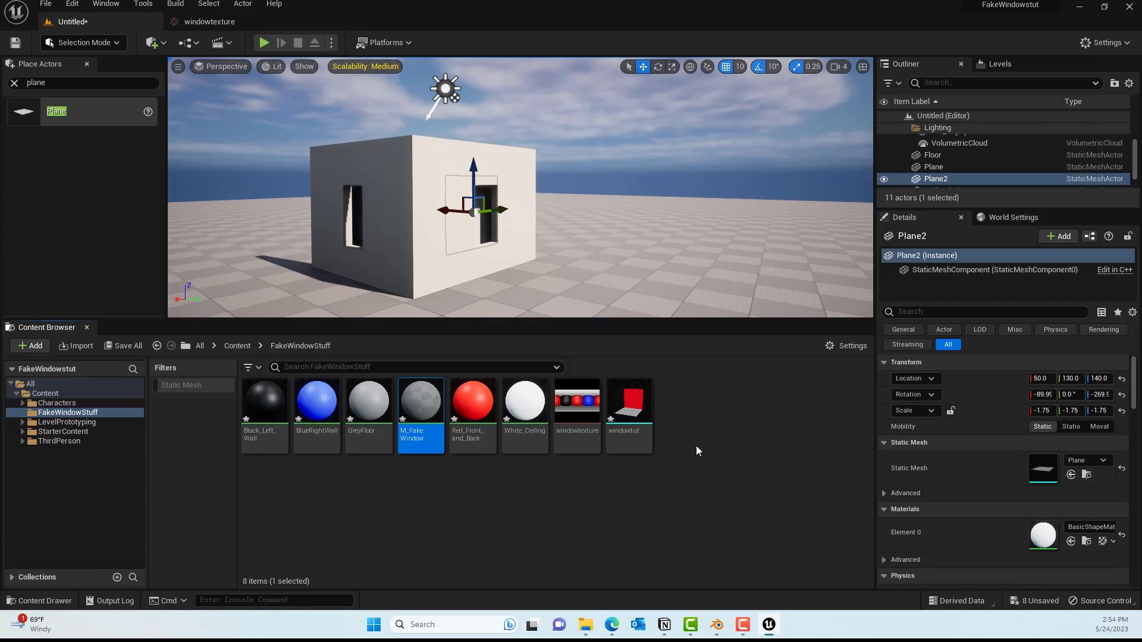
pyautogui.doubleClick(420, 400)
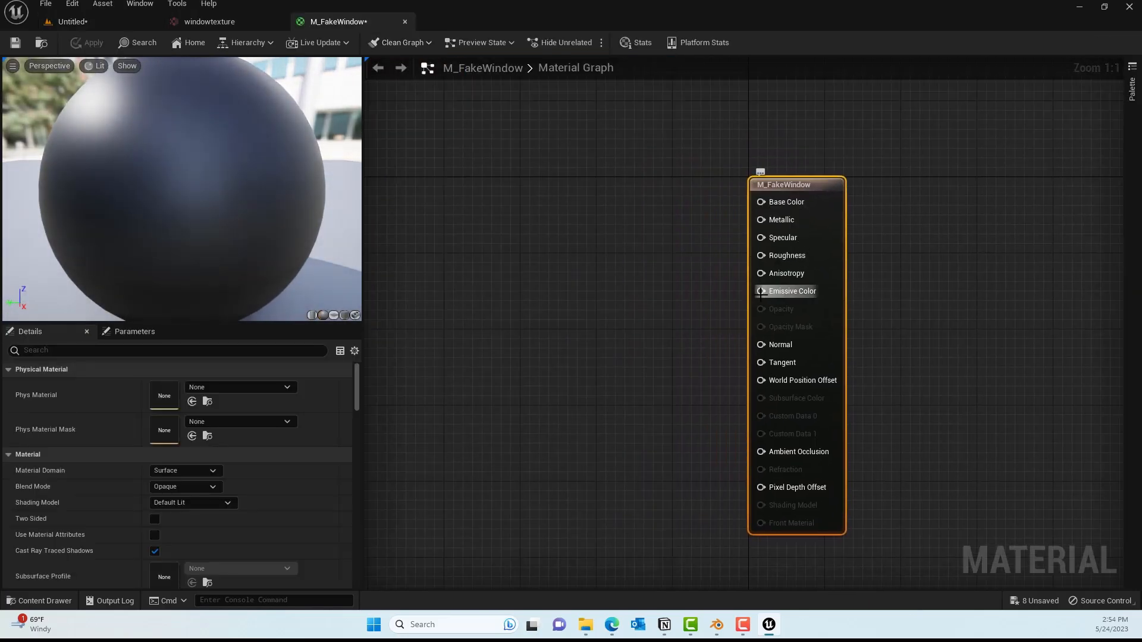
# - Add a TextureSampleParameterCube node named Param to the material graph
pyautogui.write('parametercu')
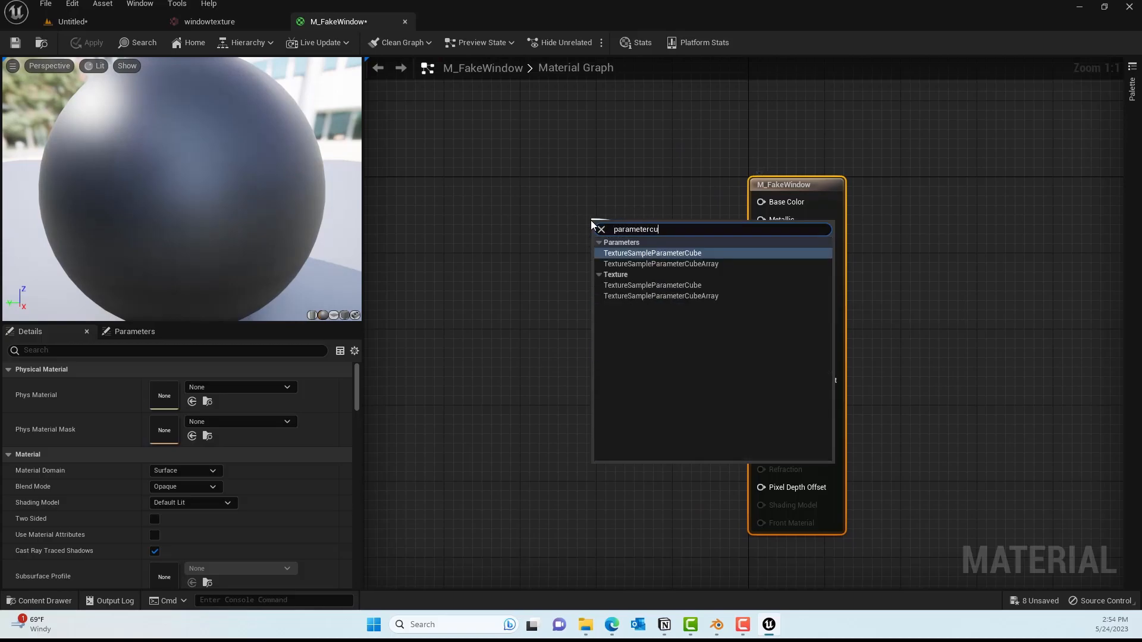
pyautogui.write('b')
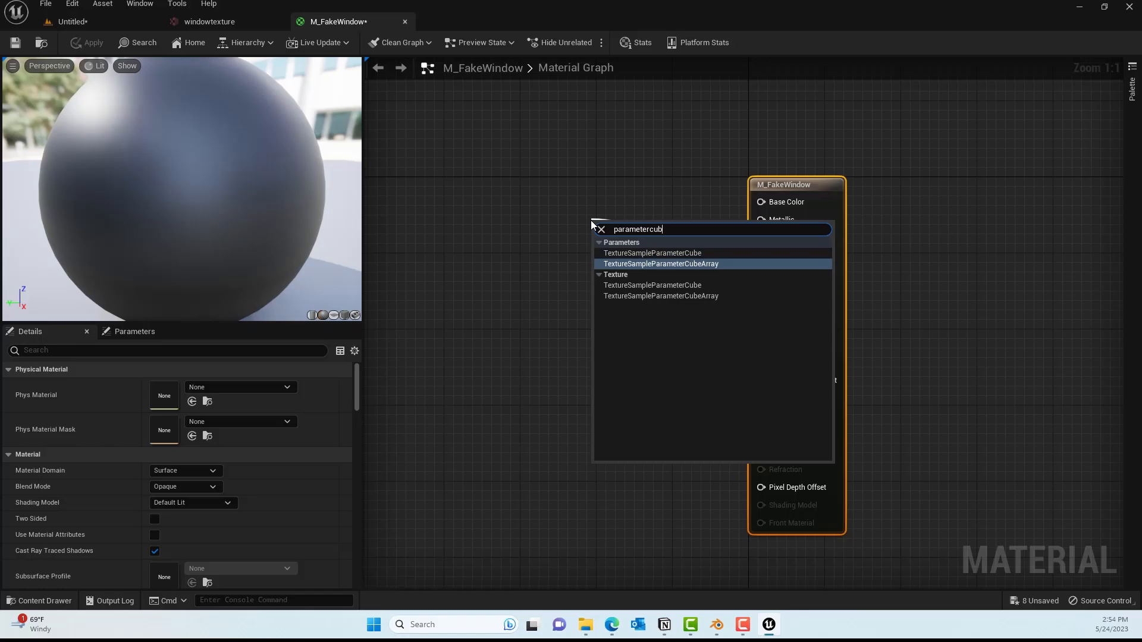
pyautogui.moveTo(652, 252)
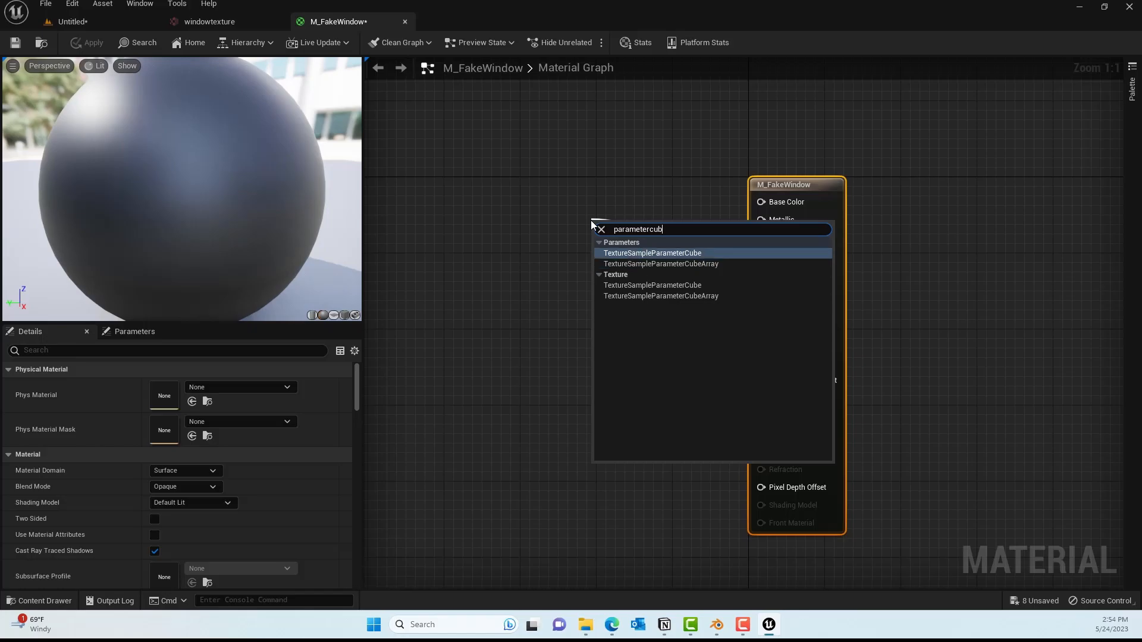
pyautogui.click(652, 252)
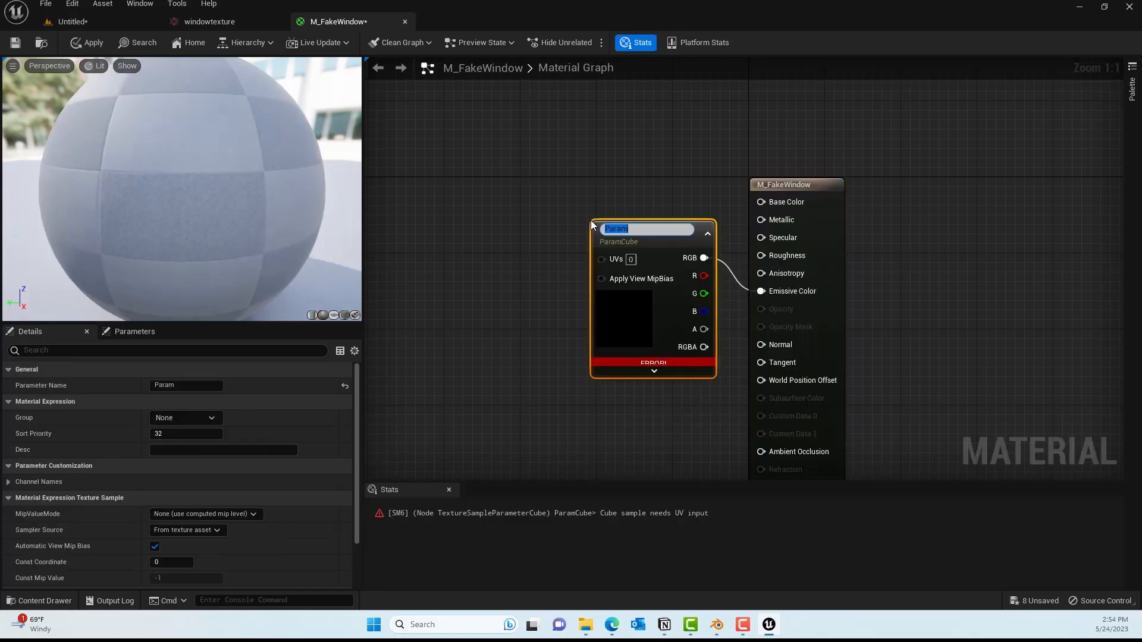
pyautogui.click(578, 220)
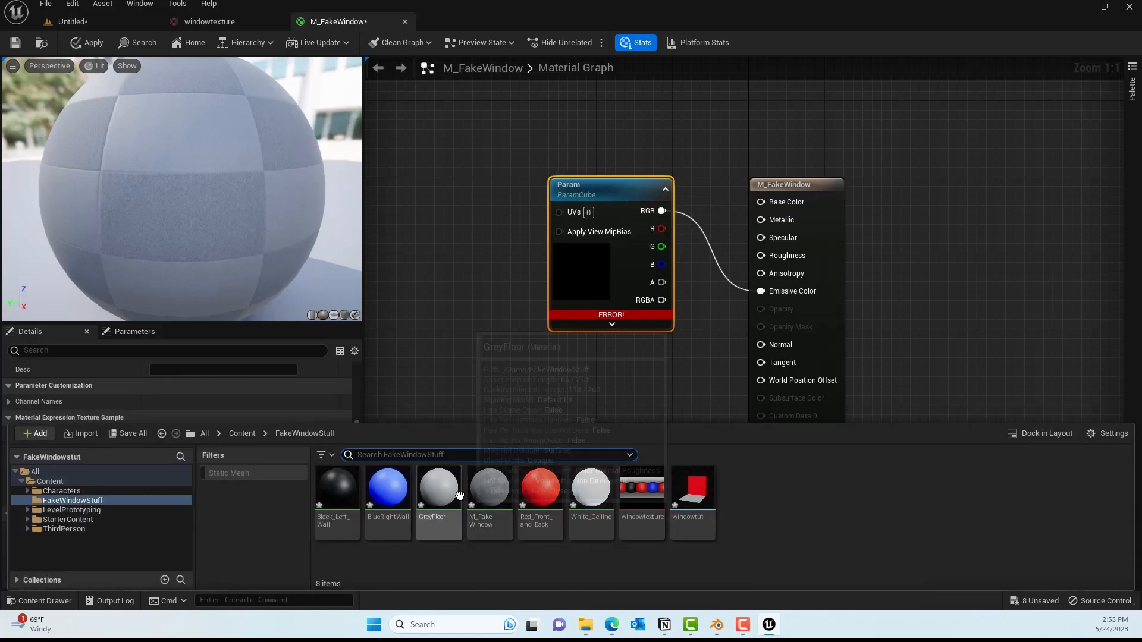
pyautogui.moveTo(645, 521)
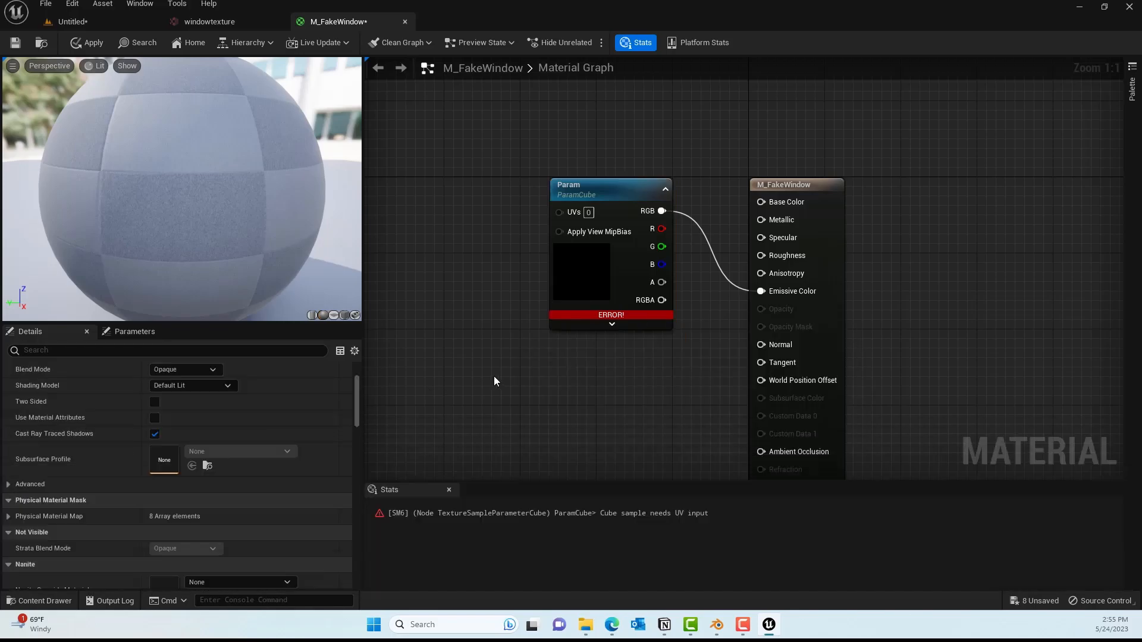
# - Set the Param node's texture to the windowtexture cube render target
pyautogui.scroll(-3)
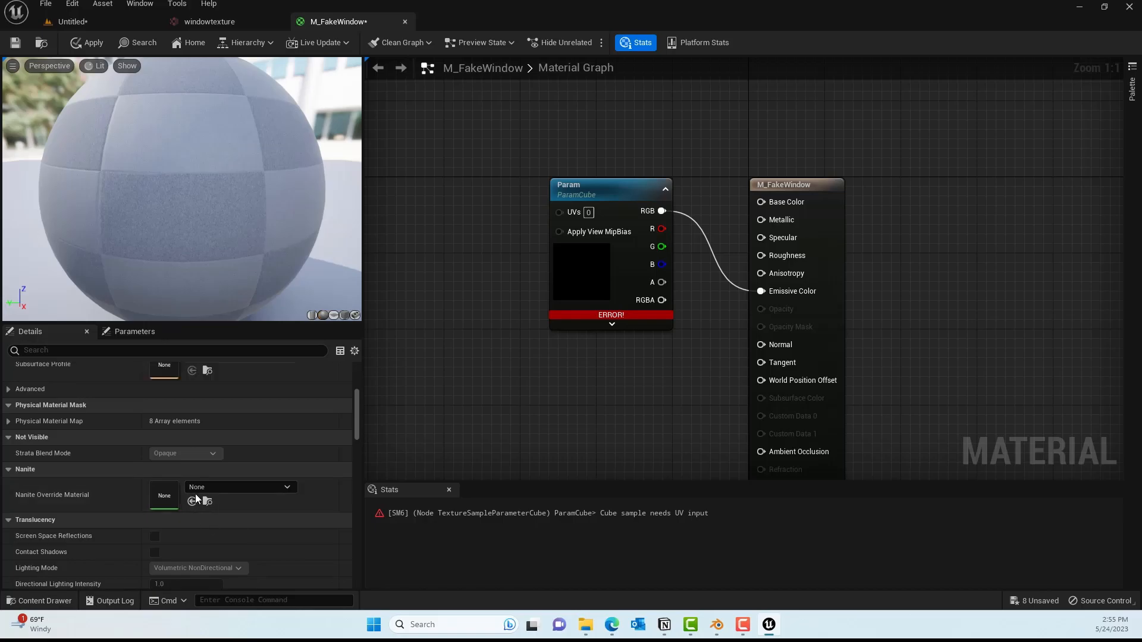
pyautogui.click(582, 184)
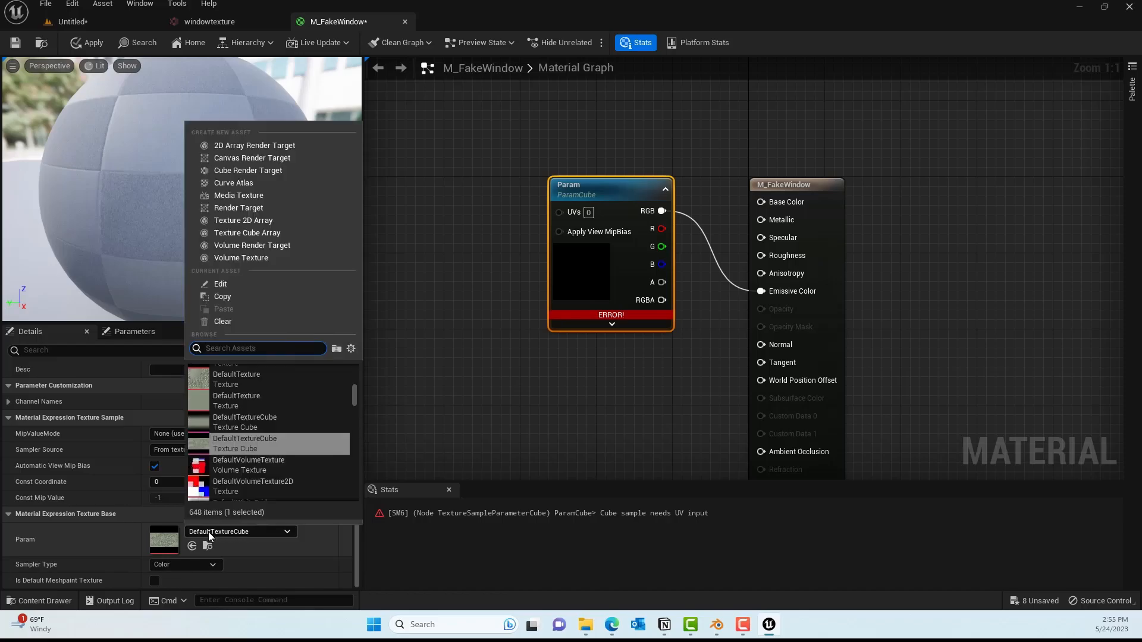
pyautogui.write('window')
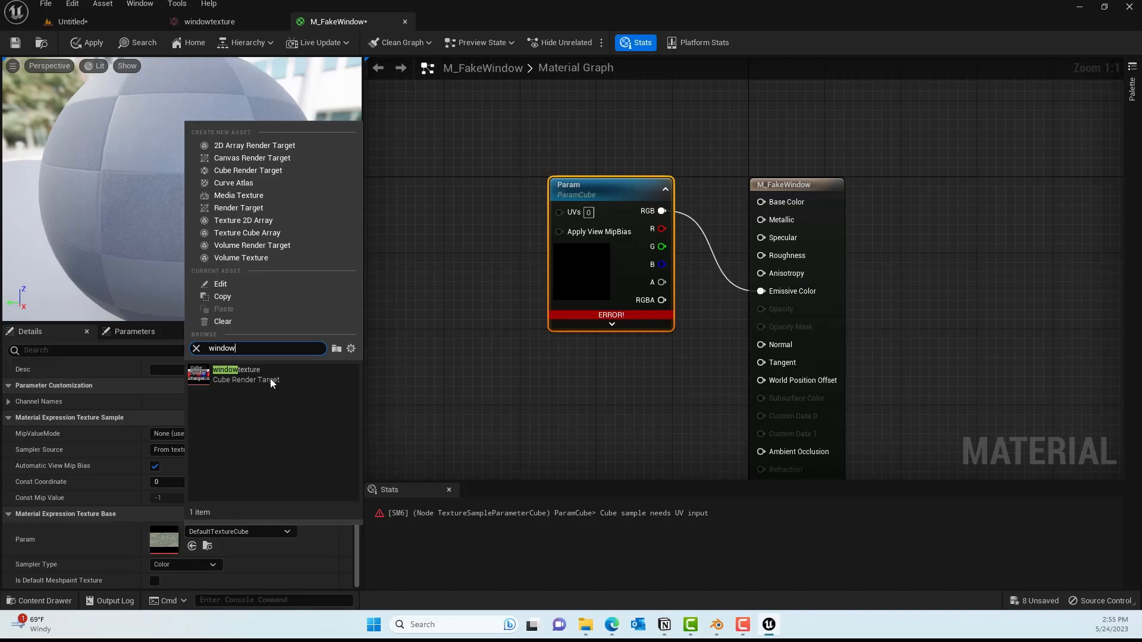
pyautogui.click(235, 374)
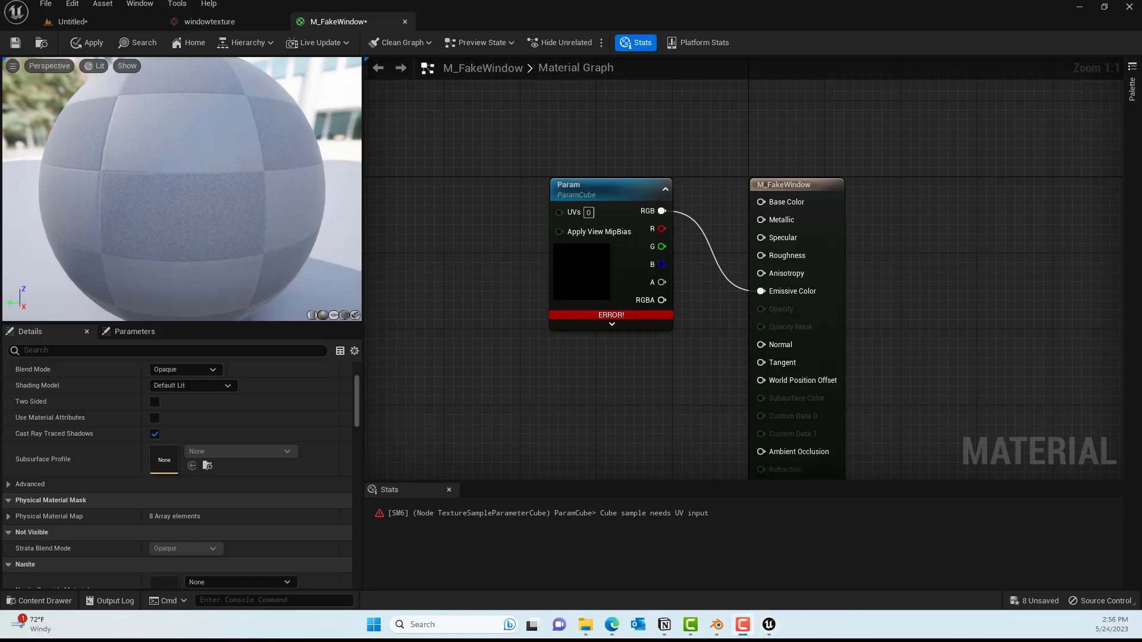
pyautogui.moveTo(616, 520)
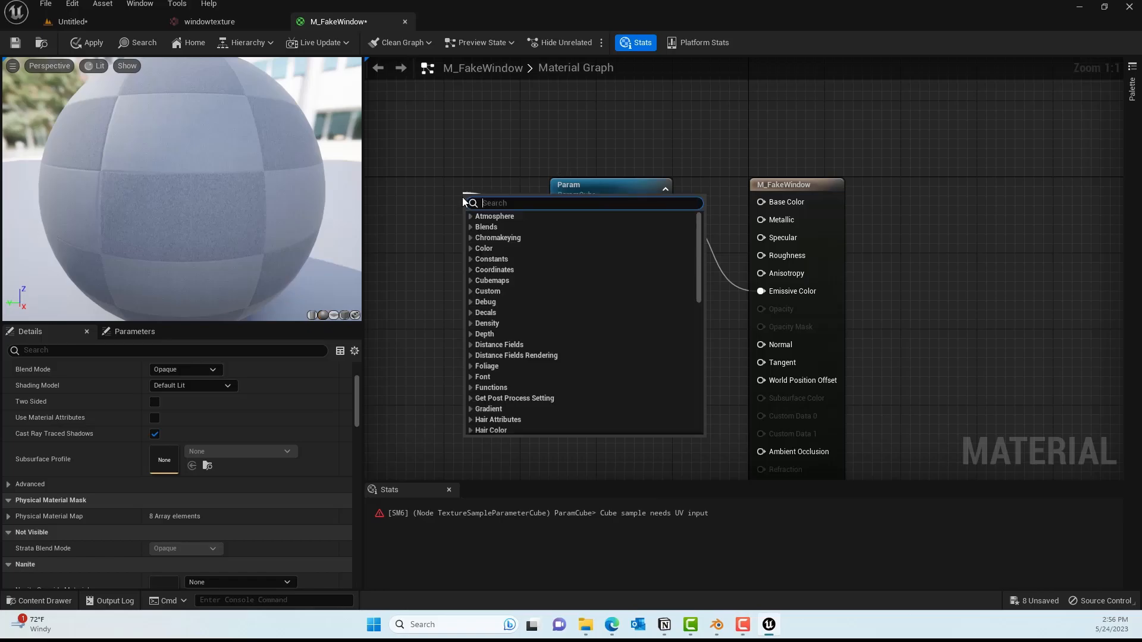
# - Search 'inte' and add an InteriorCubemap node to the material graph
pyautogui.write('inte')
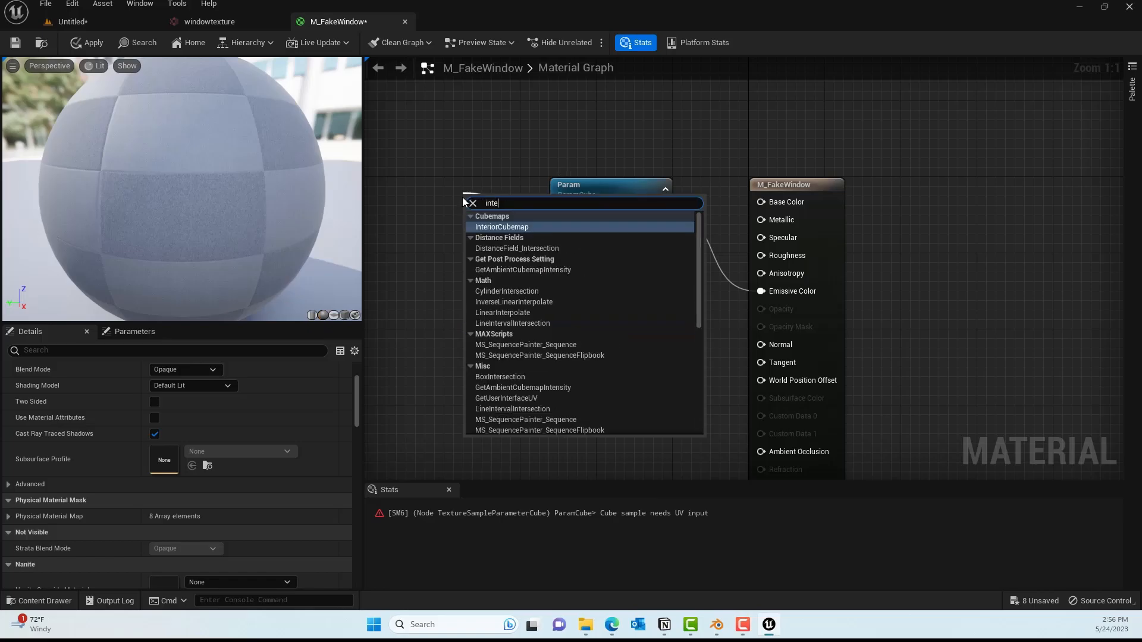
pyautogui.click(500, 227)
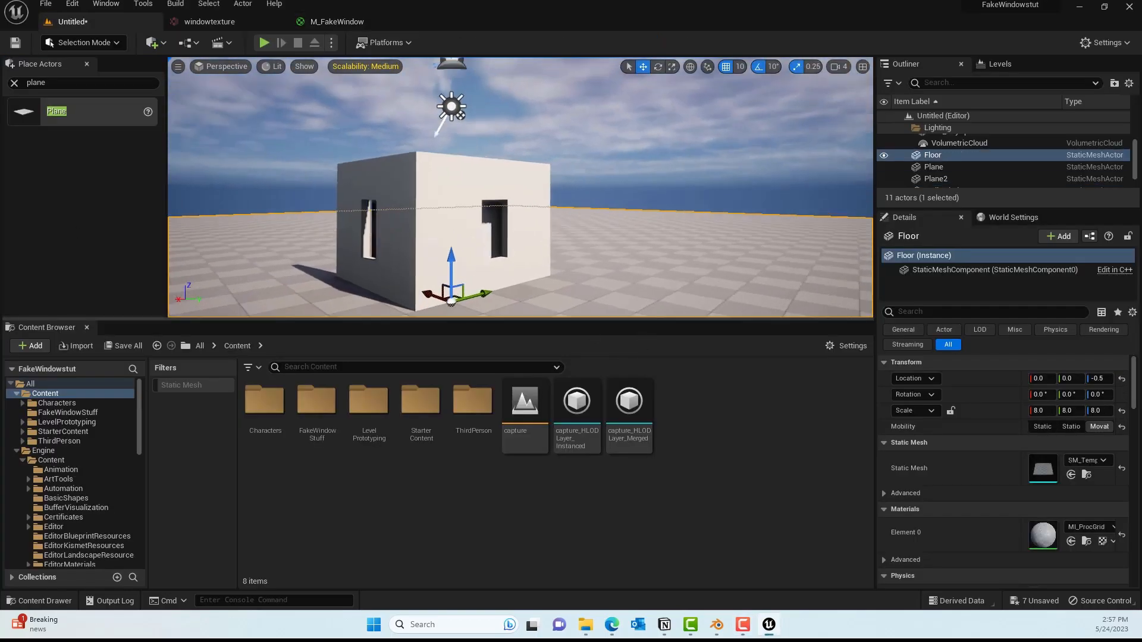
# - Apply M_FakeWindow_Inst to the window plane's Element 0, then run and stop a play test
pyautogui.click(936, 179)
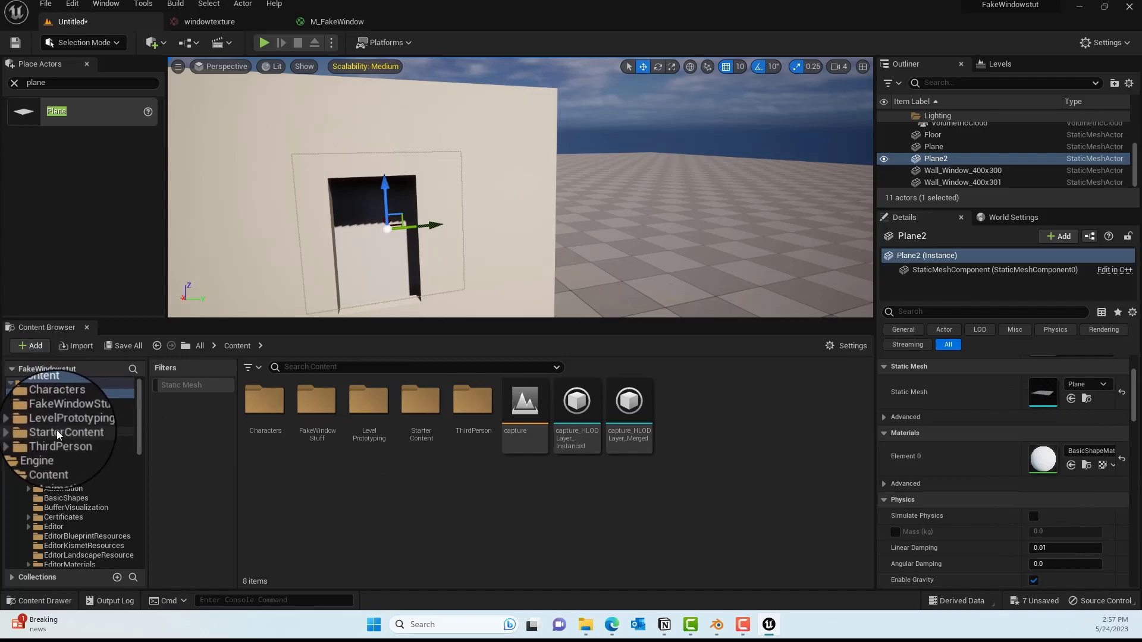
pyautogui.click(69, 411)
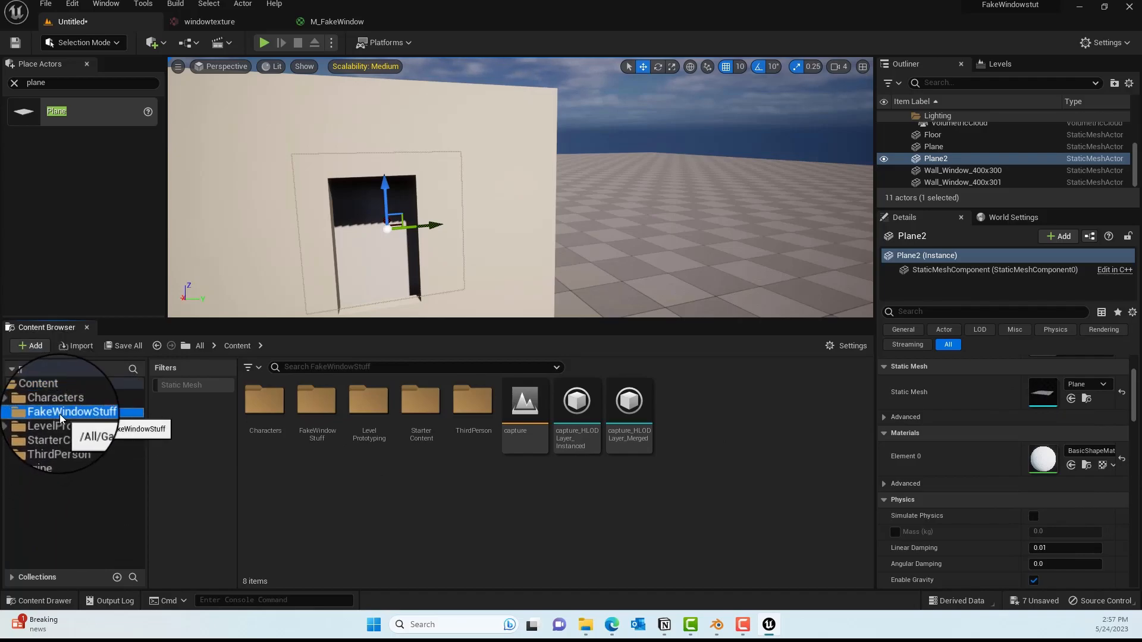
pyautogui.click(71, 412)
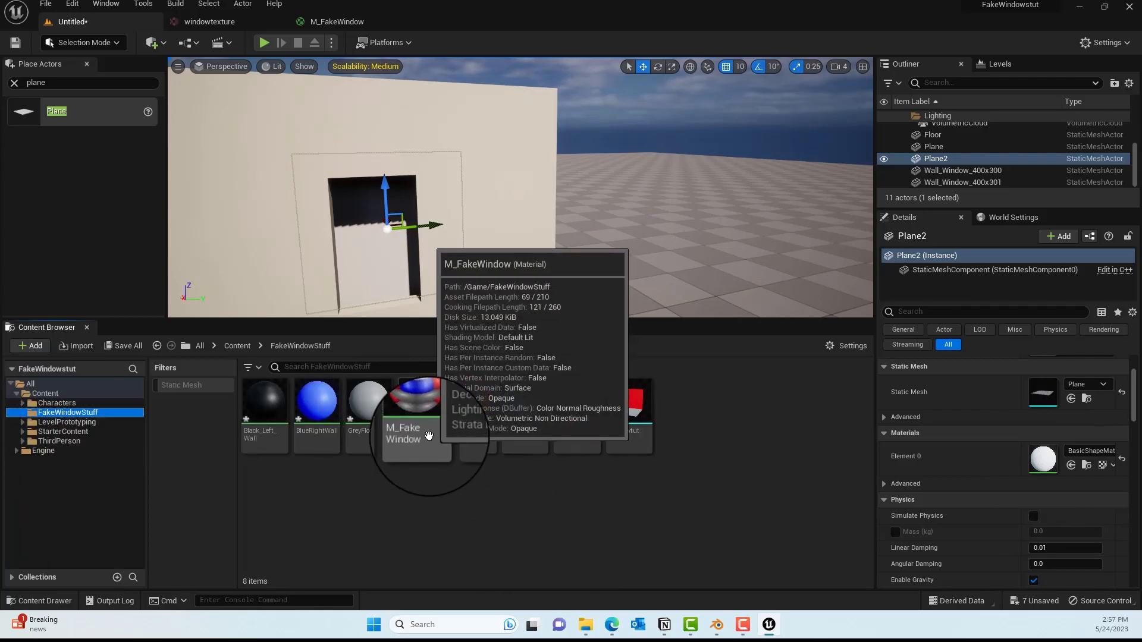
pyautogui.click(473, 399)
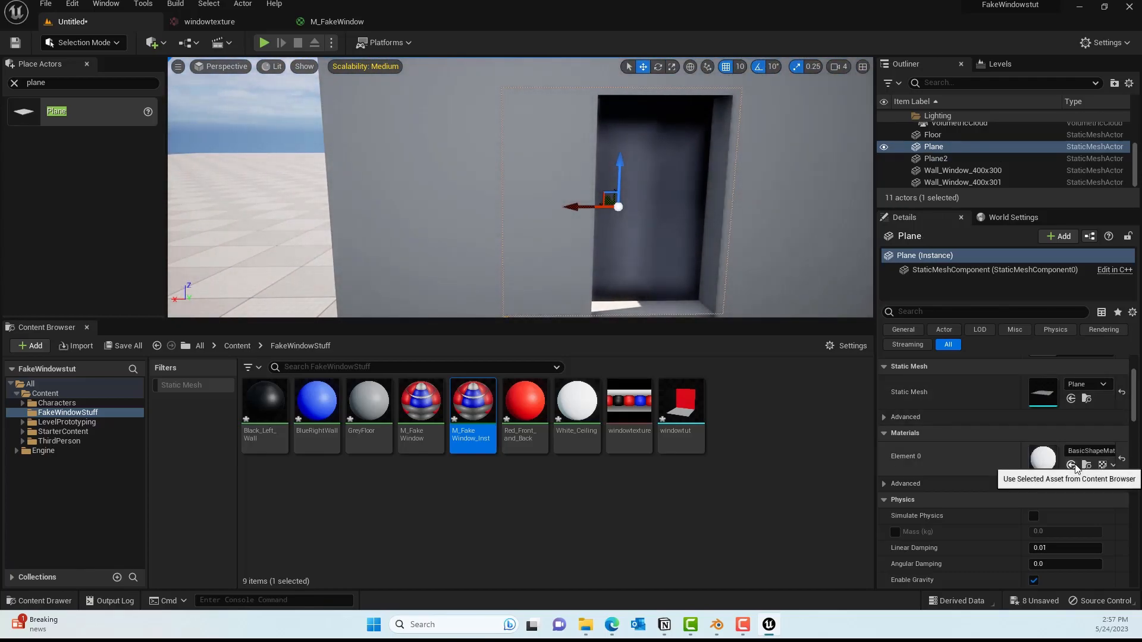
pyautogui.click(1071, 464)
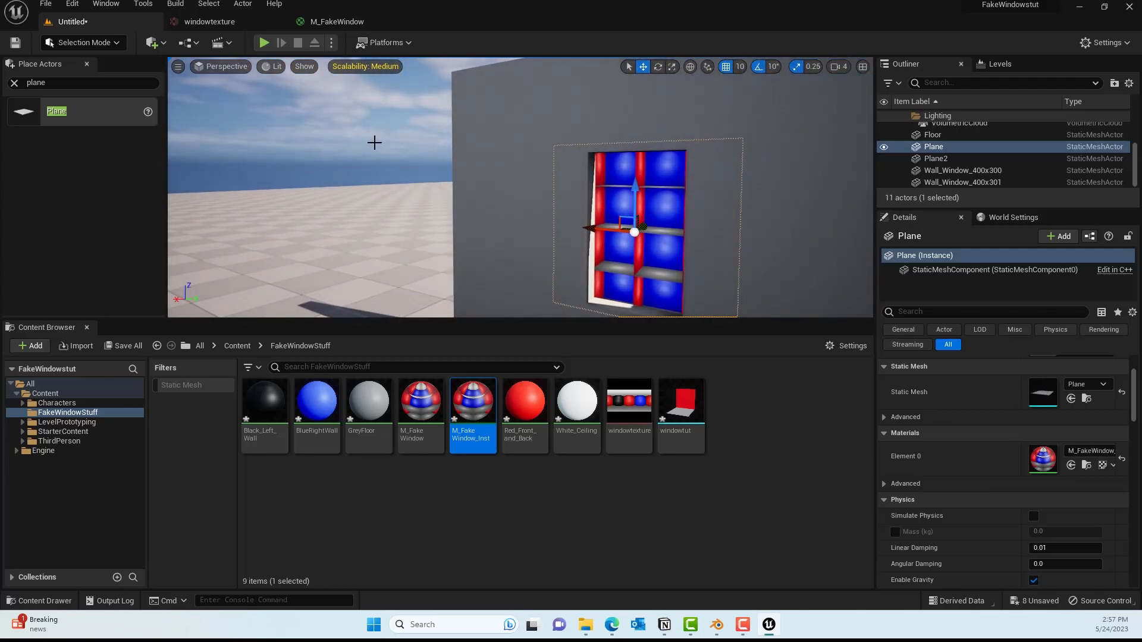
pyautogui.click(263, 42)
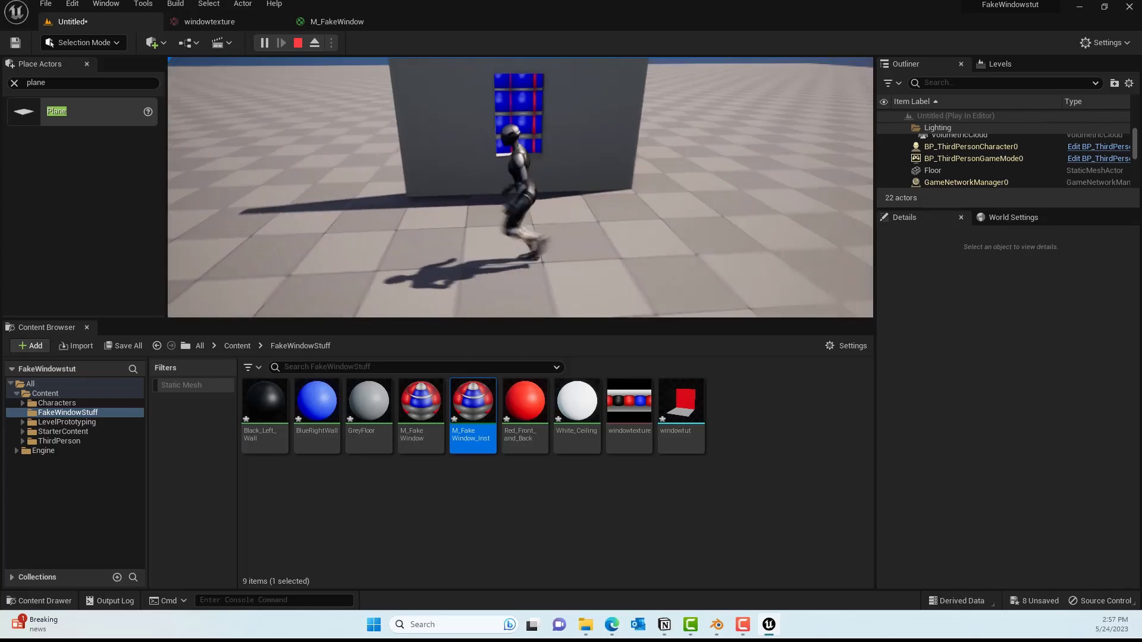
pyautogui.click(297, 42)
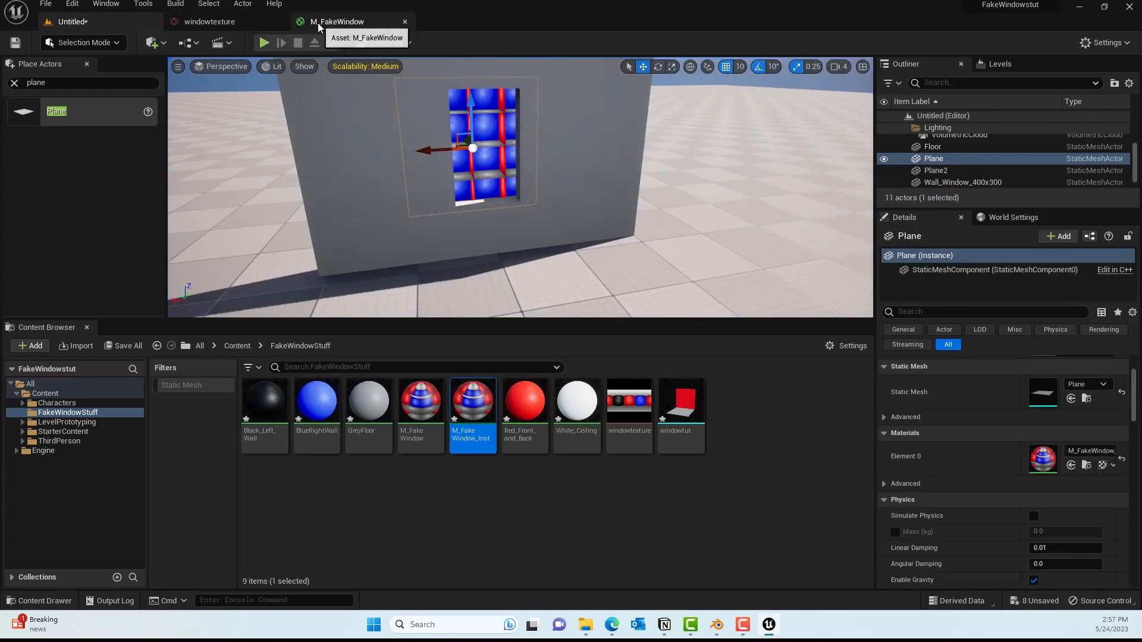
# - Feed a Constant 1.0 into InteriorCubemap Tiling, save M_FakeWindow, and return to the level
pyautogui.click(339, 21)
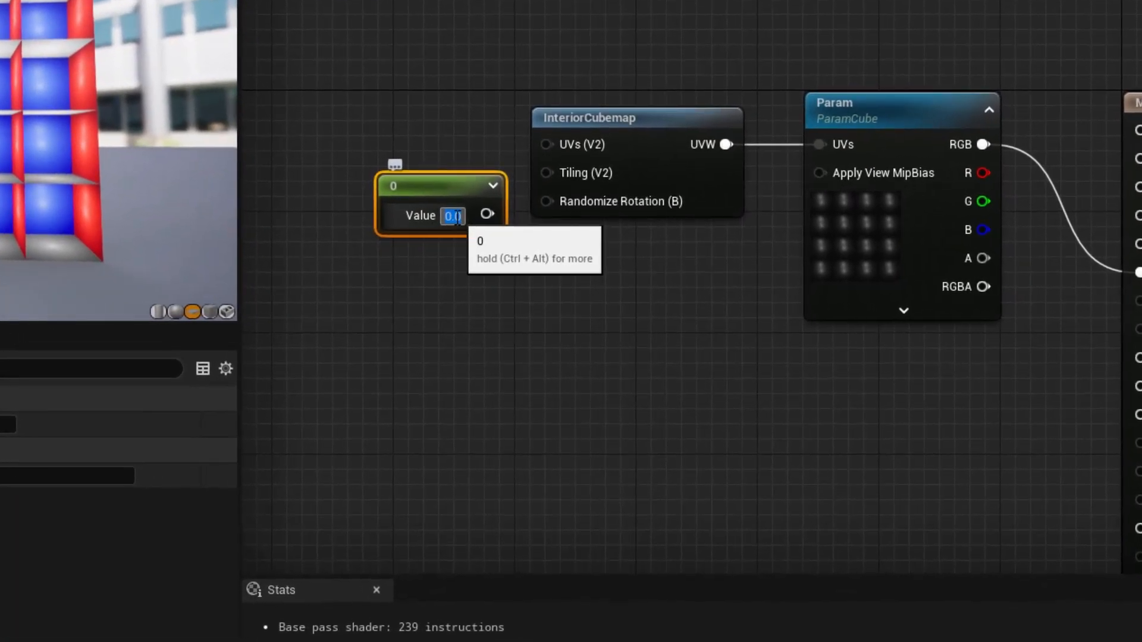
pyautogui.write('1.0')
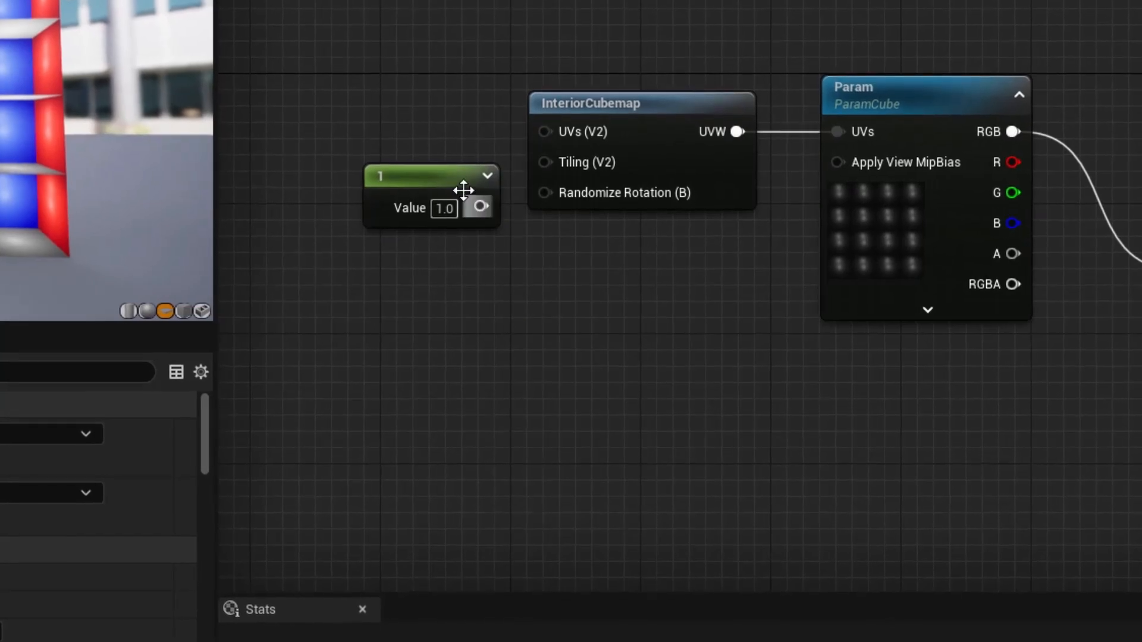
pyautogui.moveTo(479, 207); pyautogui.dragTo(531, 181)
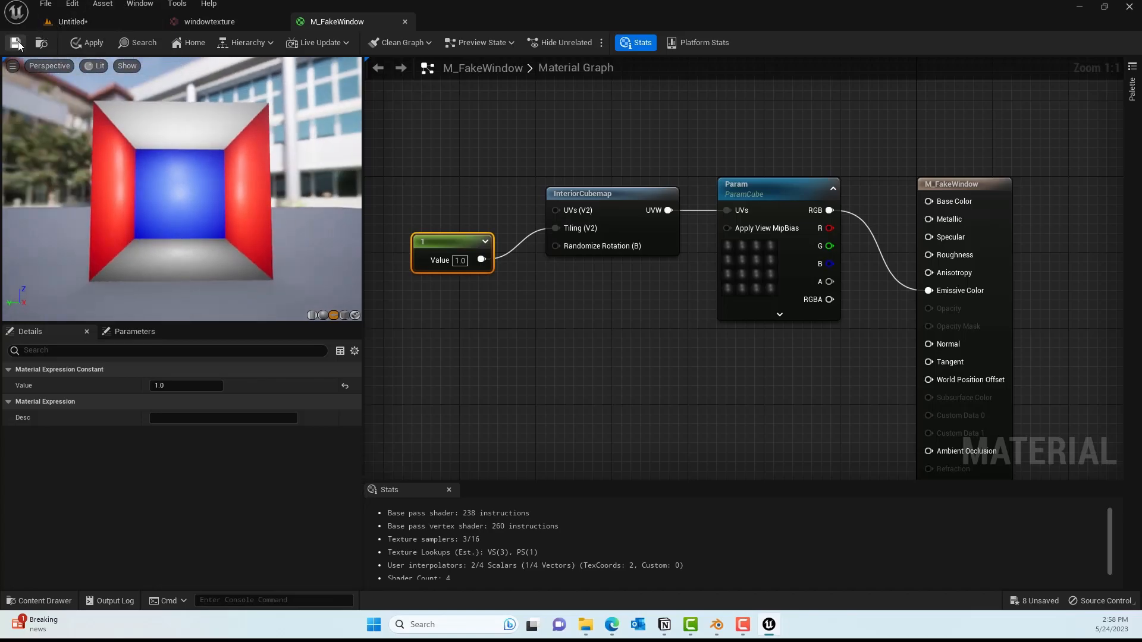
pyautogui.click(15, 42)
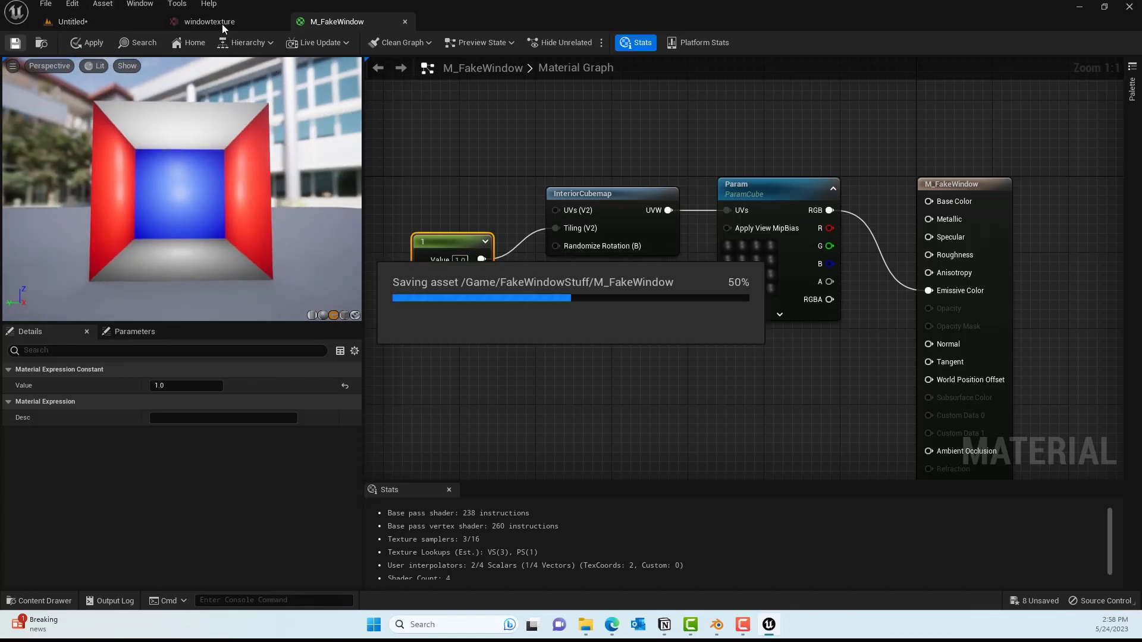
pyautogui.click(209, 22)
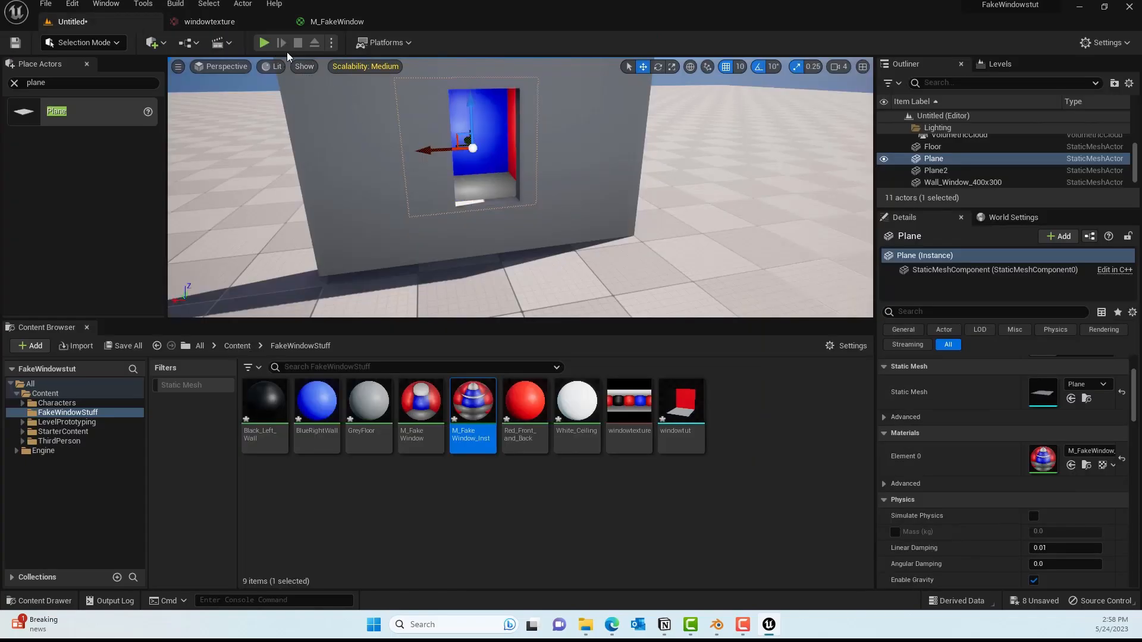
# - Start Play In Editor to view the single blue-and-red interior room through the window
pyautogui.click(263, 42)
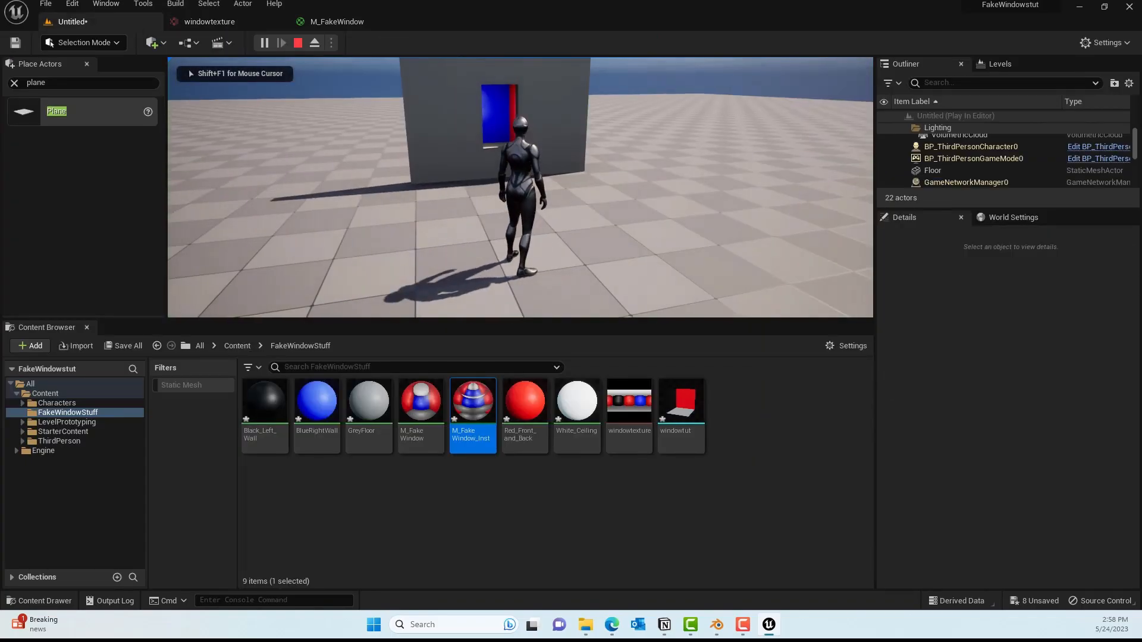